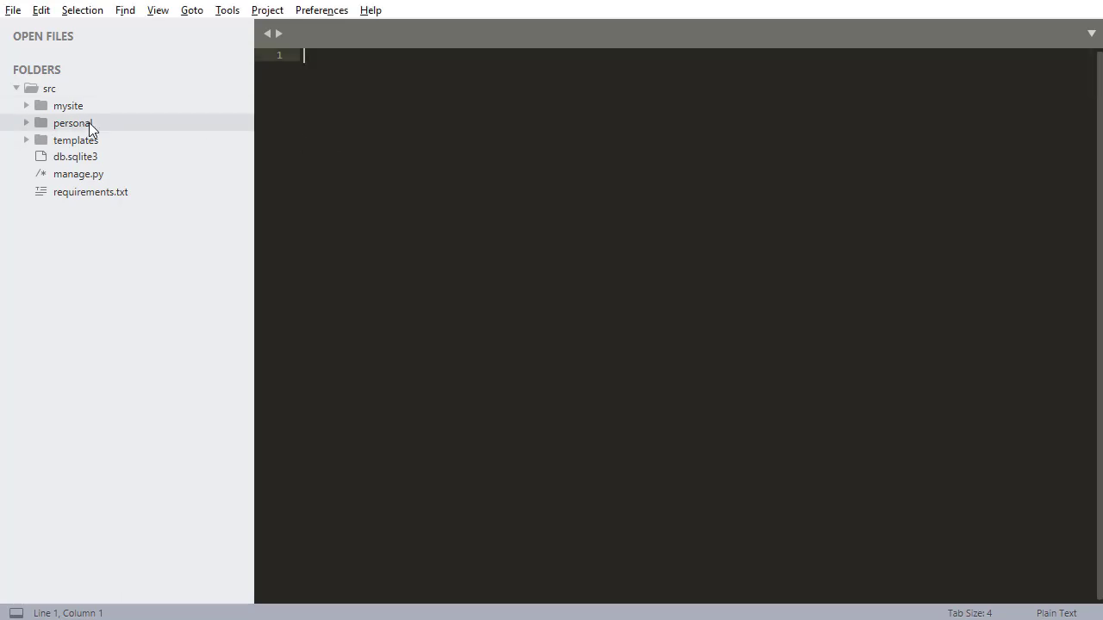
Step: Expand the personal app folder and create a new templates folder inside it
left_click(72, 123)
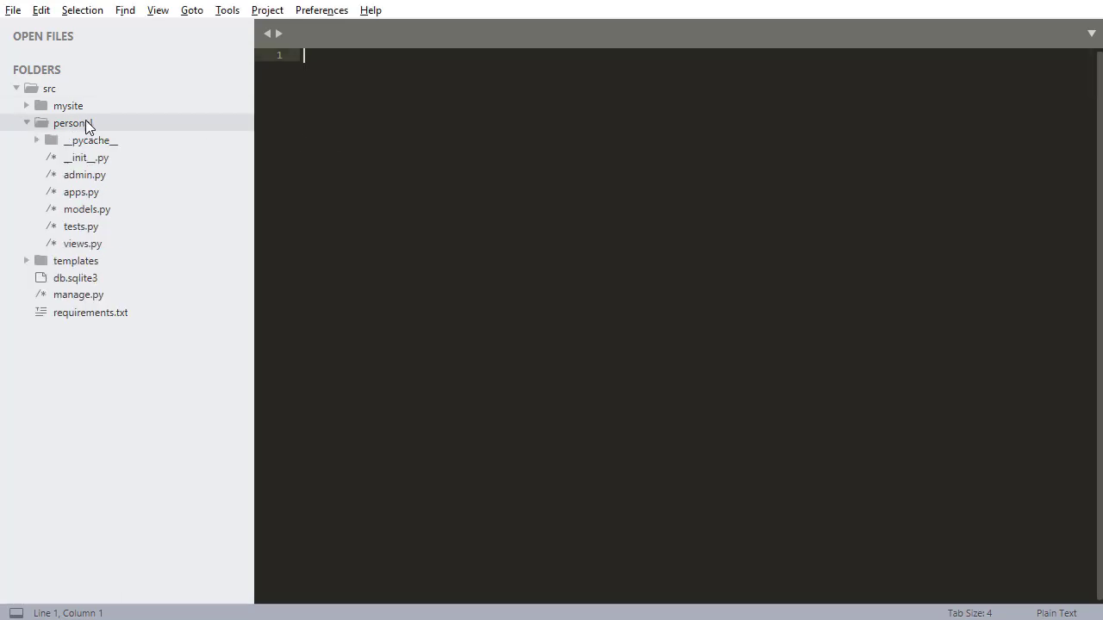
left_click(145, 176)
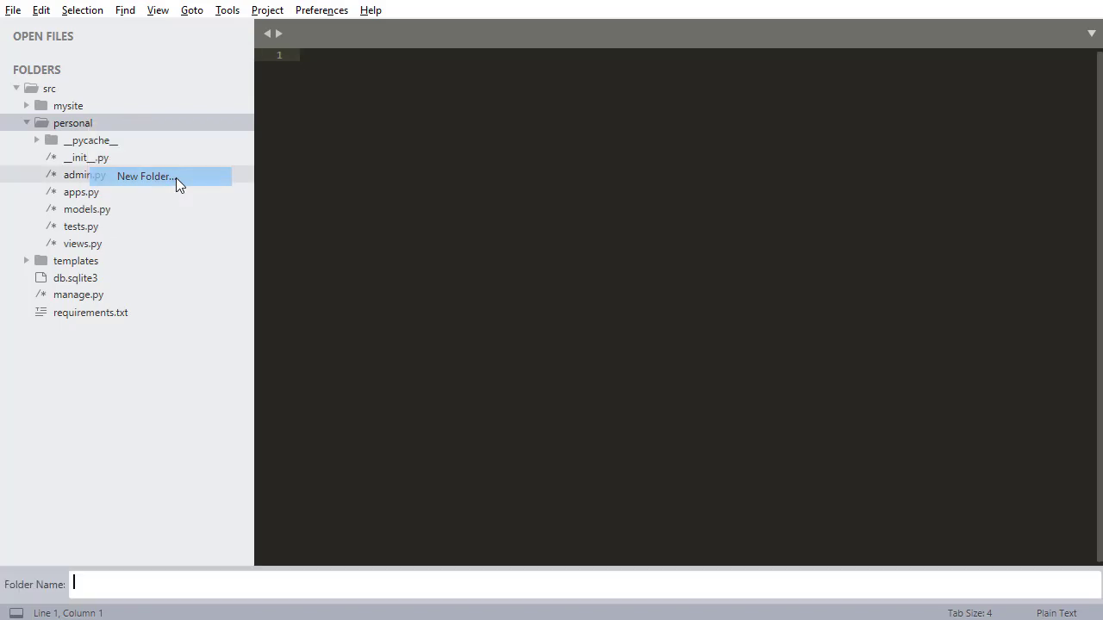
type("templa")
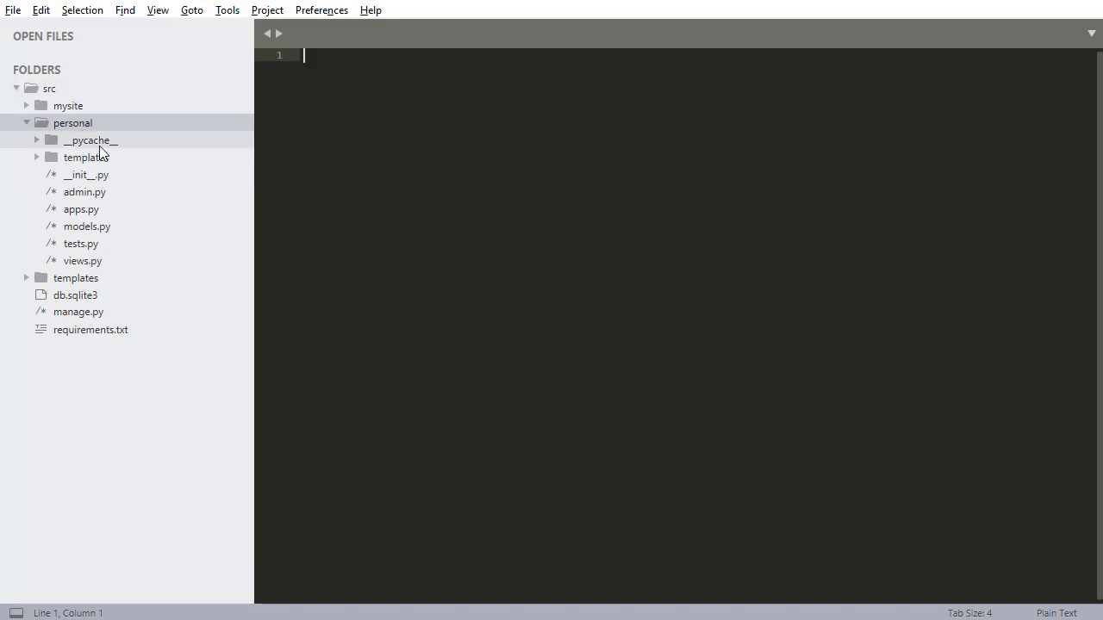
mouse_move(103, 158)
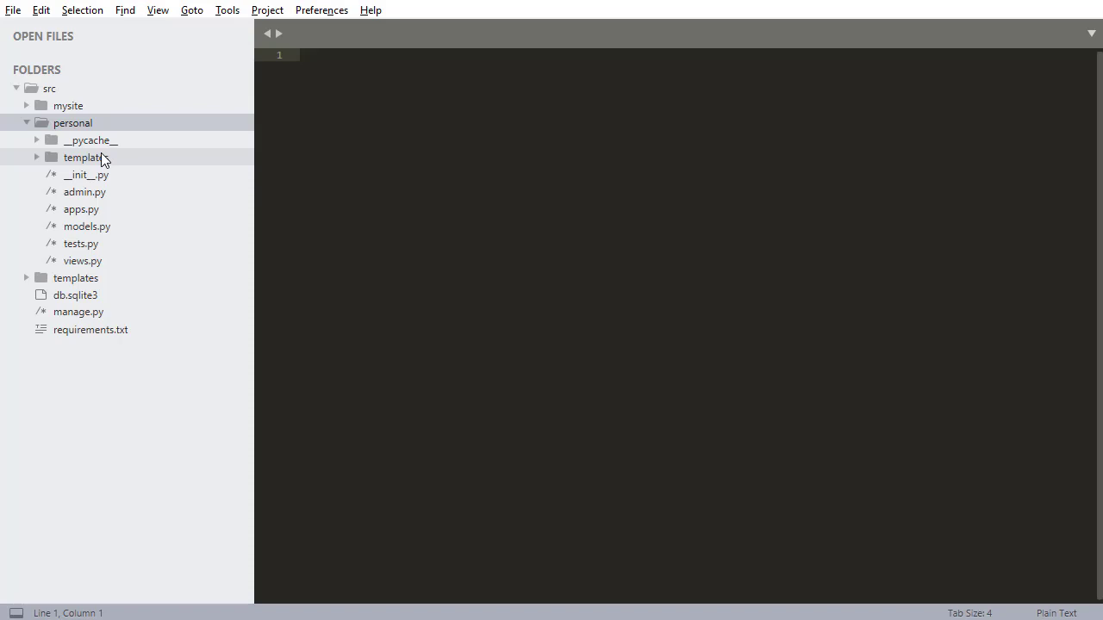
Step: Add a nested personal folder inside templates, then scroll settings.py to check INSTALLED_APPS
right_click(83, 158)
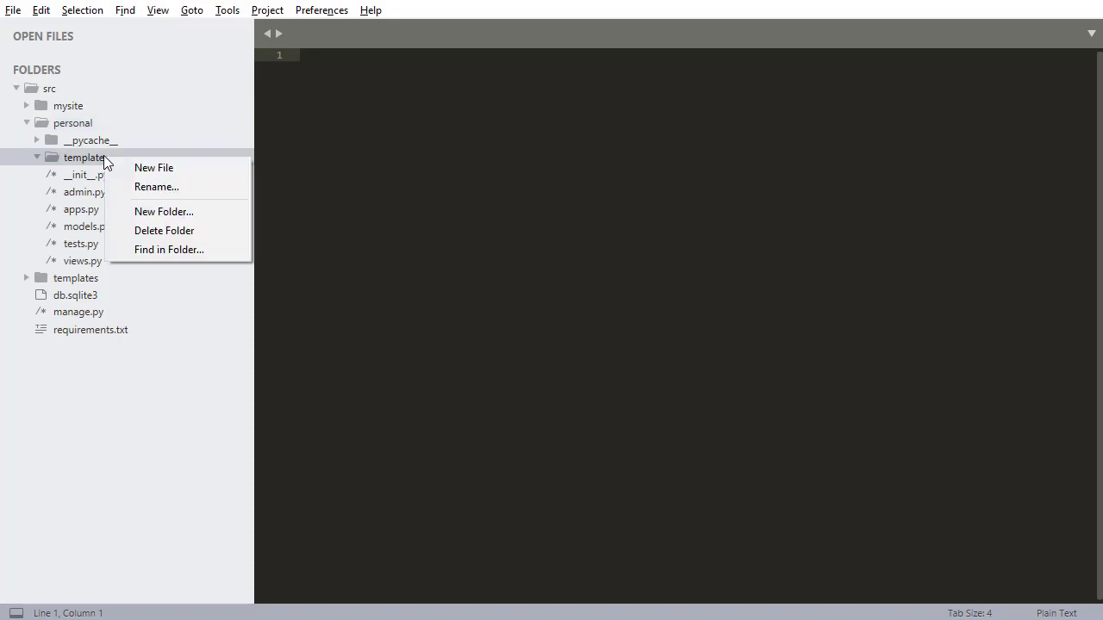
mouse_move(153, 167)
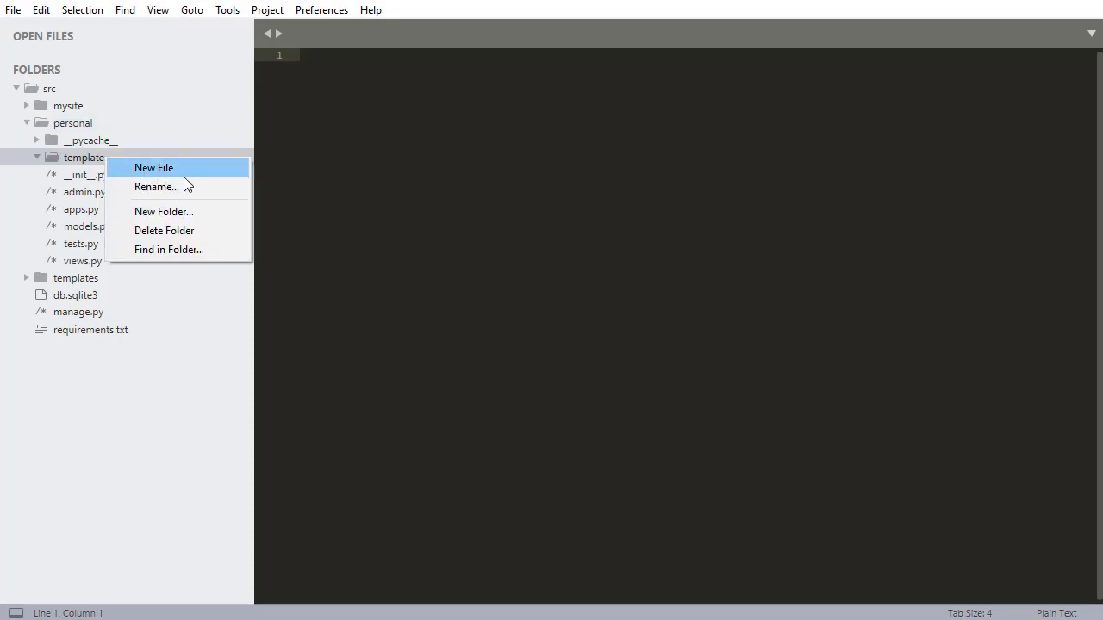
mouse_move(170, 212)
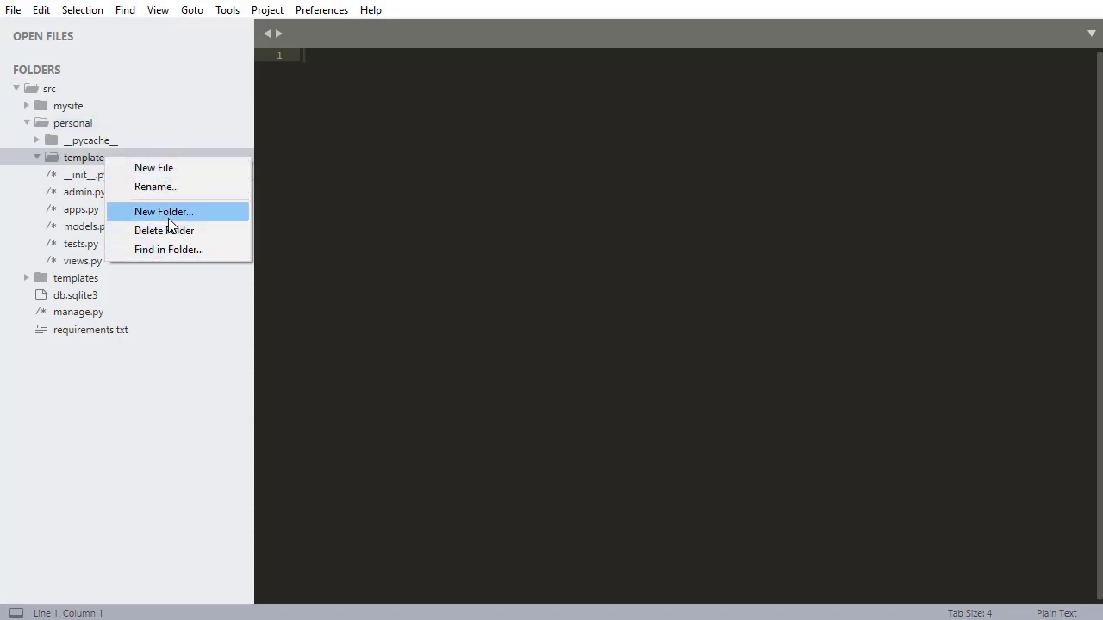
left_click(164, 211)
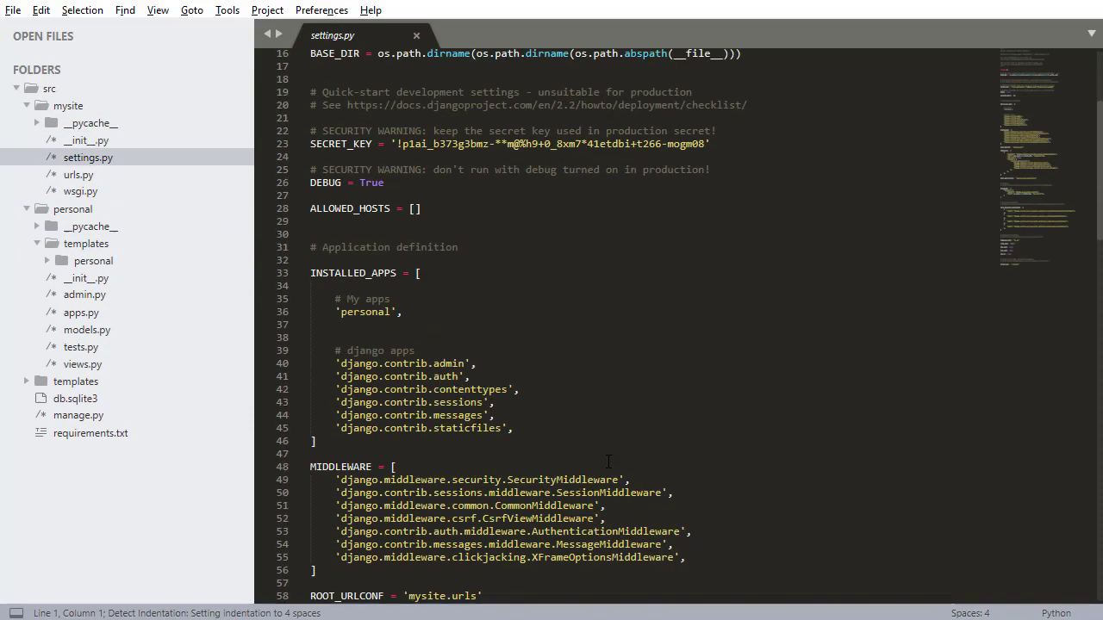
scroll("down", 3)
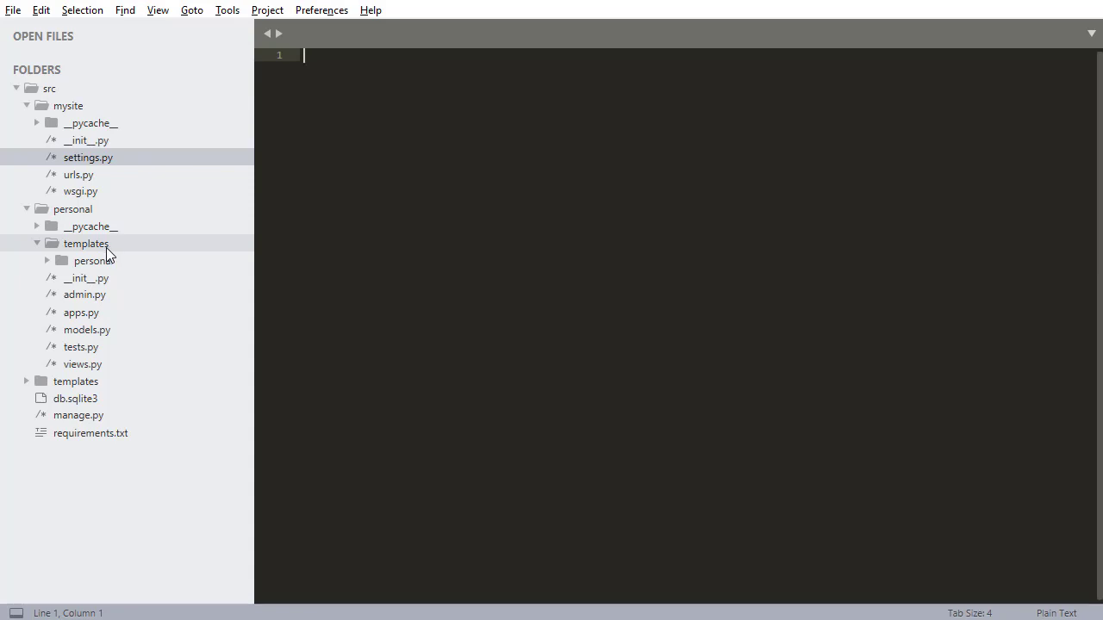
mouse_move(127, 261)
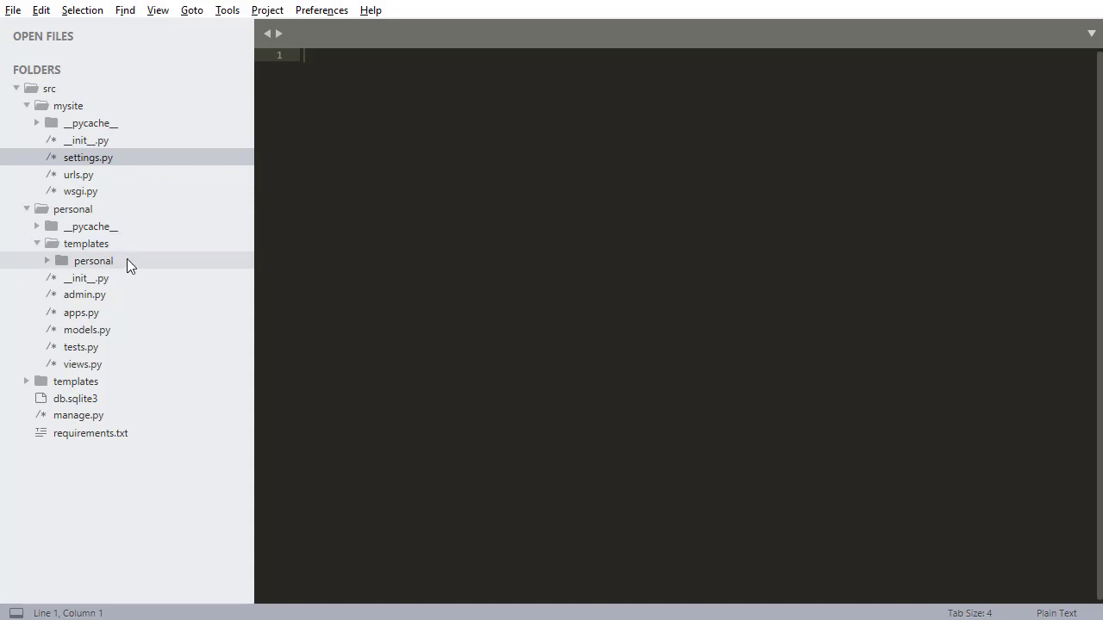
mouse_move(115, 262)
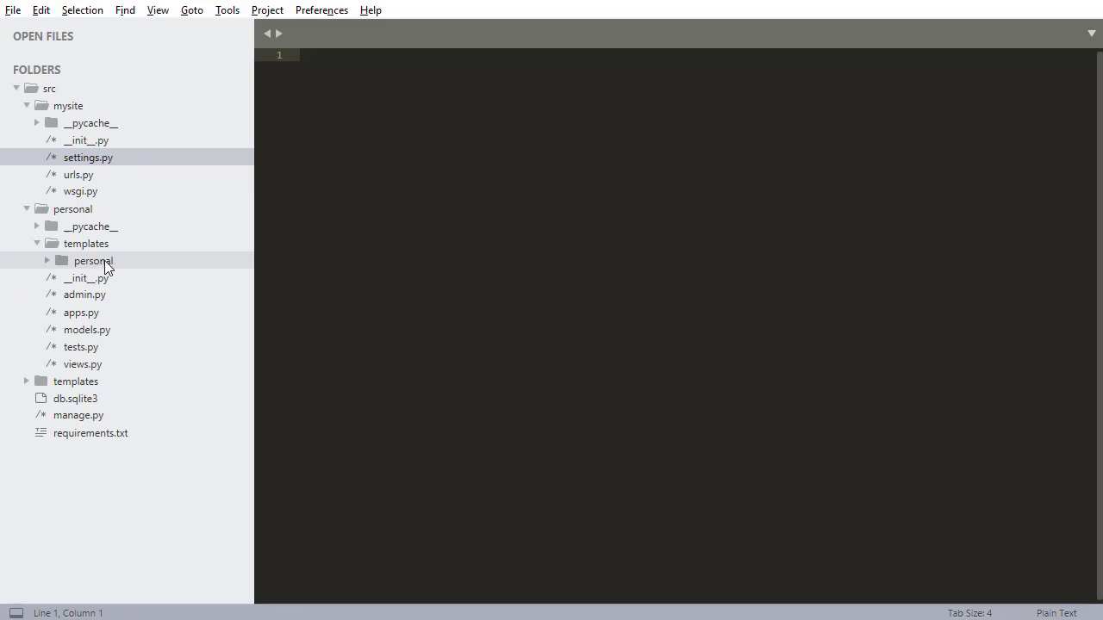
Step: Create a new file in templates/personal and save it as home.html
right_click(93, 261)
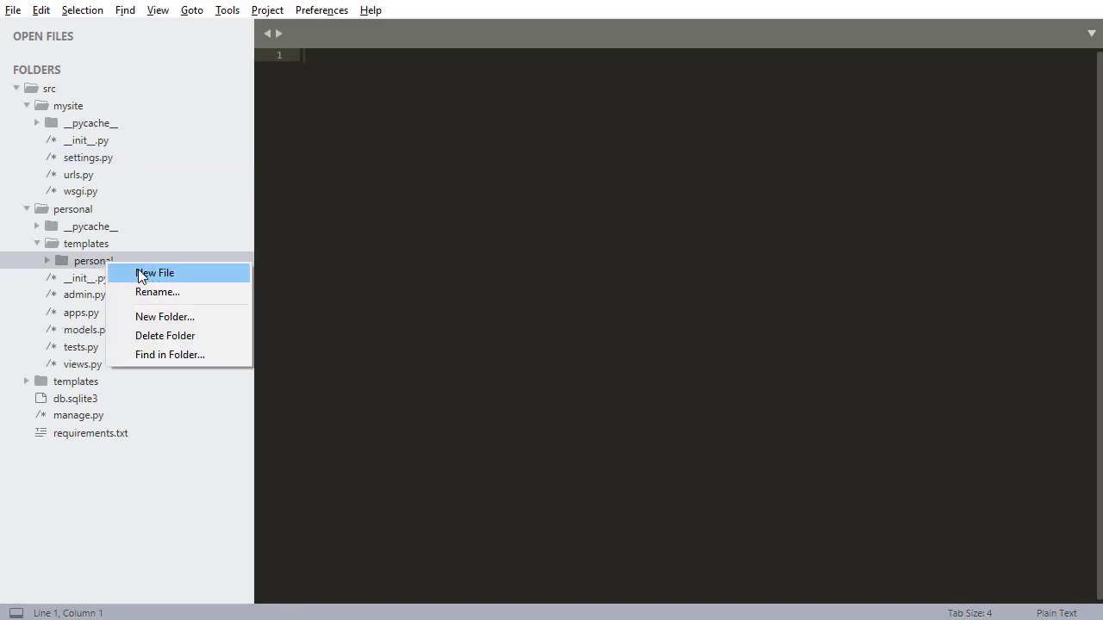
left_click(156, 273)
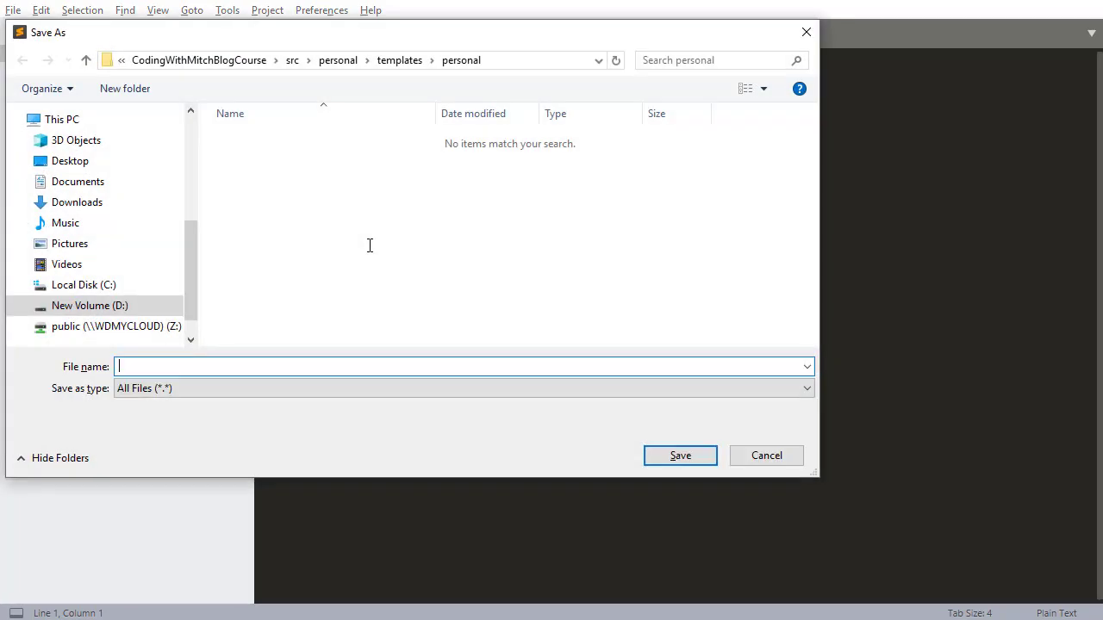
left_click(766, 455)
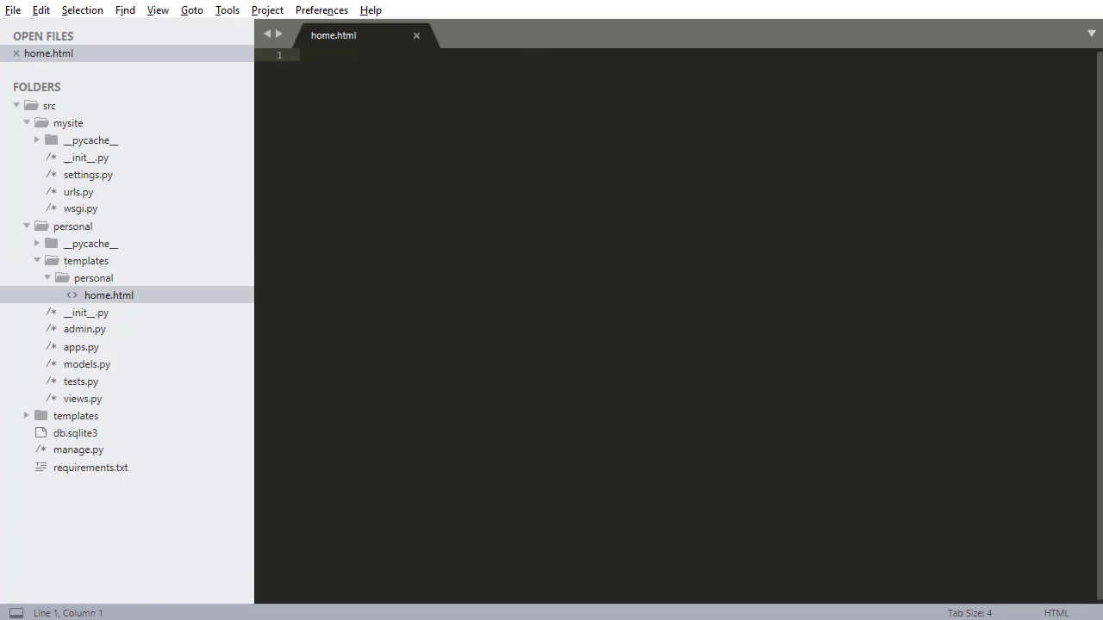
Step: Start home.html with {% extends 'base.html' %} followed by blank lines
type("{%  %")
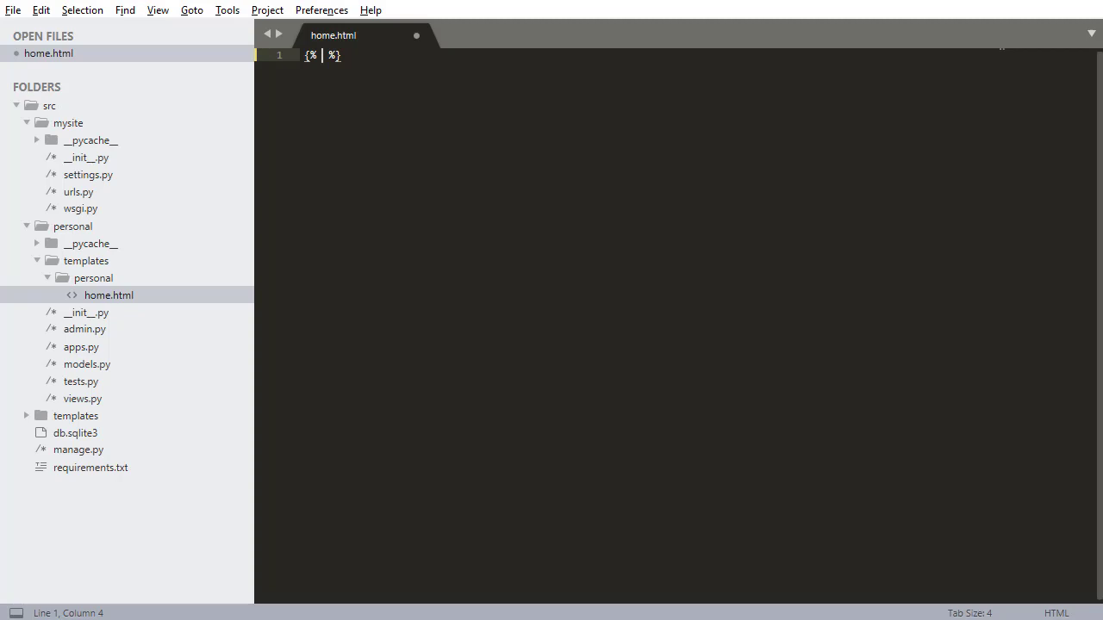
type("extends '")
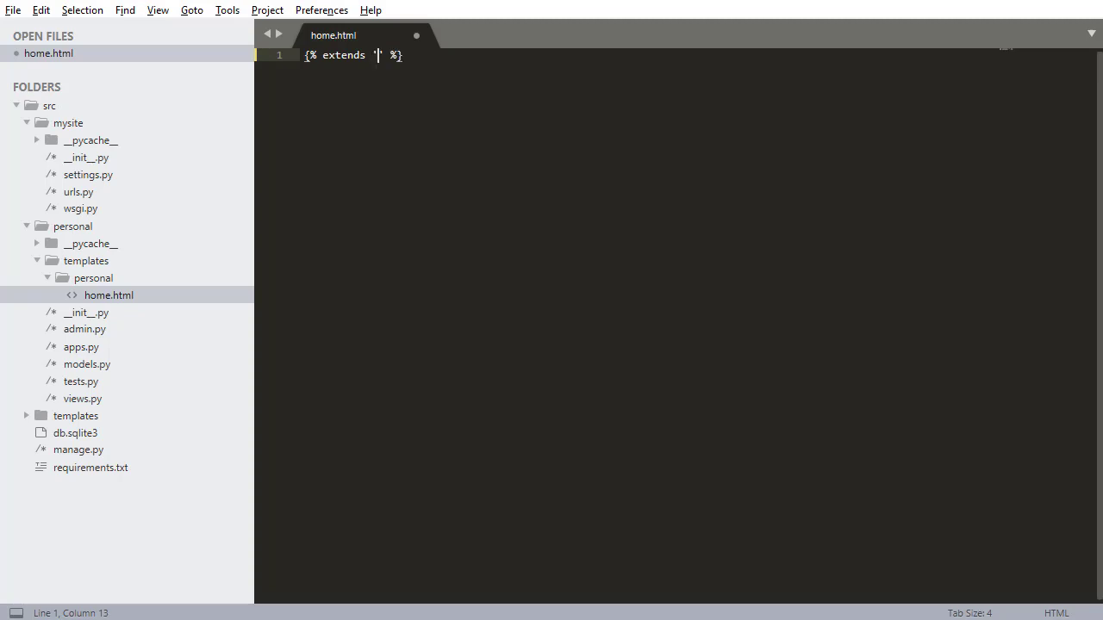
type("base.")
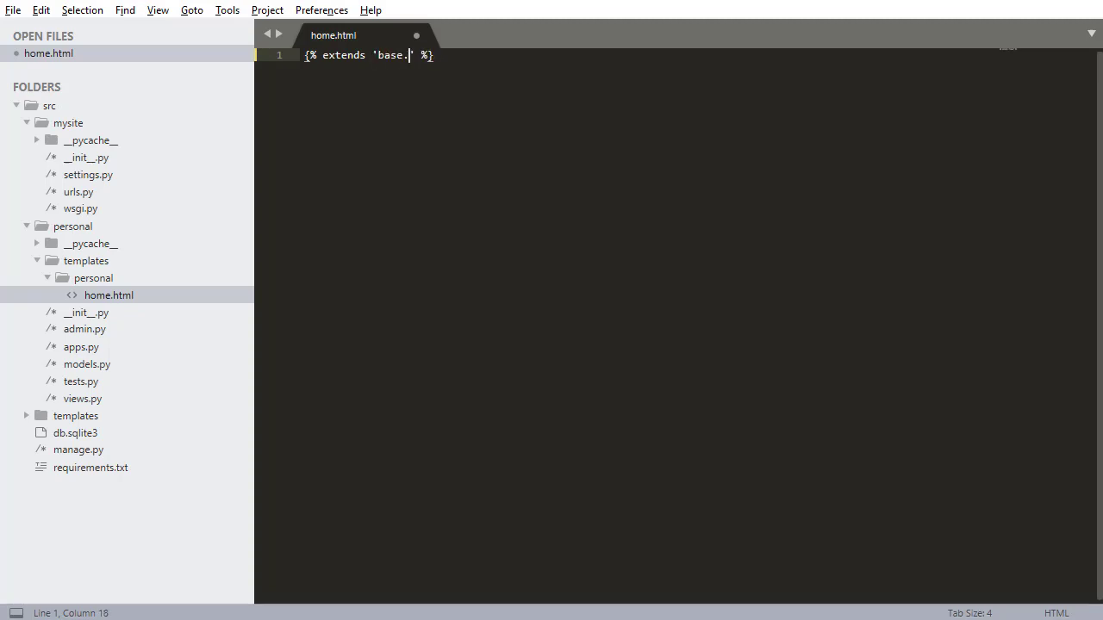
type("html")
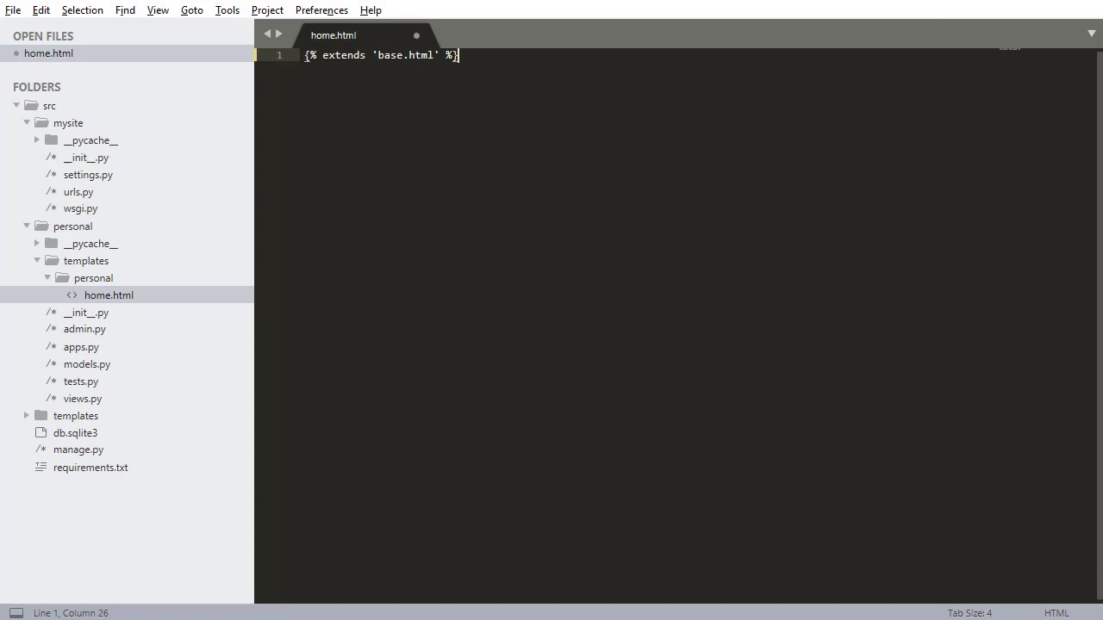
key("enter")
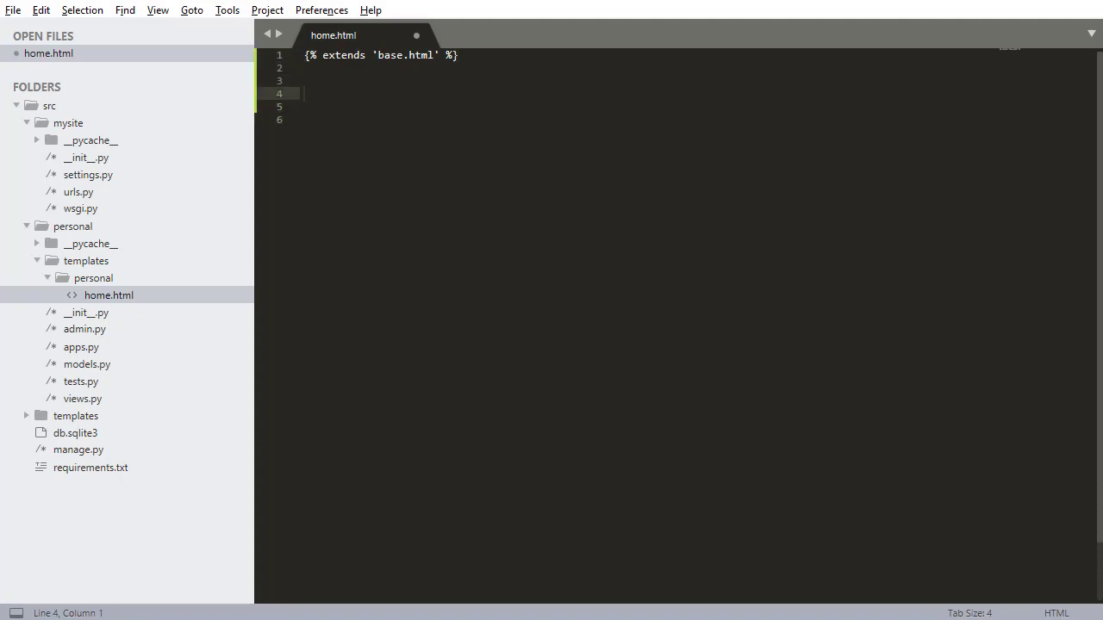
Step: Add a {% block content %} tag followed by blank lines
type("{% %}")
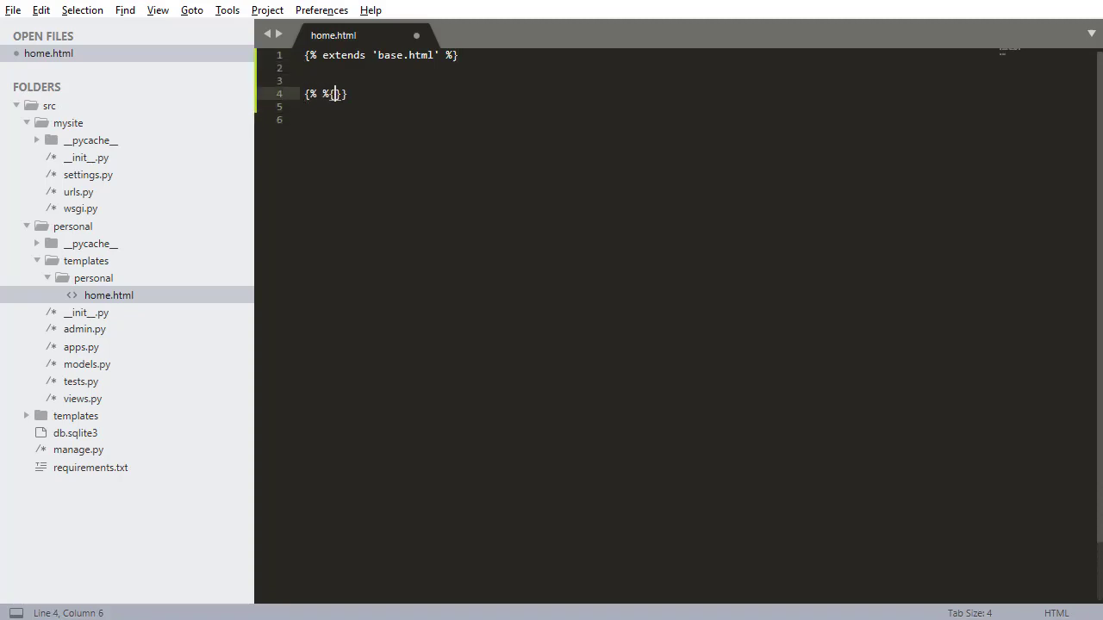
key("backspace")
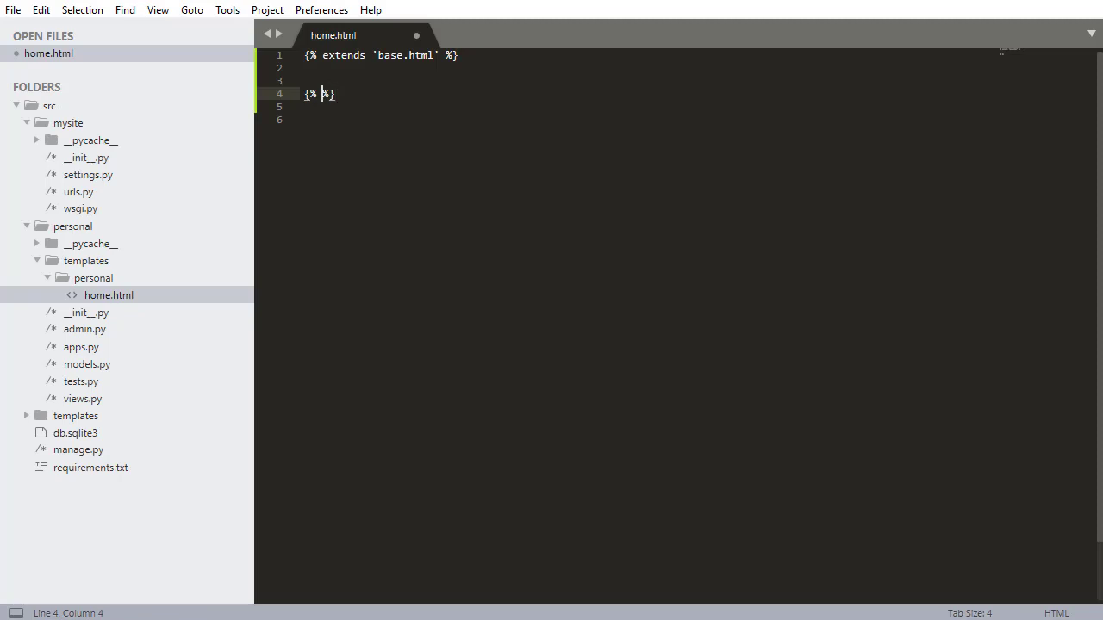
type("block content")
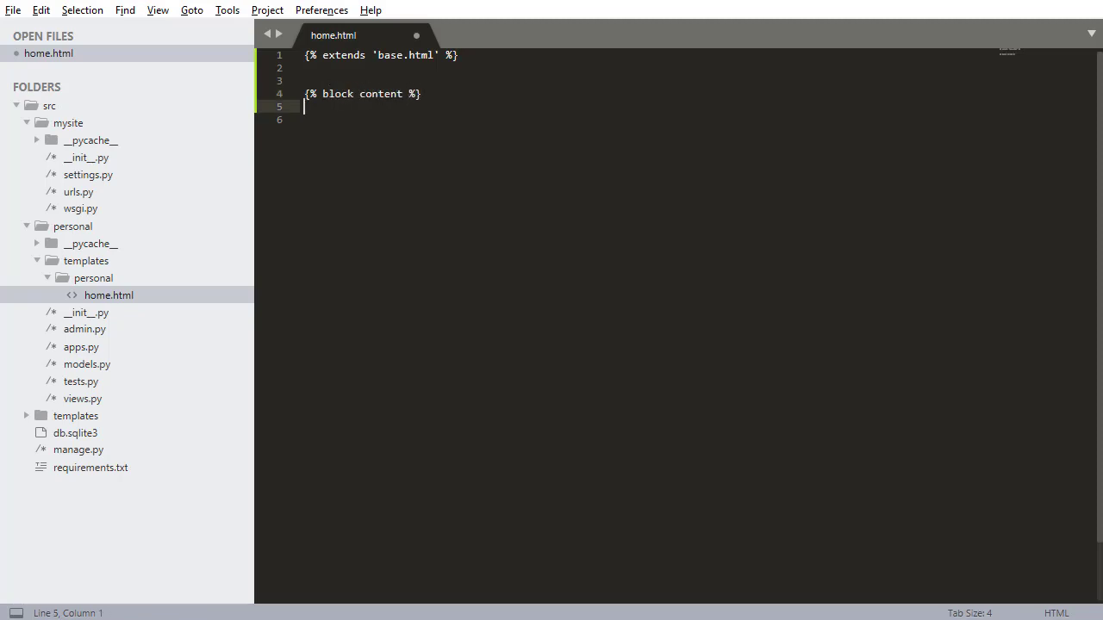
key("enter")
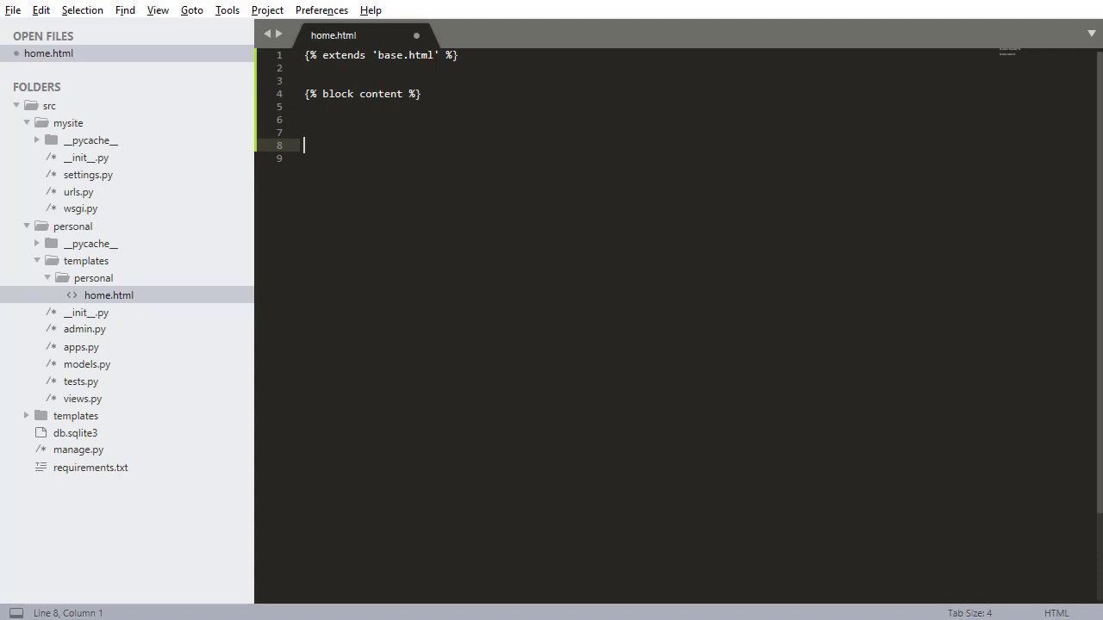
Step: Write the h1 'This is the body' and a paragraph about the body of your websites
double_click(381, 93)
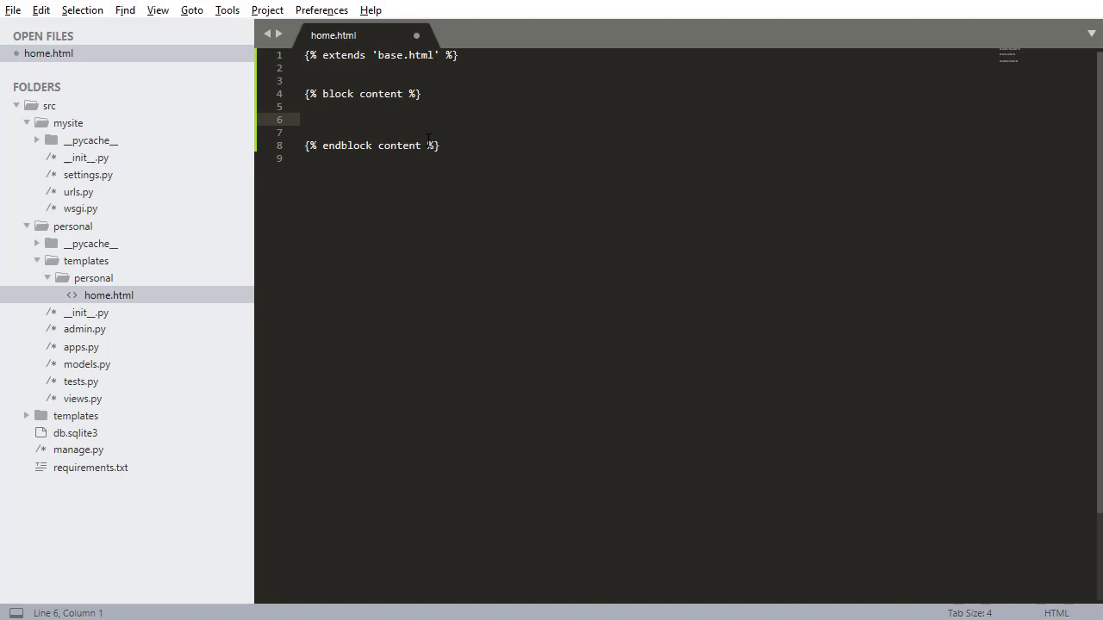
mouse_move(453, 127)
type("<h1></h1>")
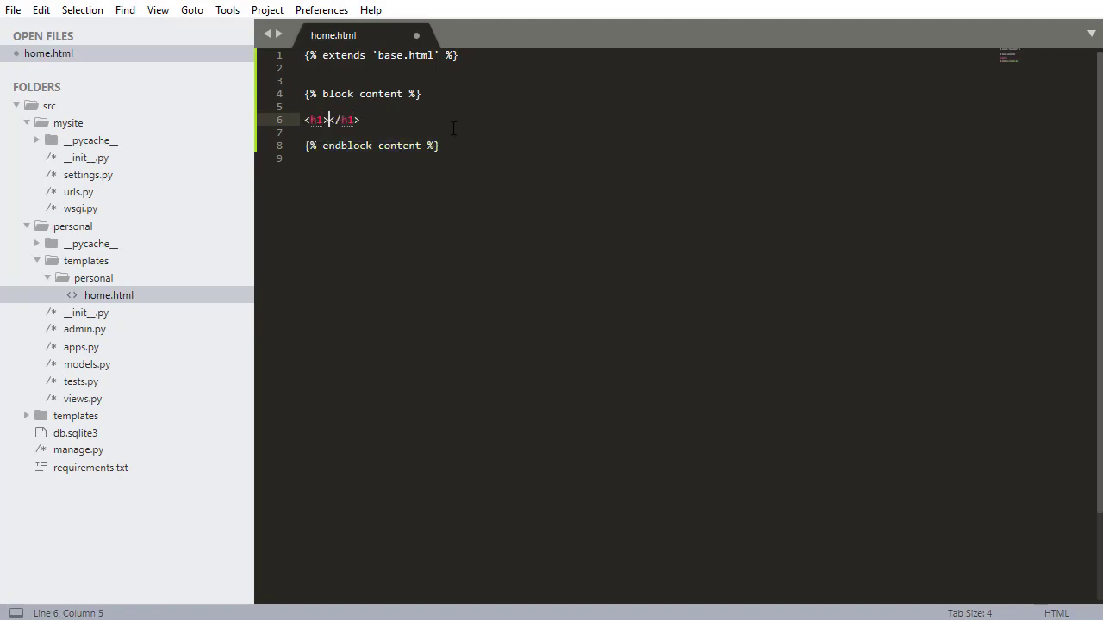
type("This is the body")
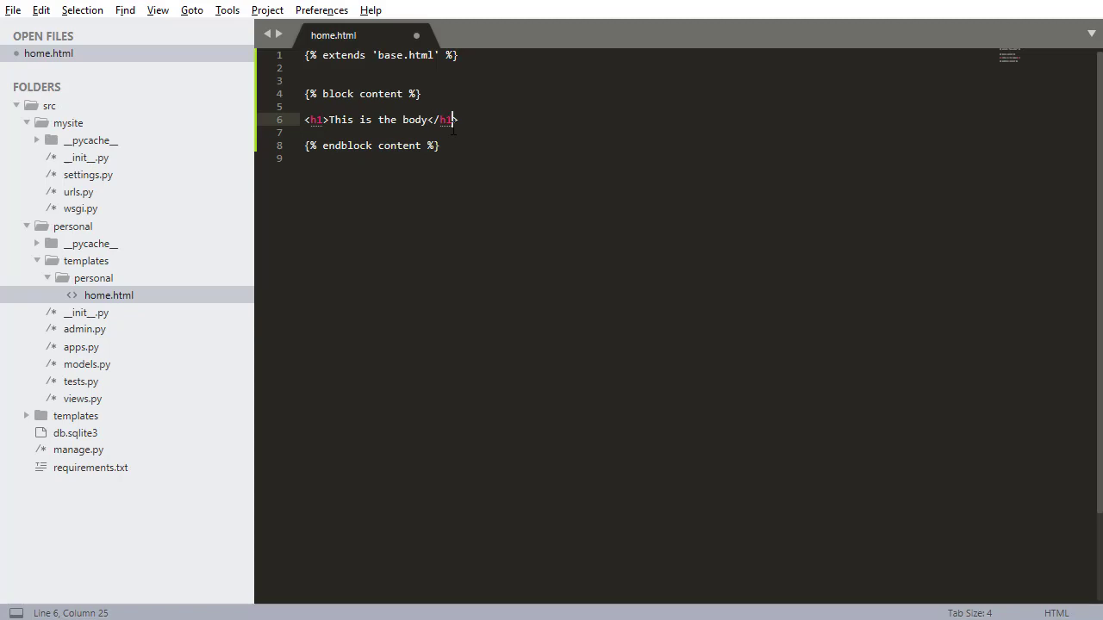
type("<p></p>")
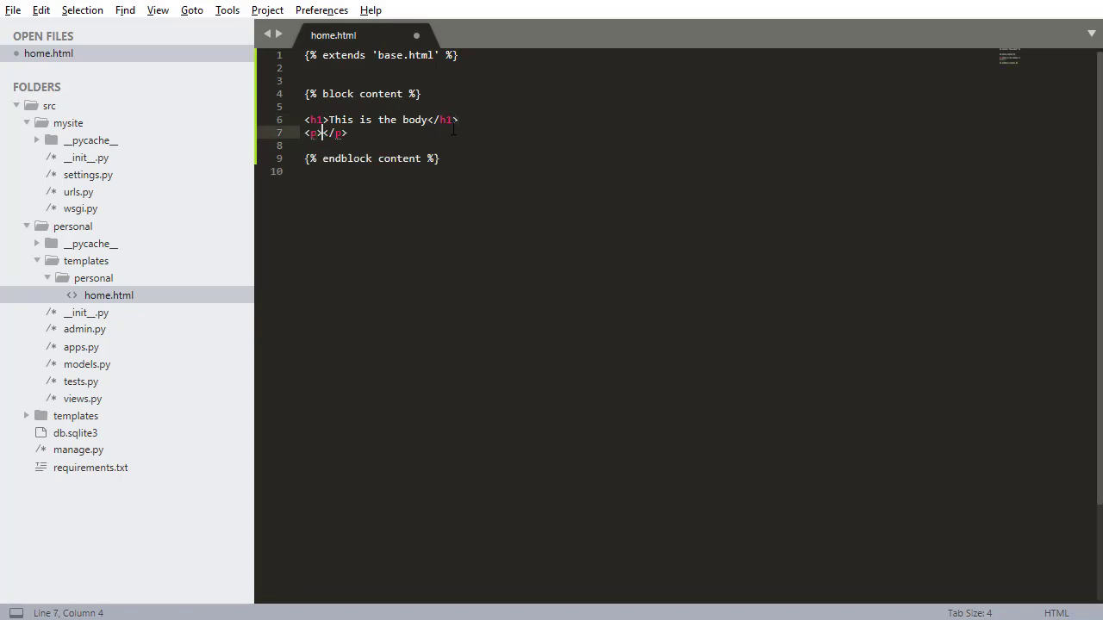
type("Here is where you put stuff that should be in the body of your websit")
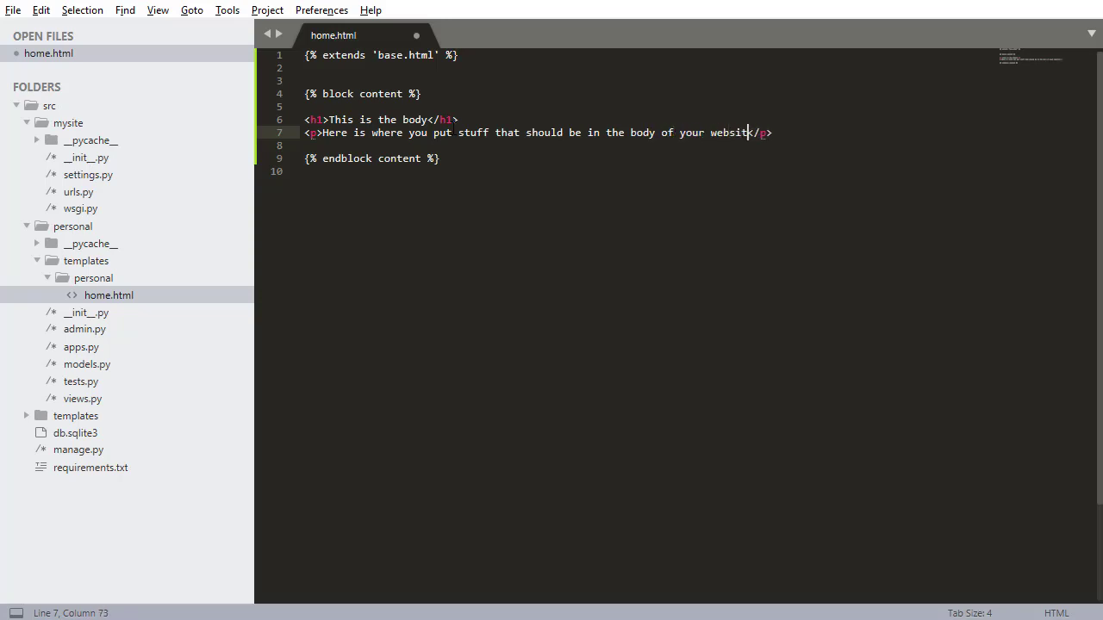
type("s.")
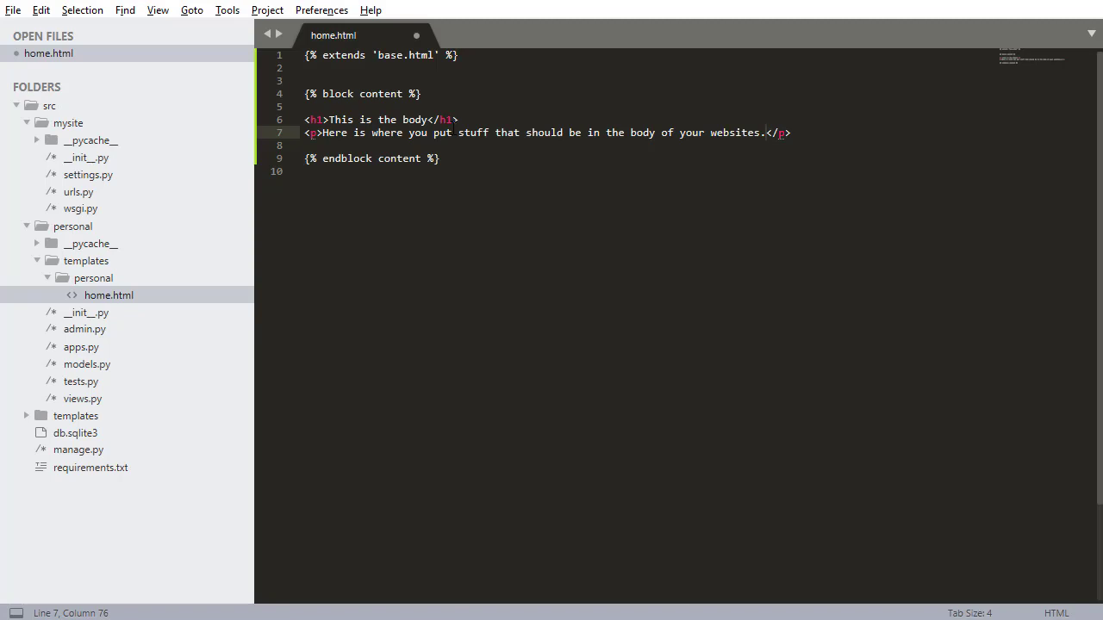
type("<div>")
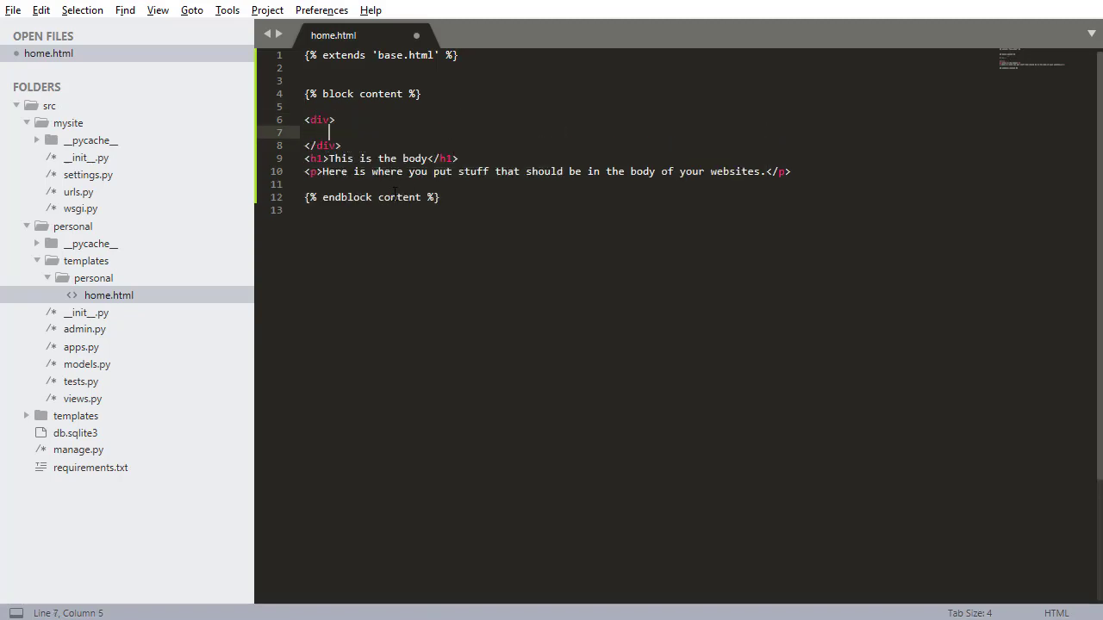
Step: Cut the h1 and paragraph lines and paste them indented inside a div
key("ctrl+x")
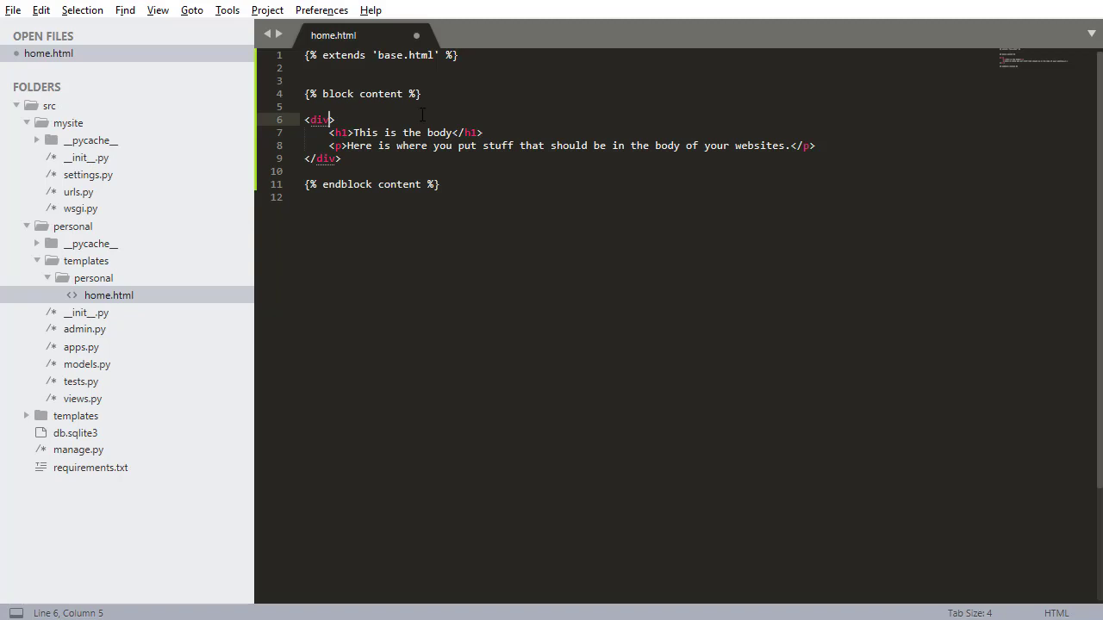
Step: Give the div style="border: 2px solid #000;" and save home.html
type("style=\"\"")
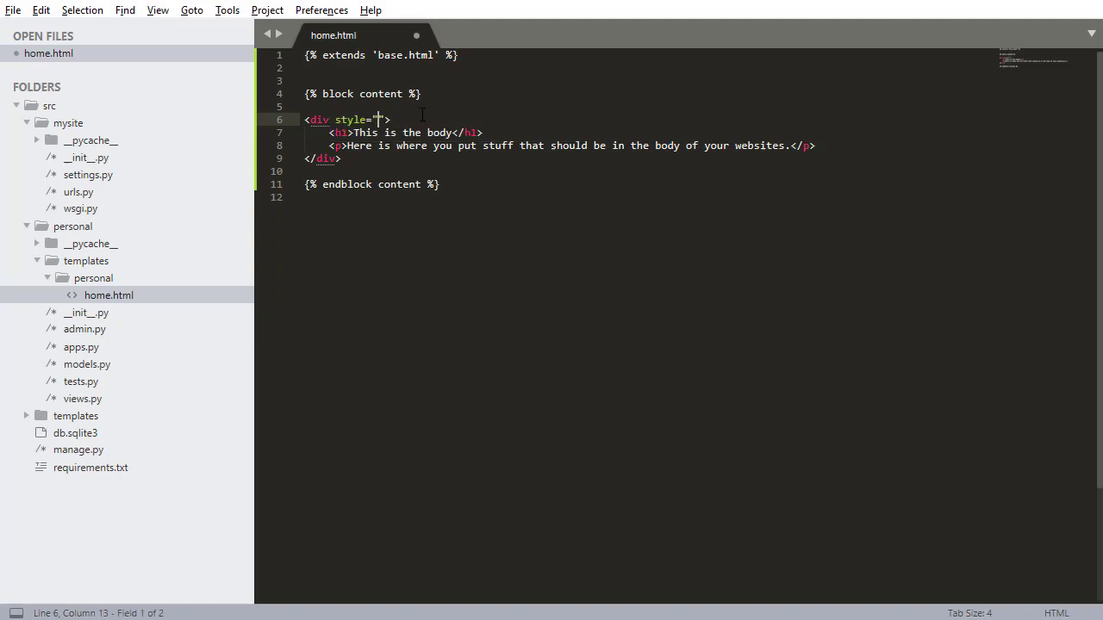
type("\"")
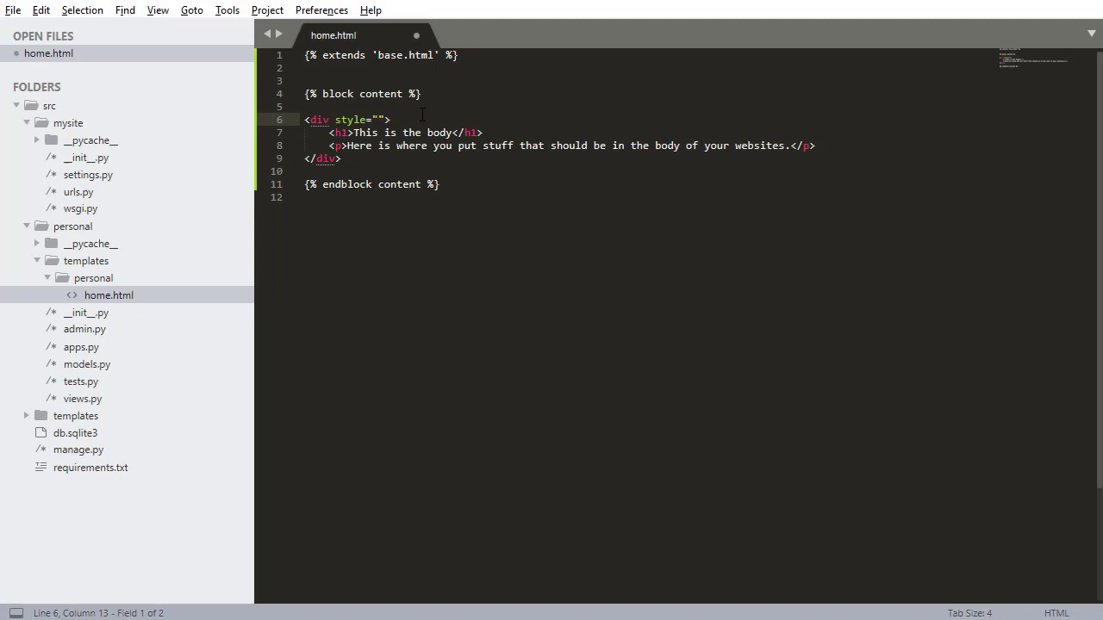
type("border:")
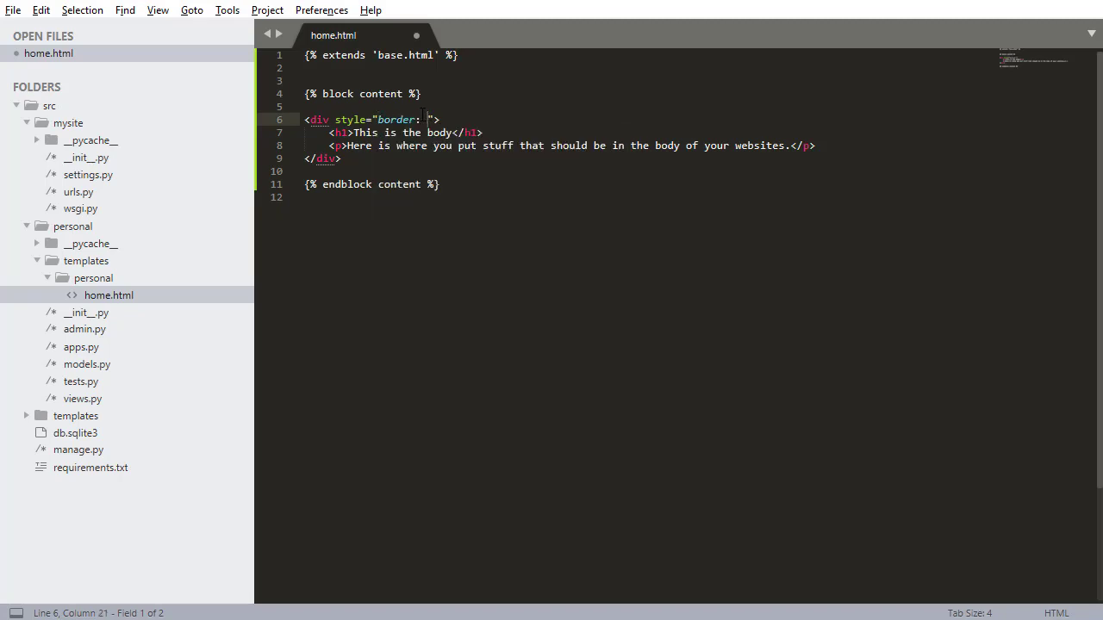
type("2px")
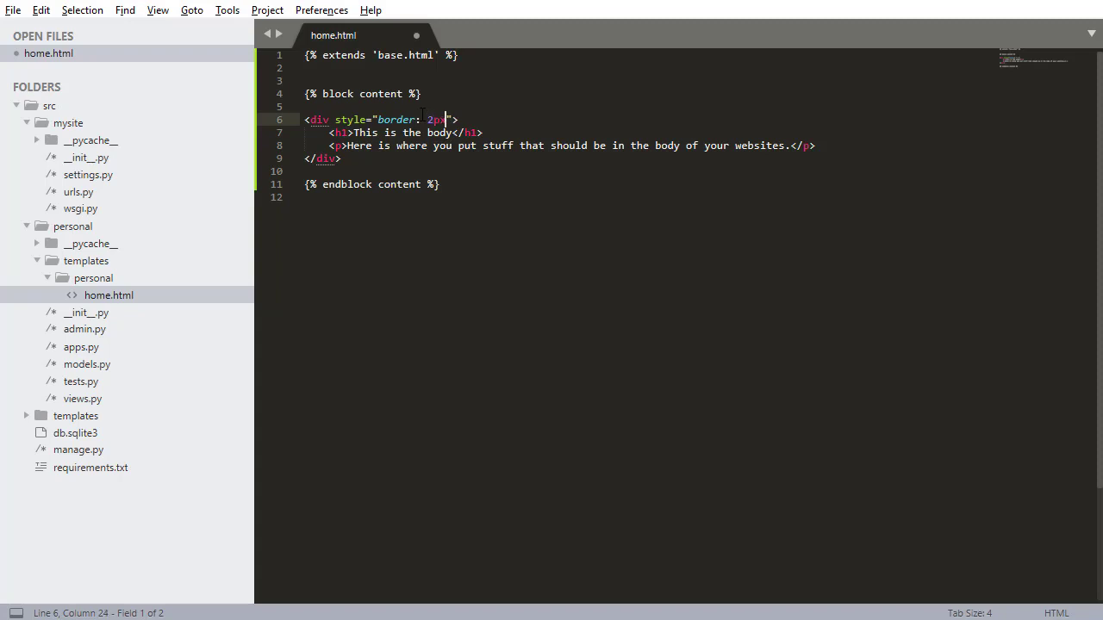
mouse_move(513, 99)
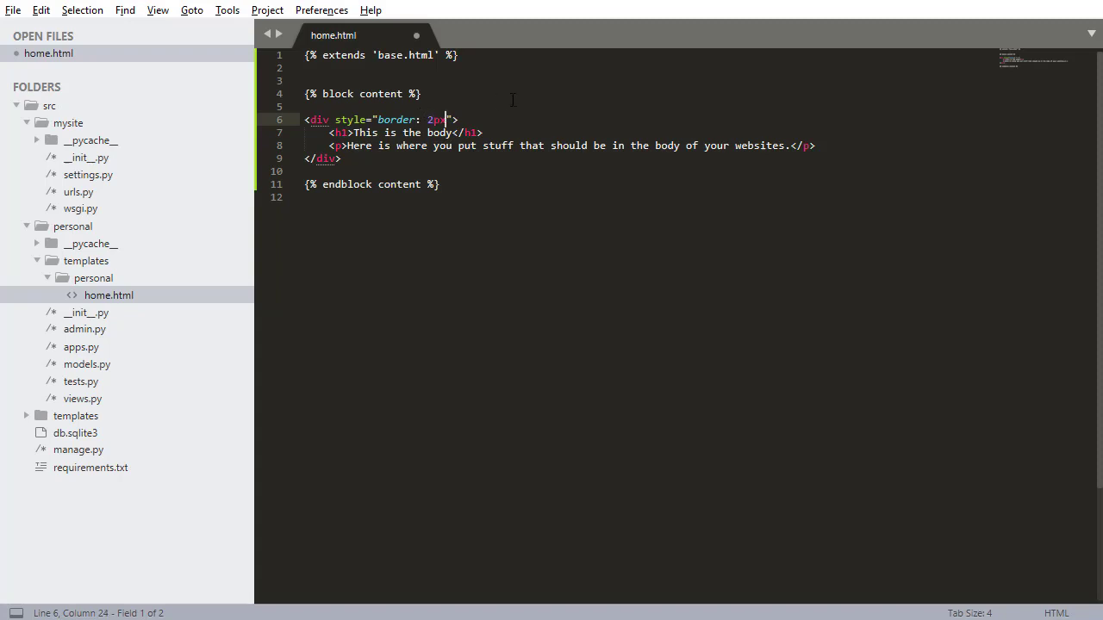
type("solid")
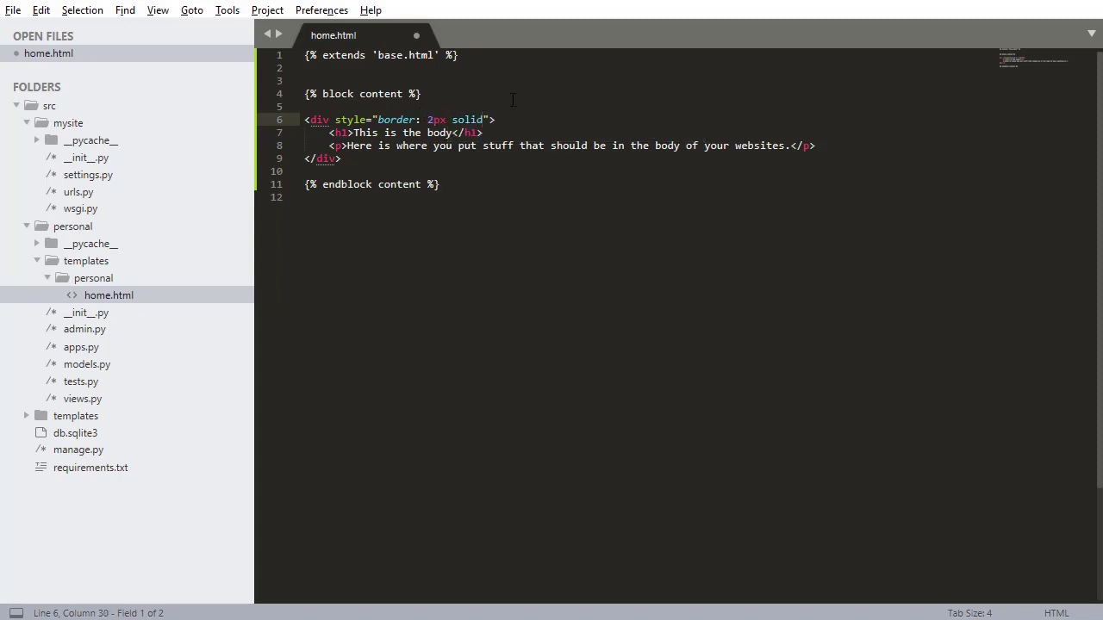
type("#")
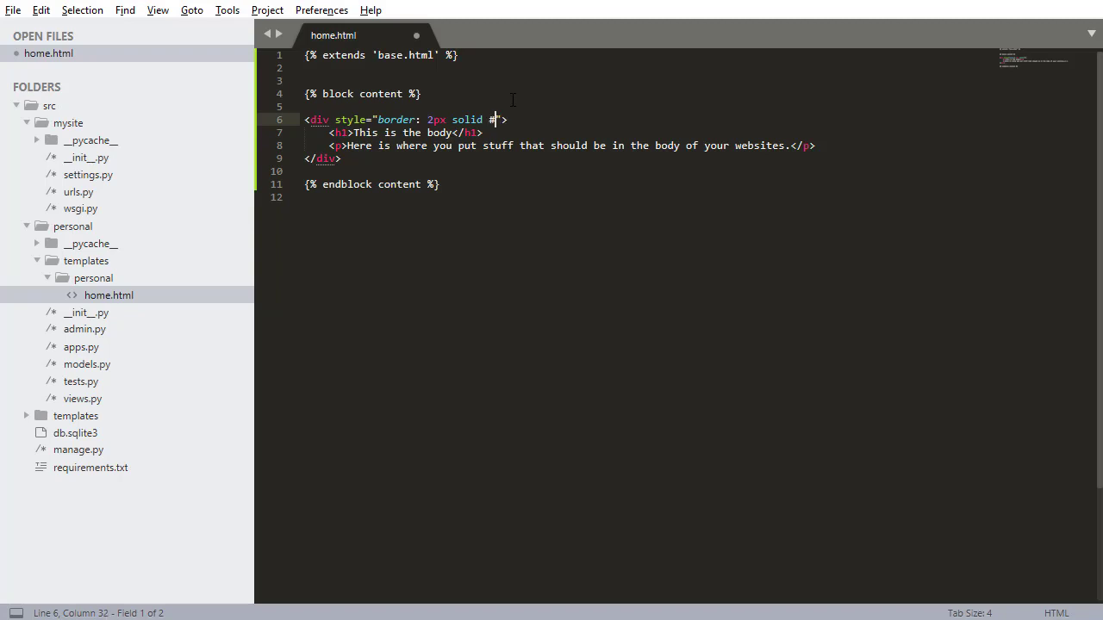
type("000;")
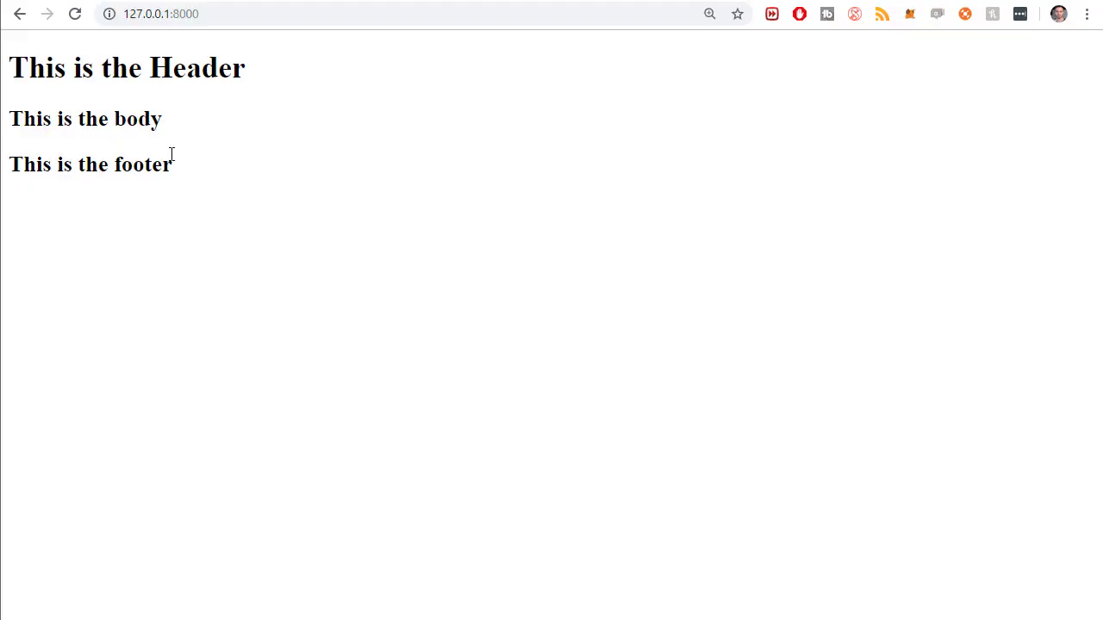
mouse_move(972, 83)
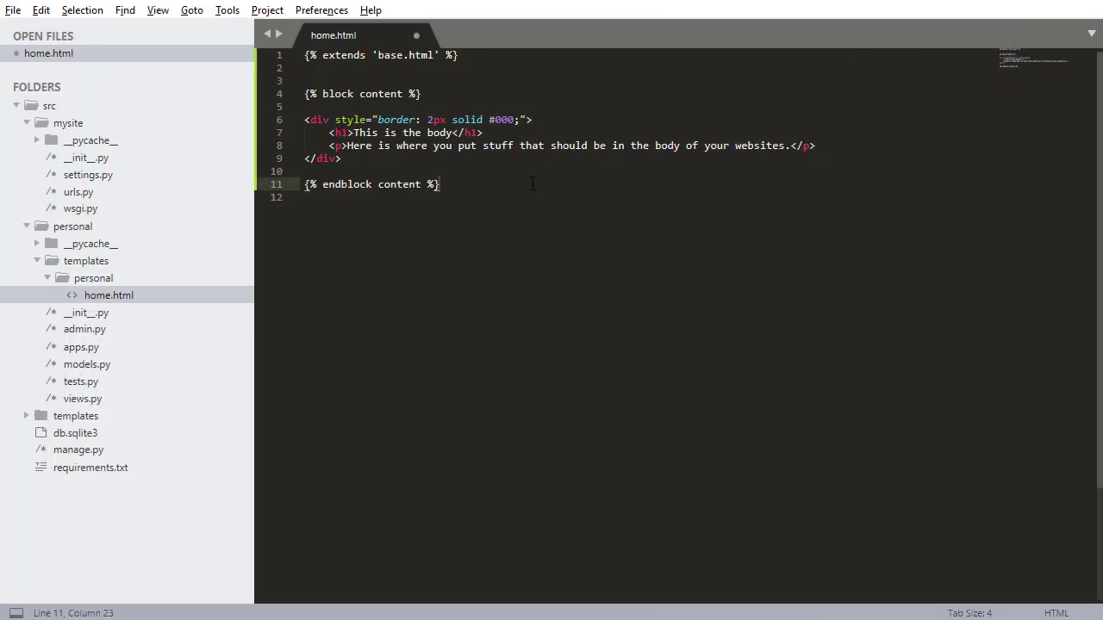
key("ctrl+s")
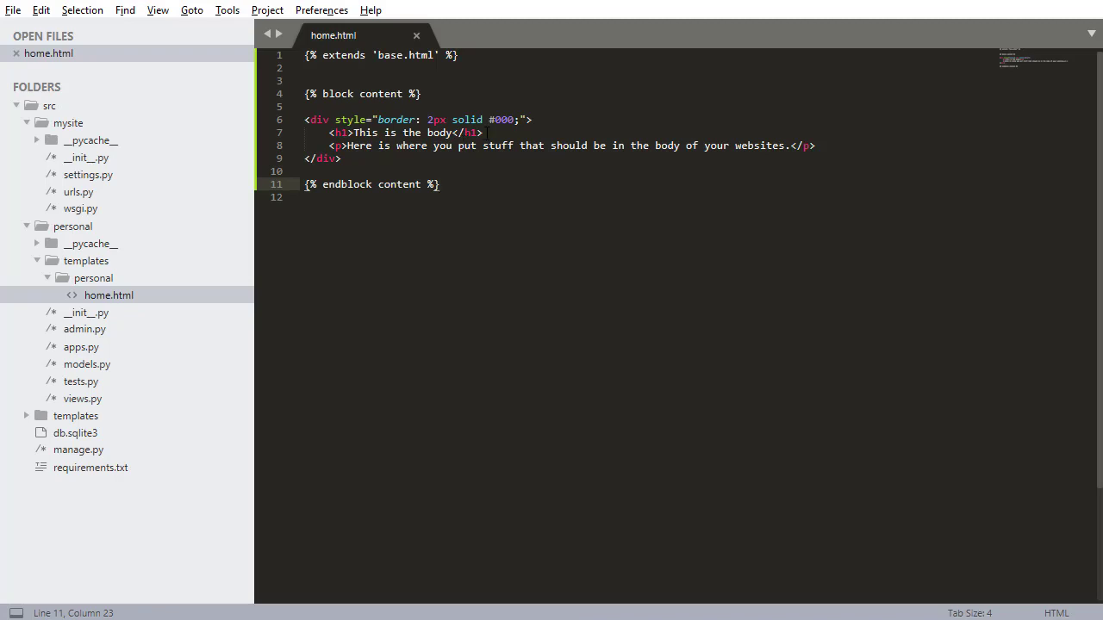
mouse_move(76, 415)
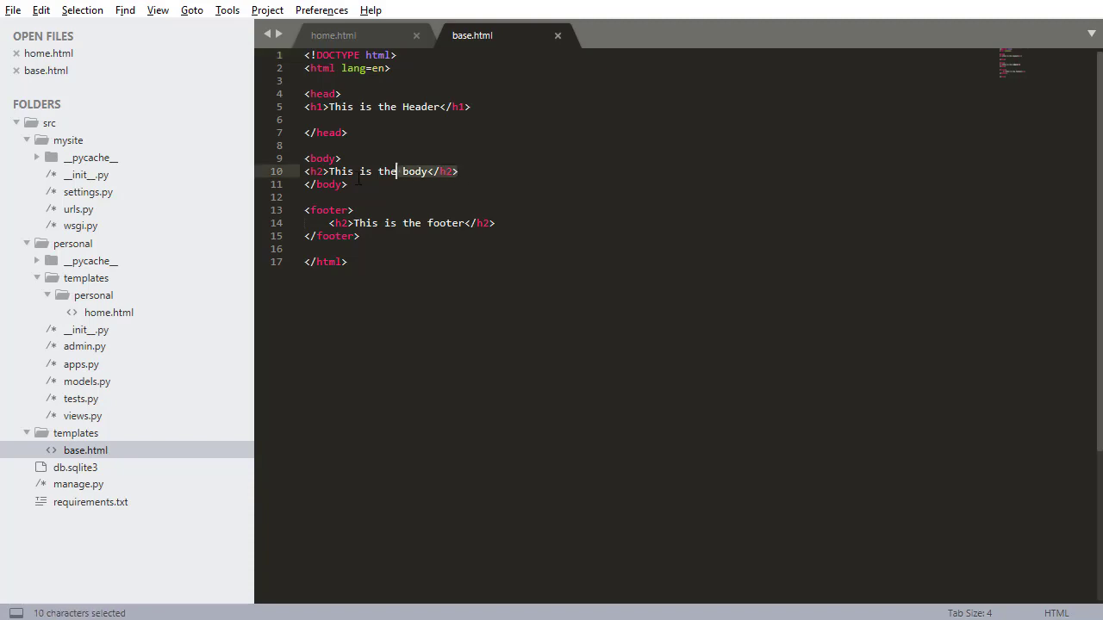
Step: Replace base.html's body heading with {% block content %} and {% endblock content %} tags
key("Delete")
type("{% ")
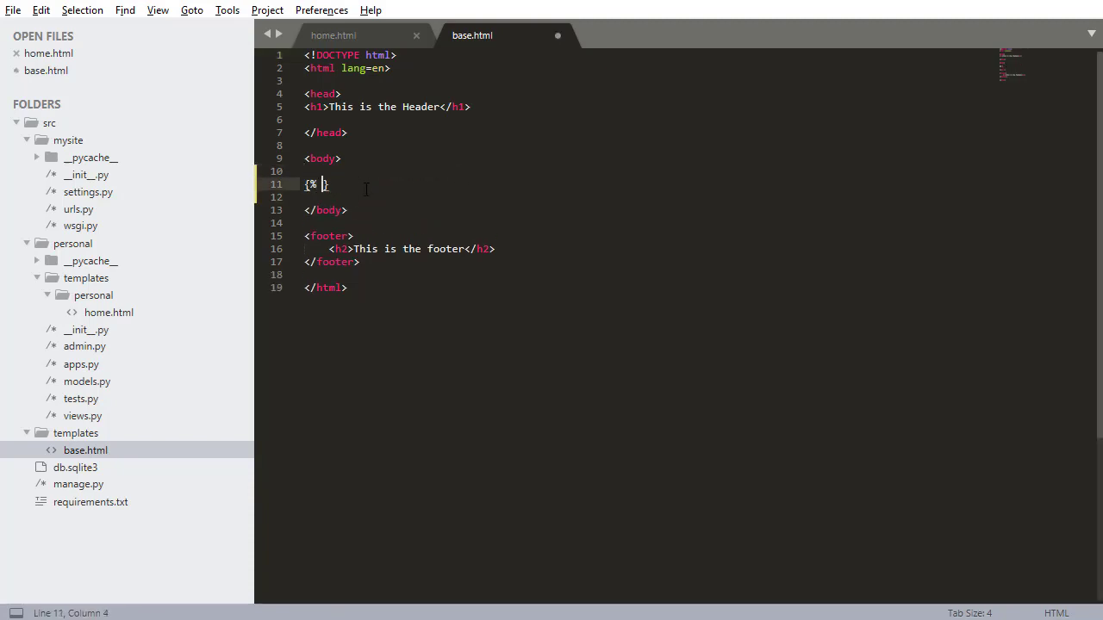
type("block content %")
type("{% ")
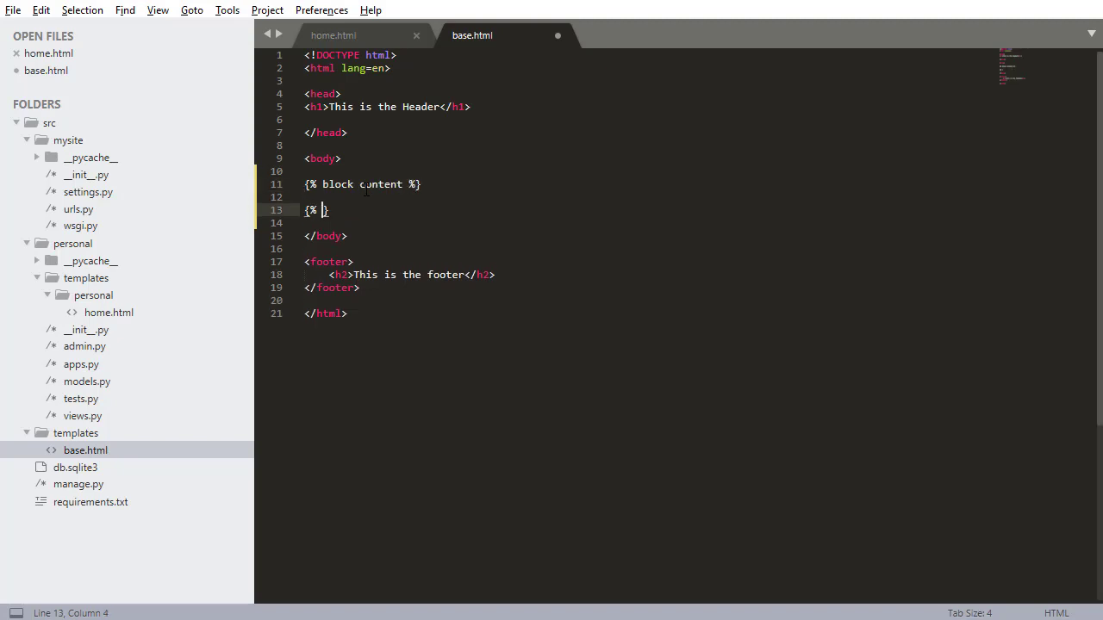
type("endblock content")
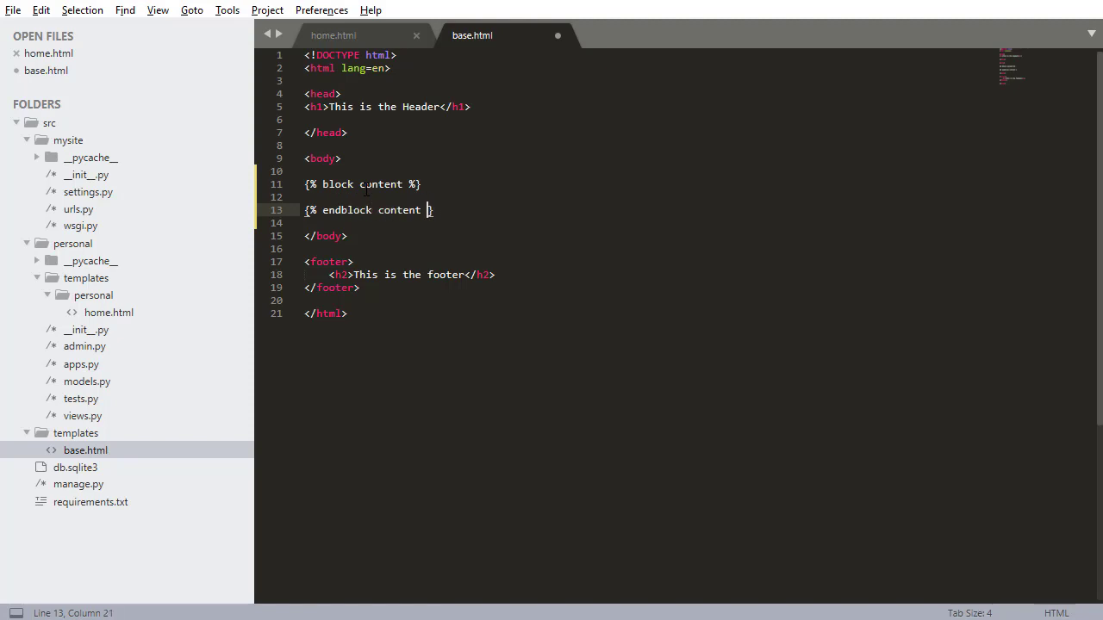
type("%")
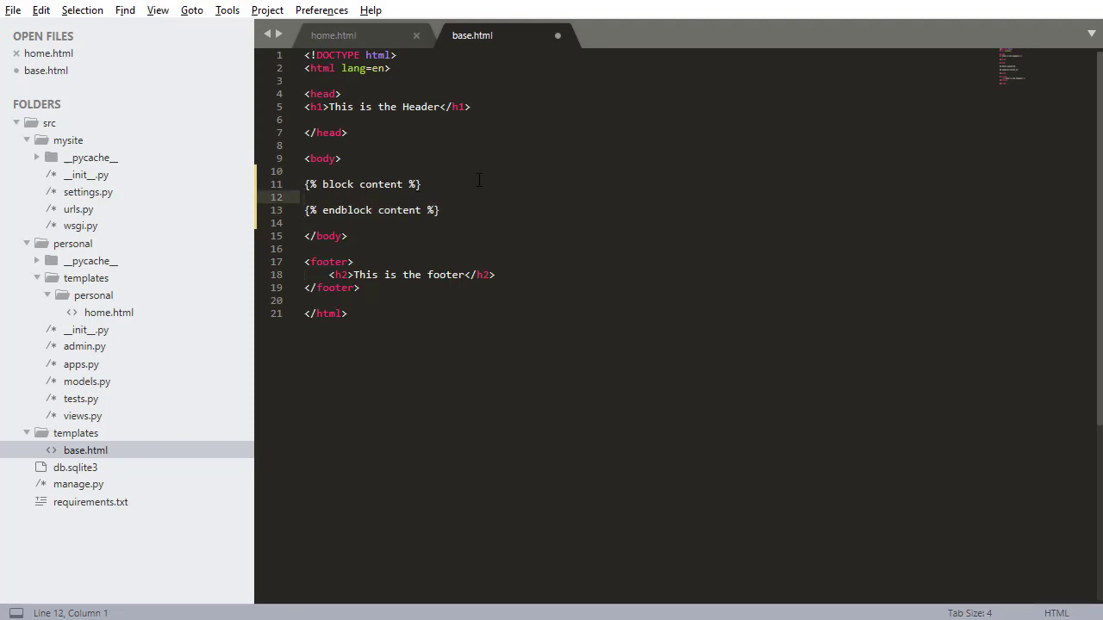
Step: Flip between the home.html and base.html tabs to compare their block tags
left_click(332, 36)
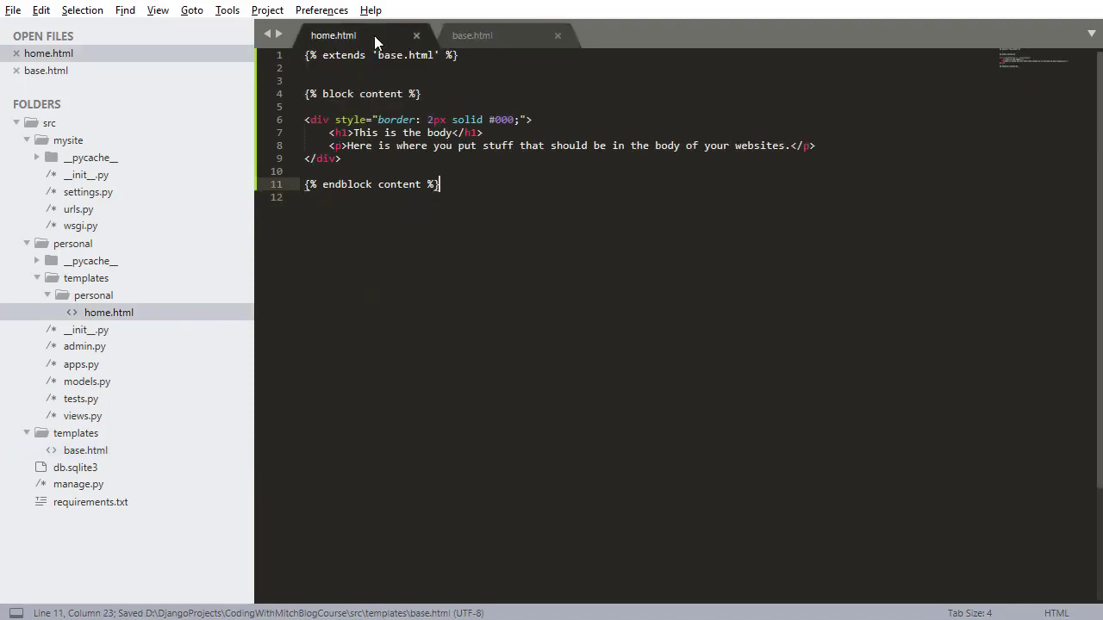
left_click(472, 36)
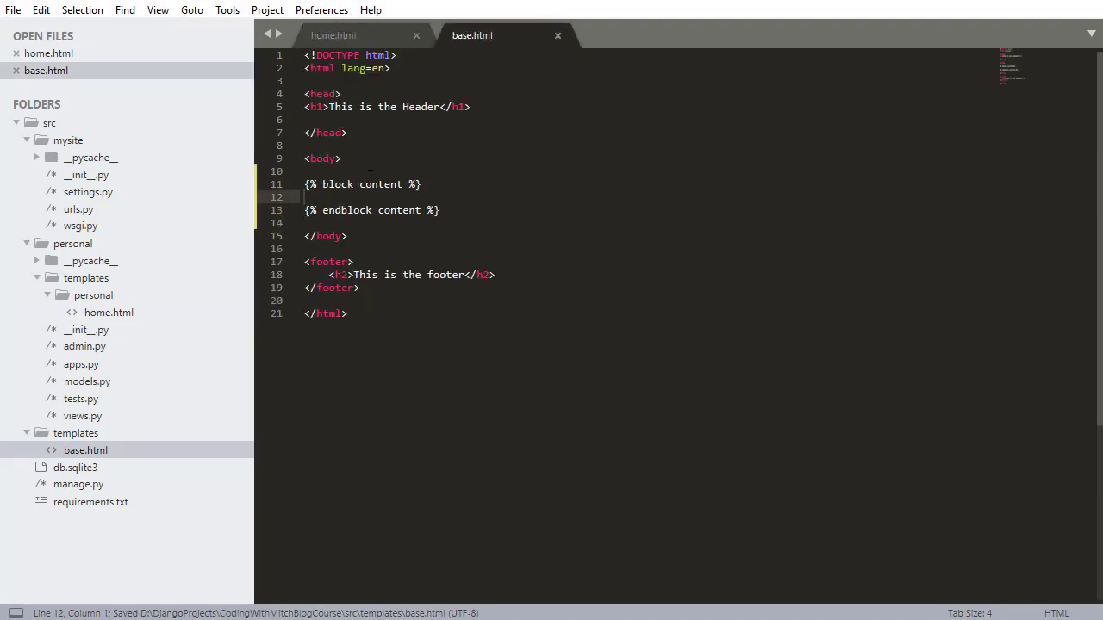
left_click(333, 35)
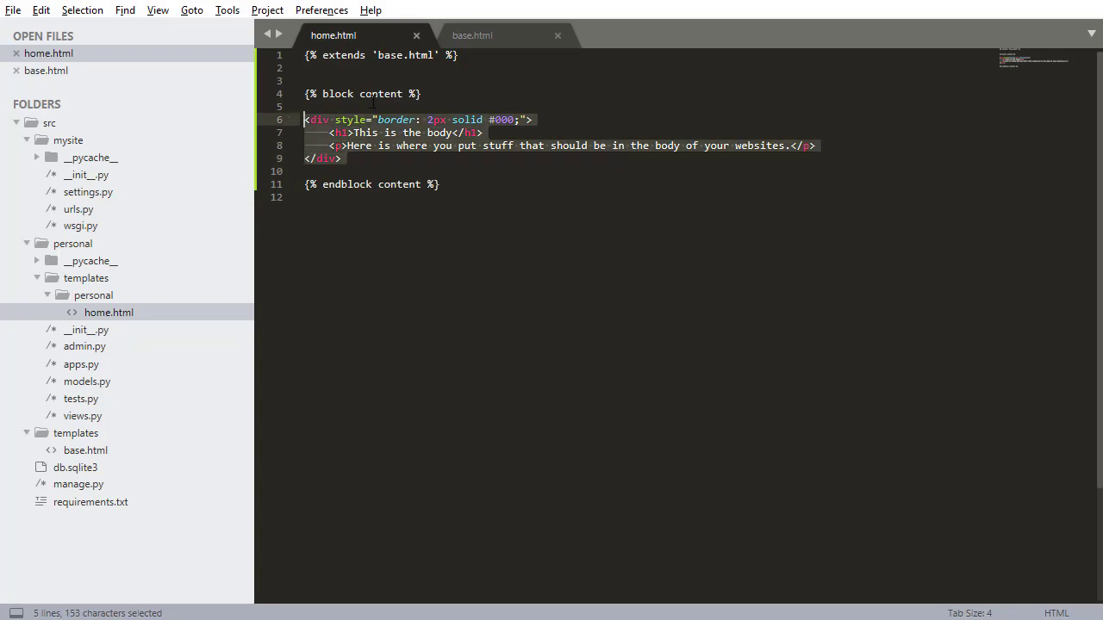
left_click(472, 36)
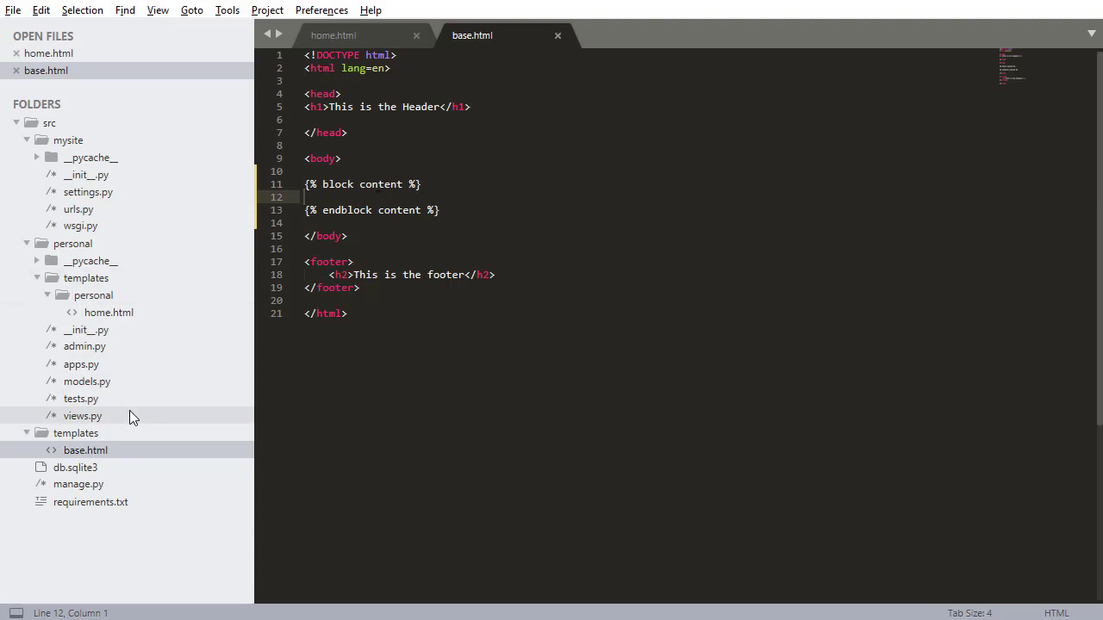
Step: Open views.py, add a templates/ prefix to the render path, then remove it
left_click(82, 416)
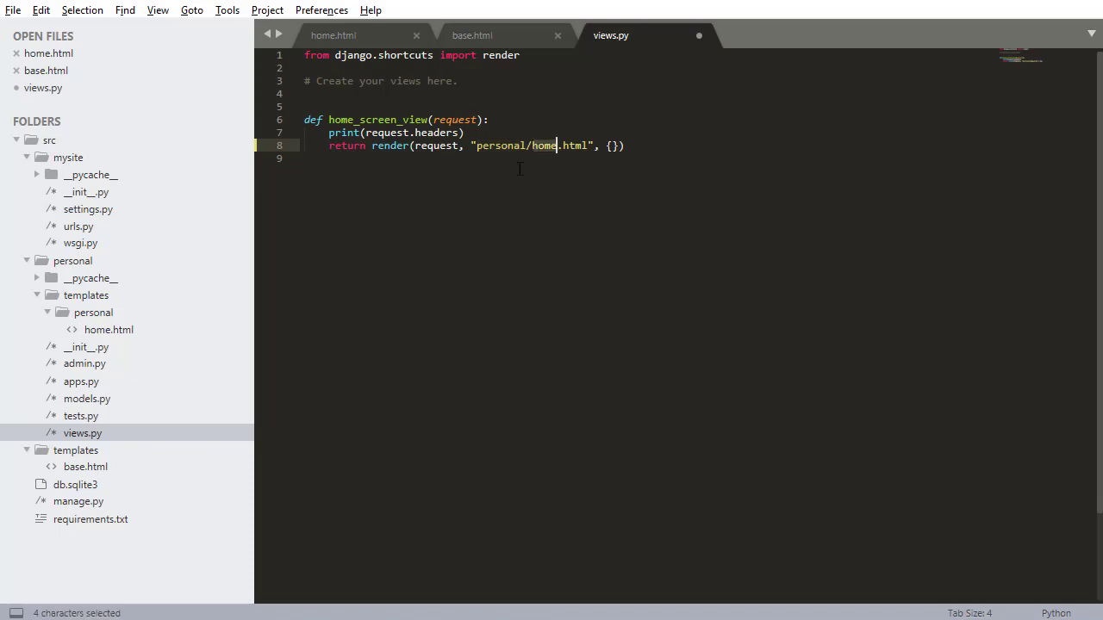
type("te")
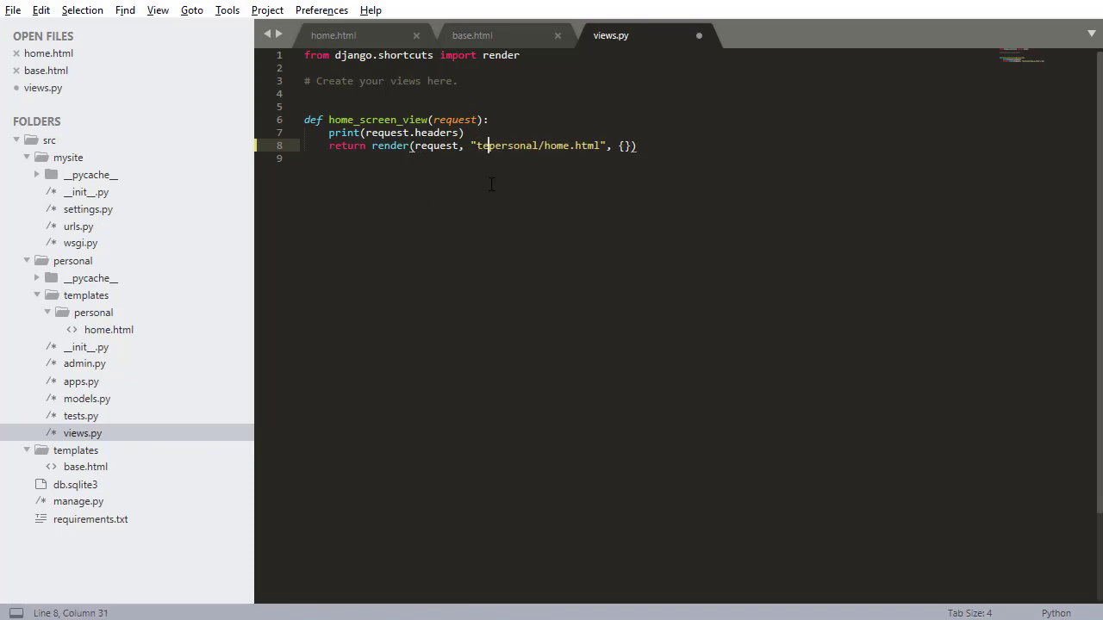
type("templates/")
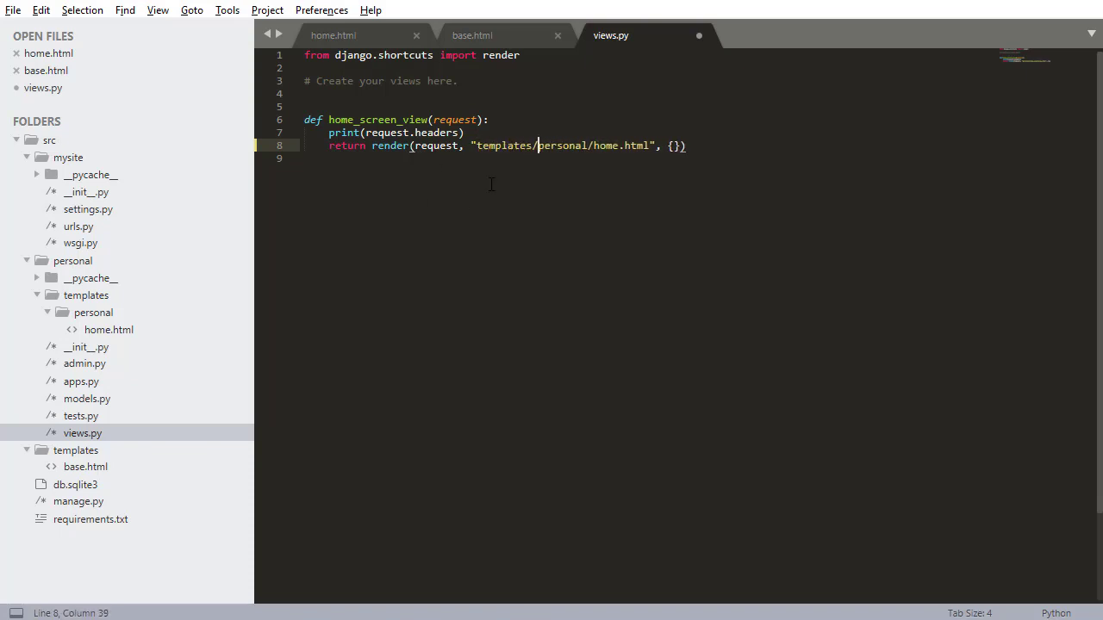
key("backspace")
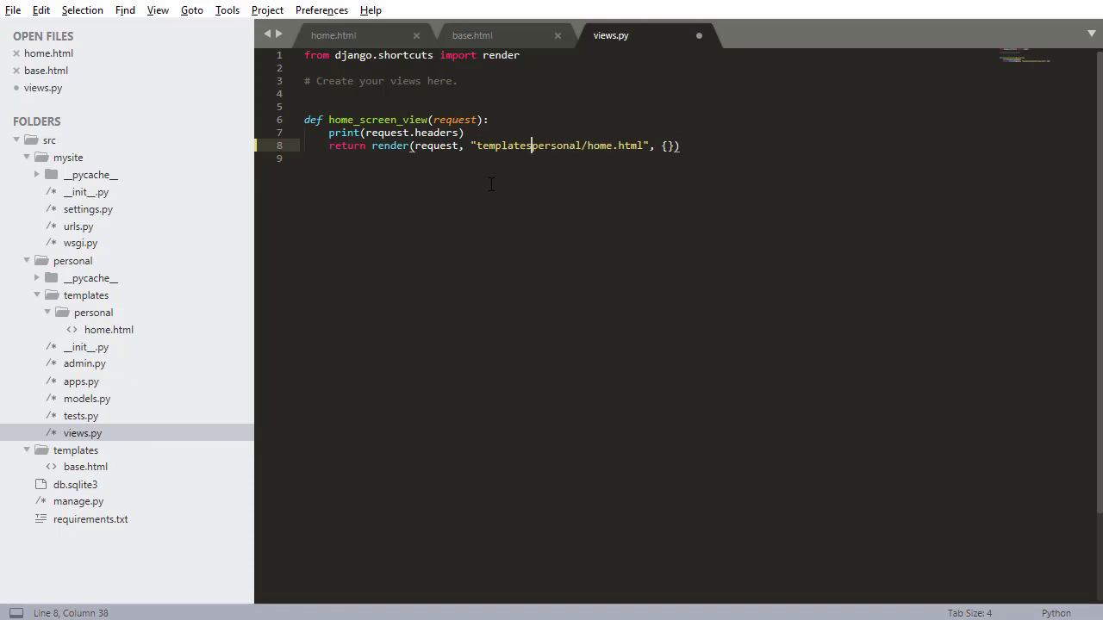
key("backspace")
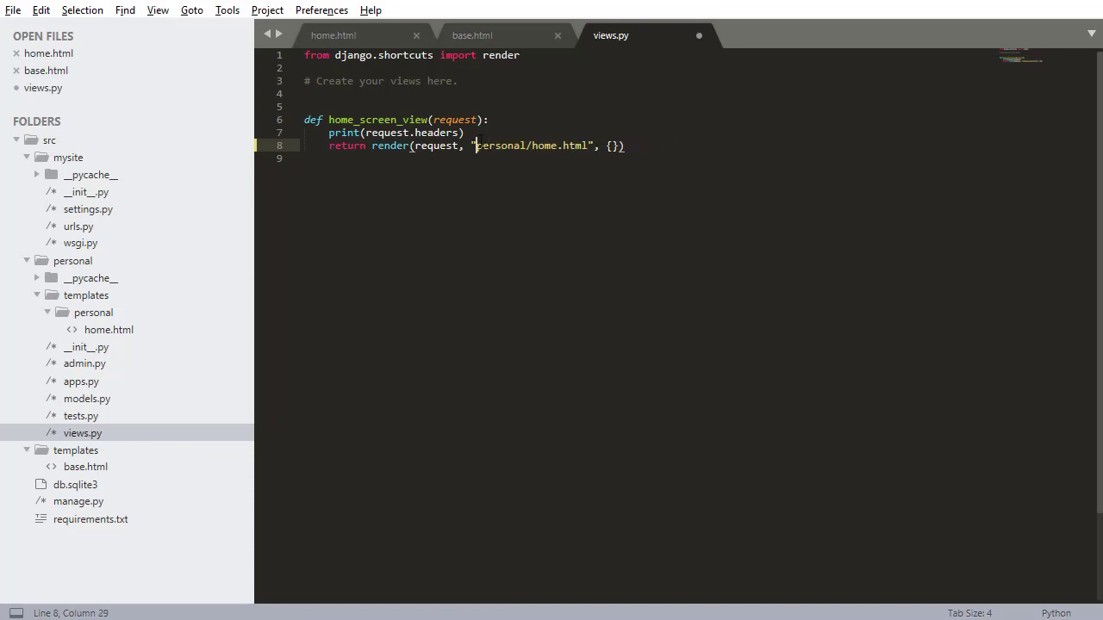
mouse_move(93, 313)
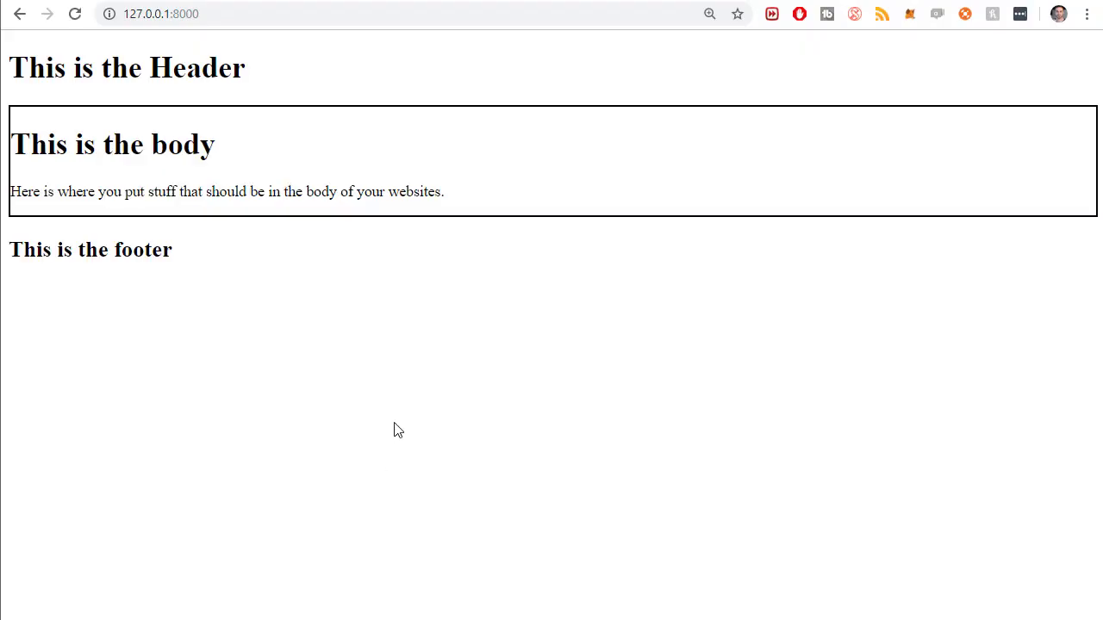
mouse_move(874, 232)
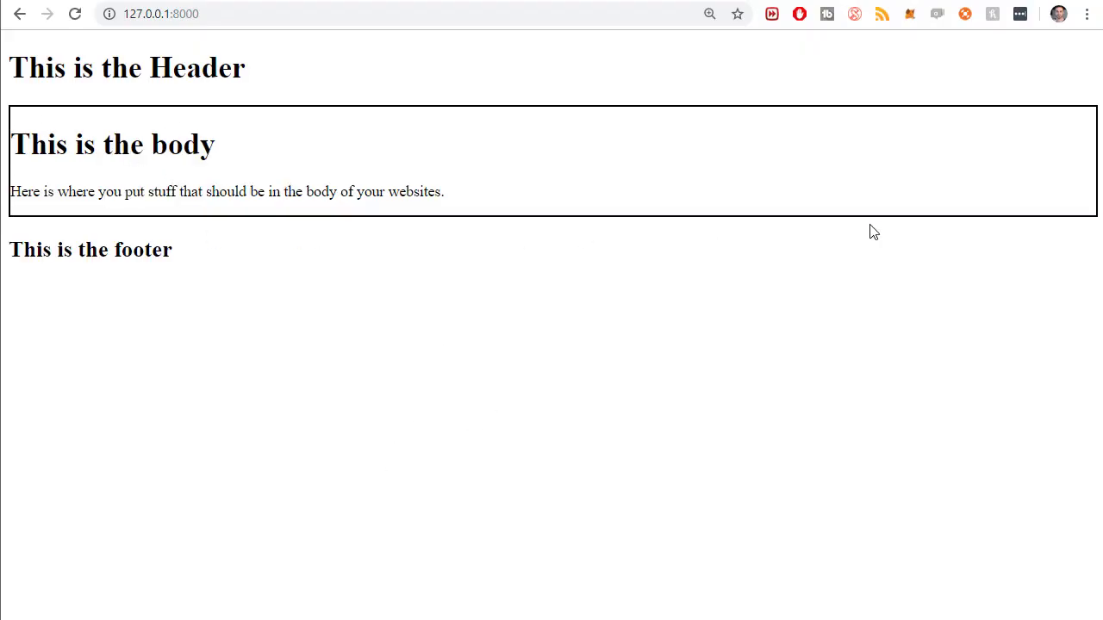
mouse_move(33, 211)
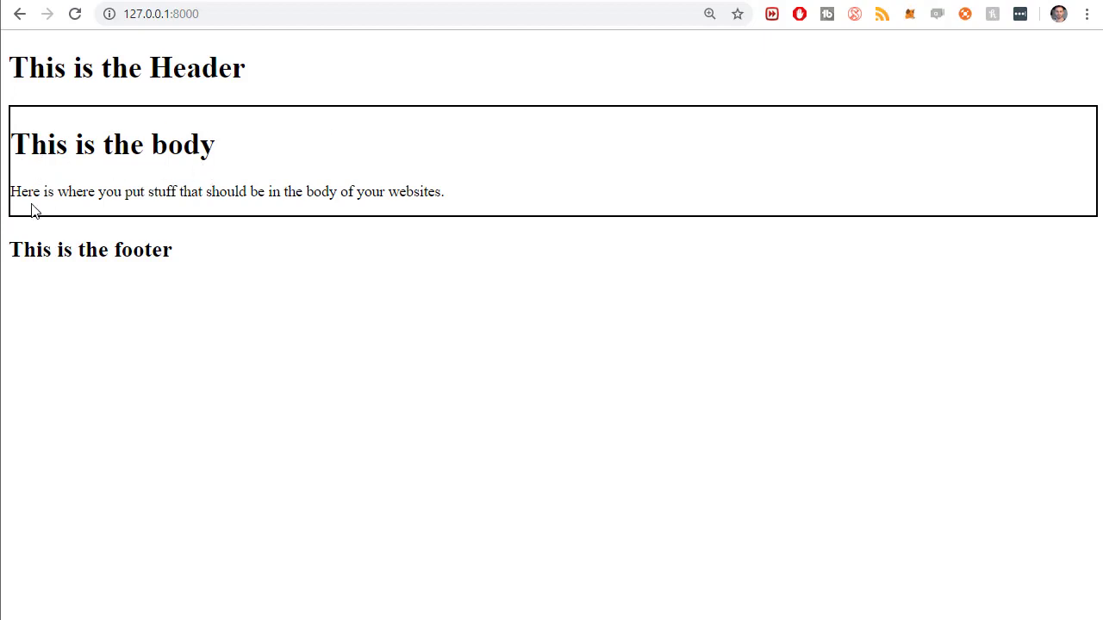
mouse_move(430, 220)
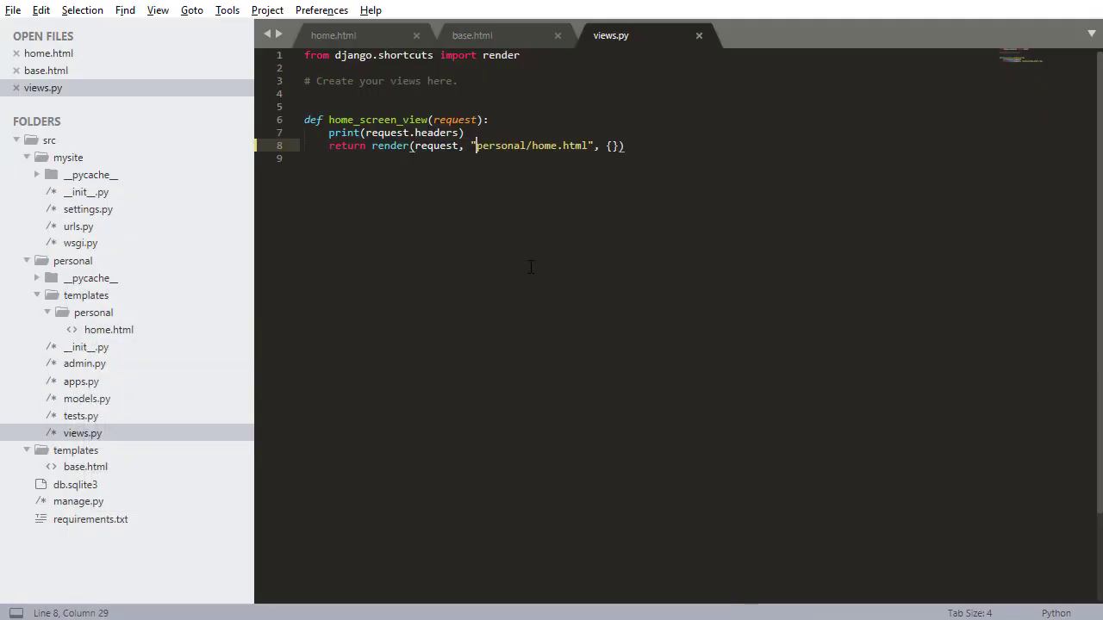
Step: Review base.html and then home.html in their editor tabs
left_click(471, 36)
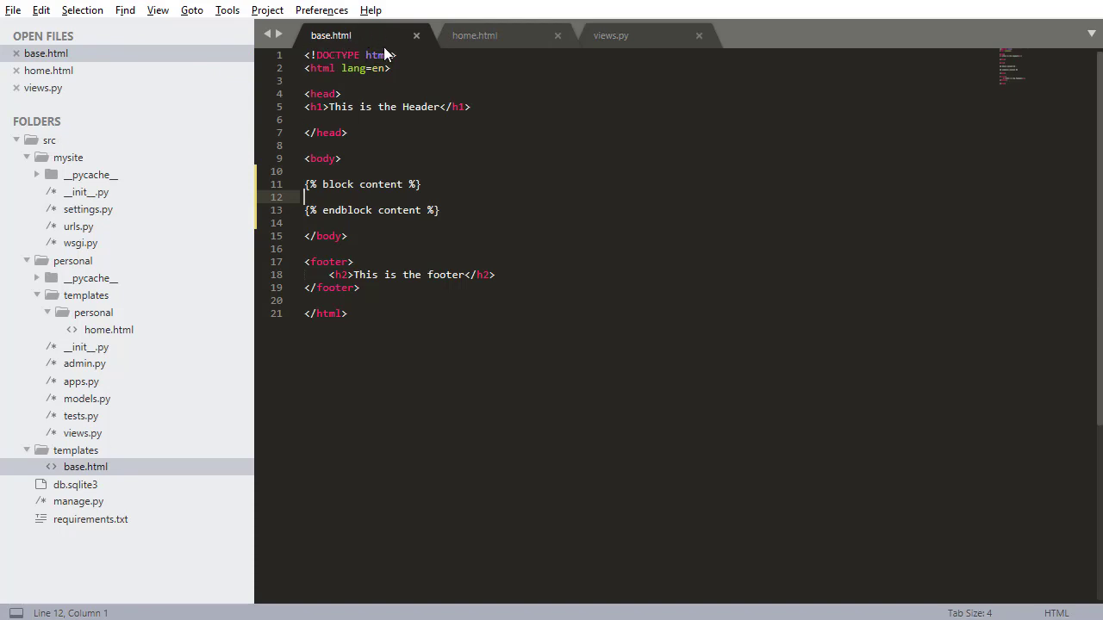
left_click(474, 35)
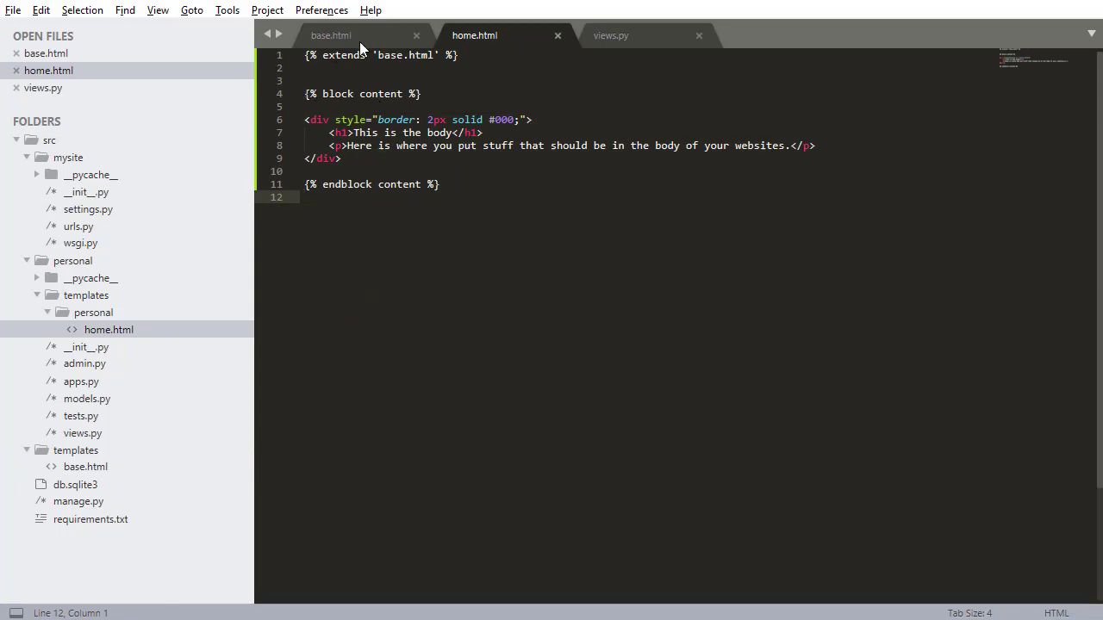
left_click(330, 36)
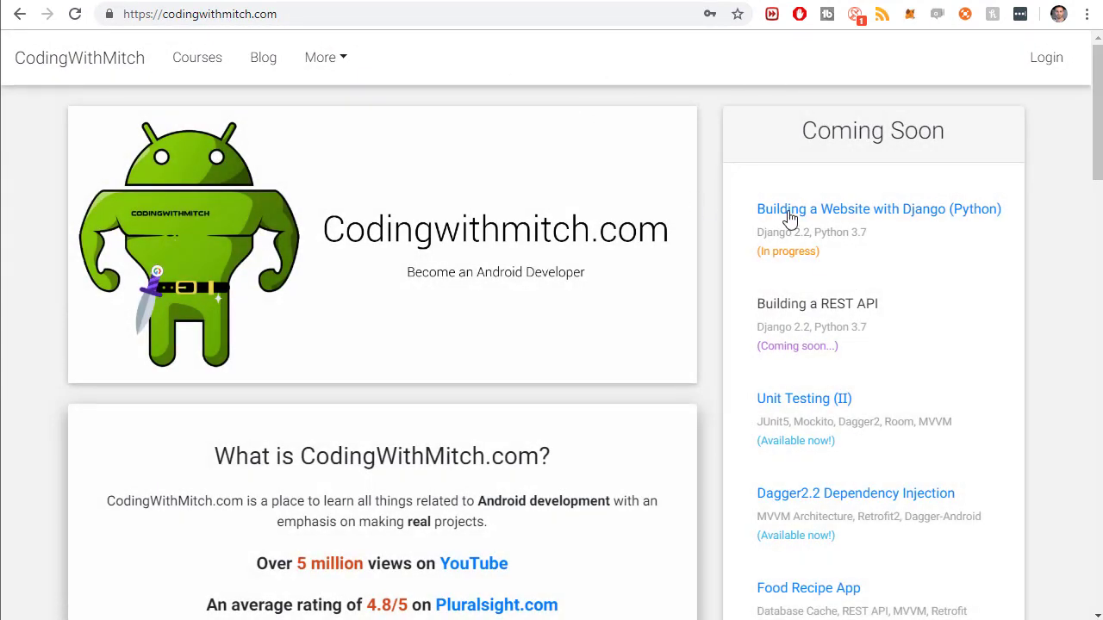
Step: Visit the Building a Website with Django course page, then browse the CodingWithMitch blog listing
left_click(878, 209)
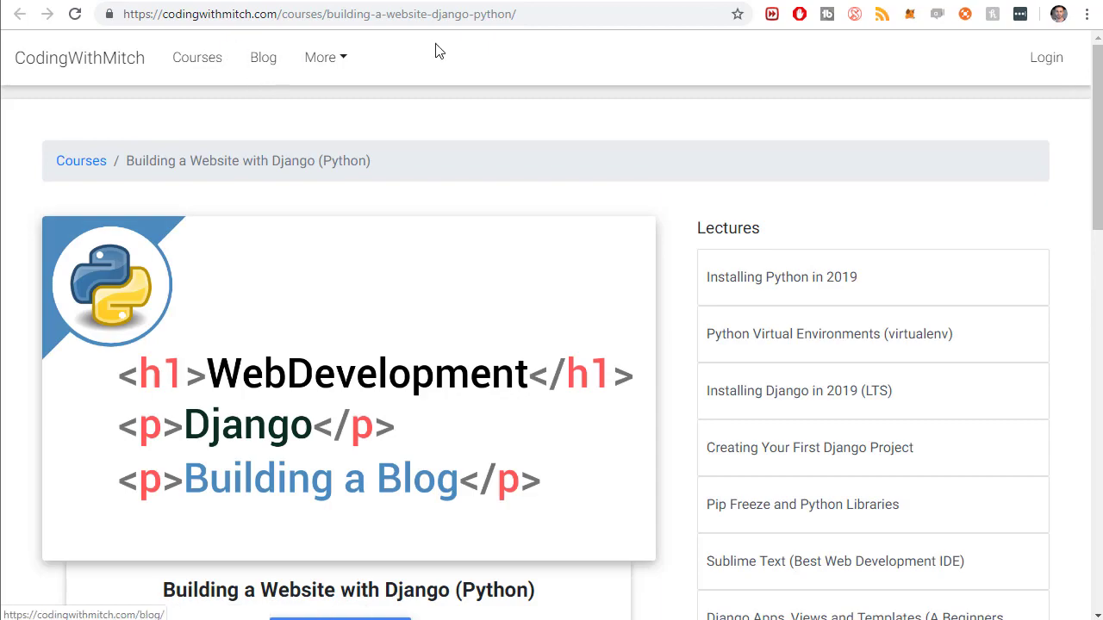
left_click(262, 57)
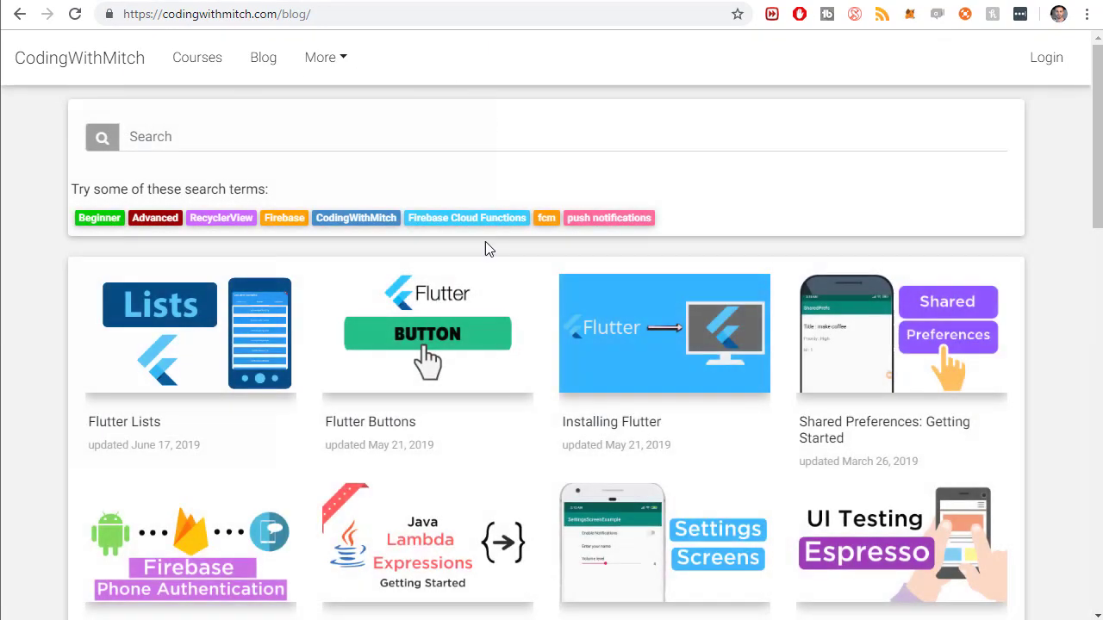
scroll("down", 3)
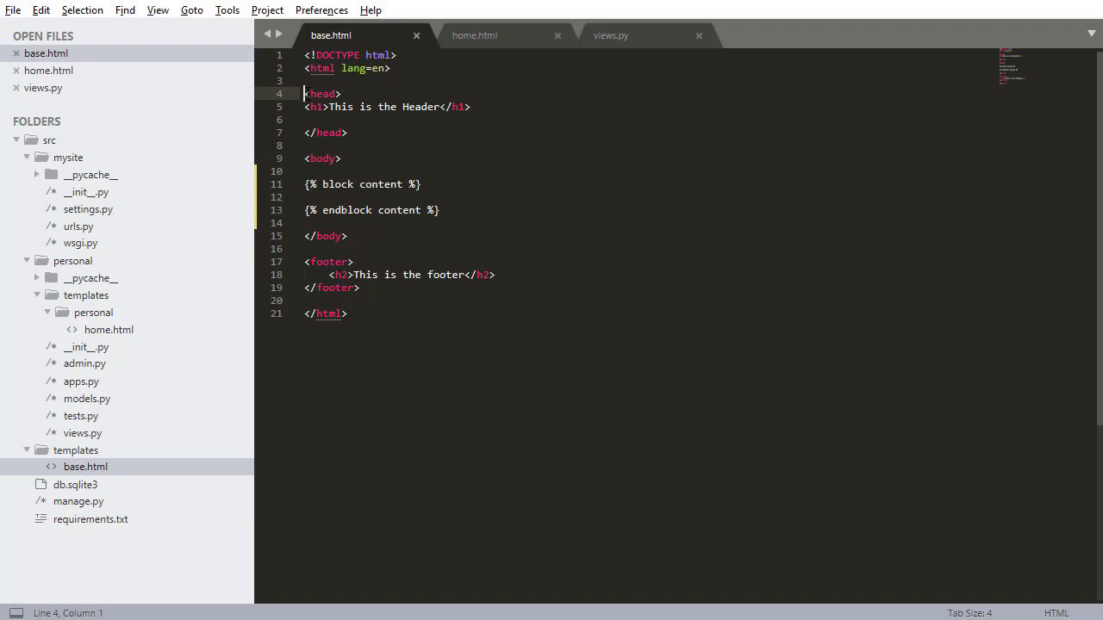
left_click_drag(305, 93, 341, 158)
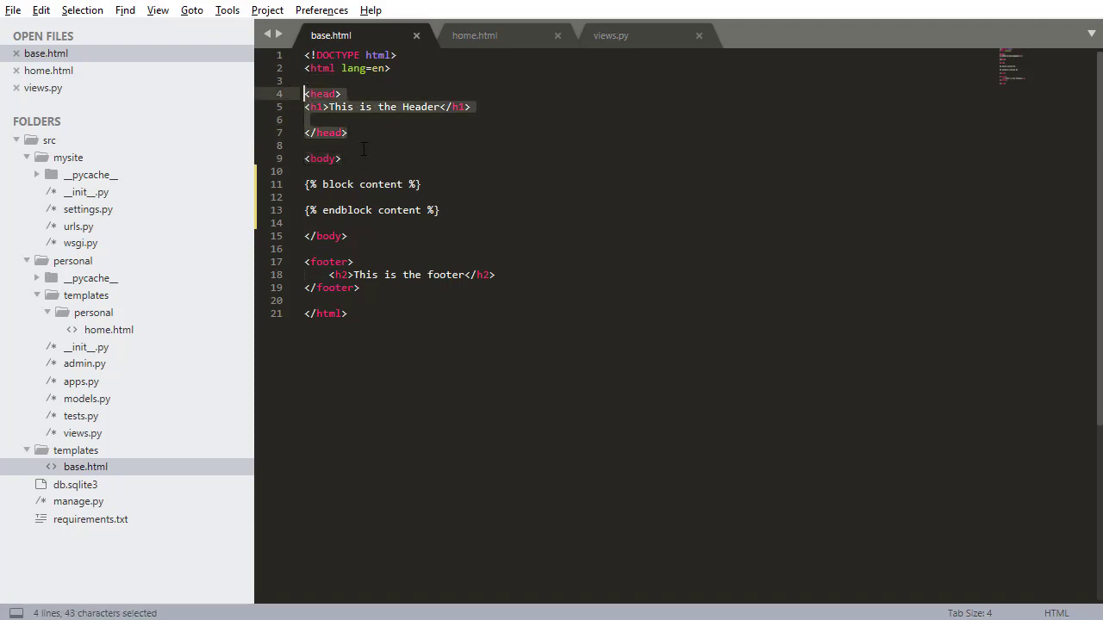
left_click(346, 313)
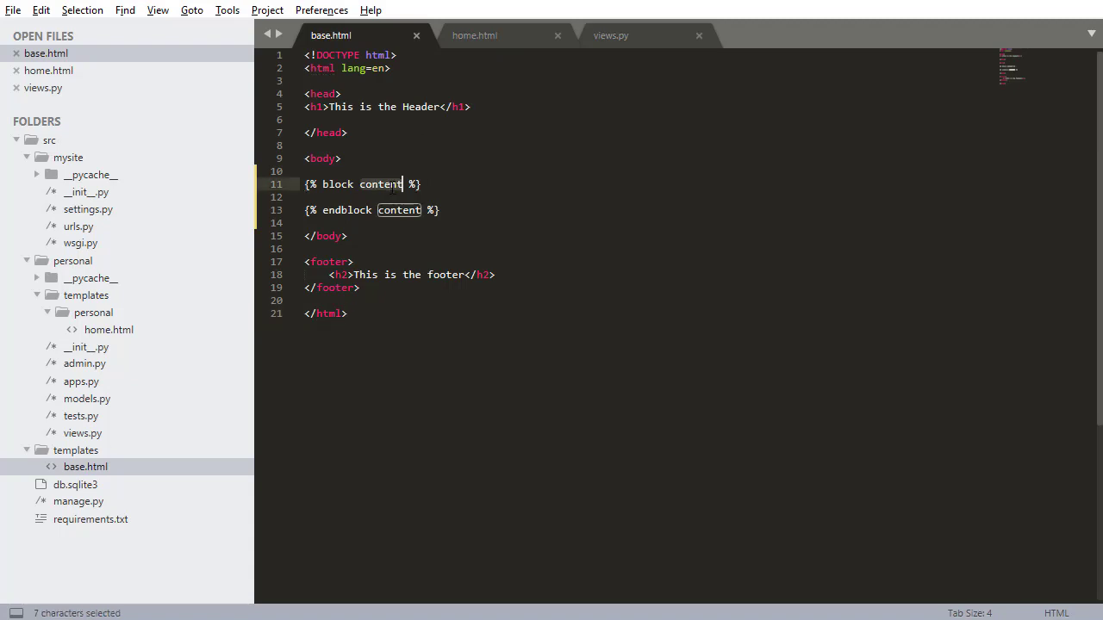
left_click(474, 35)
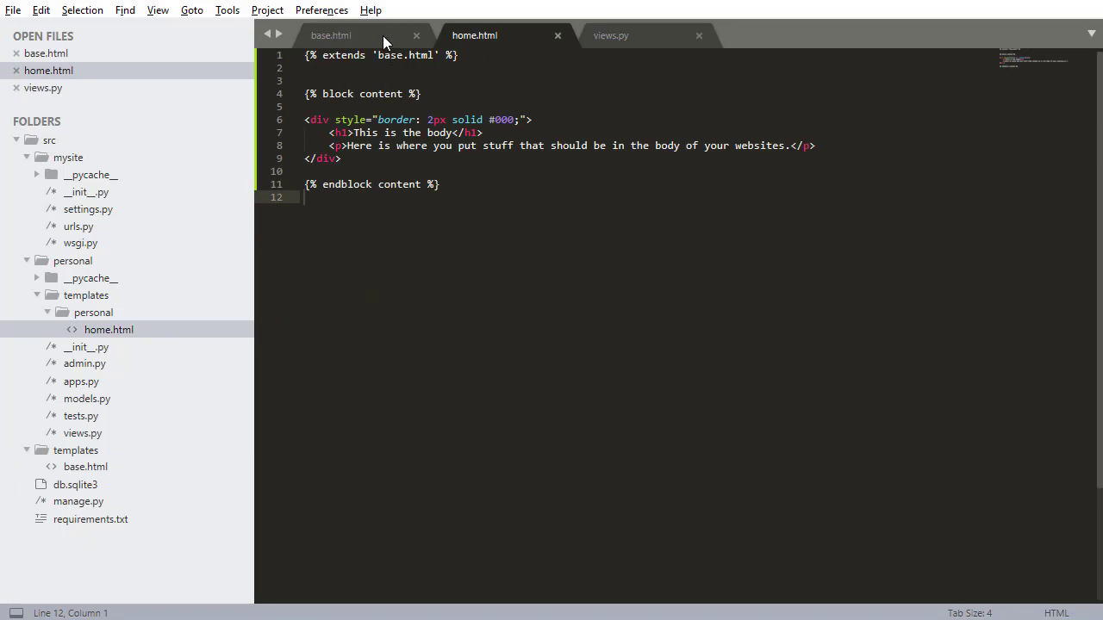
left_click(610, 35)
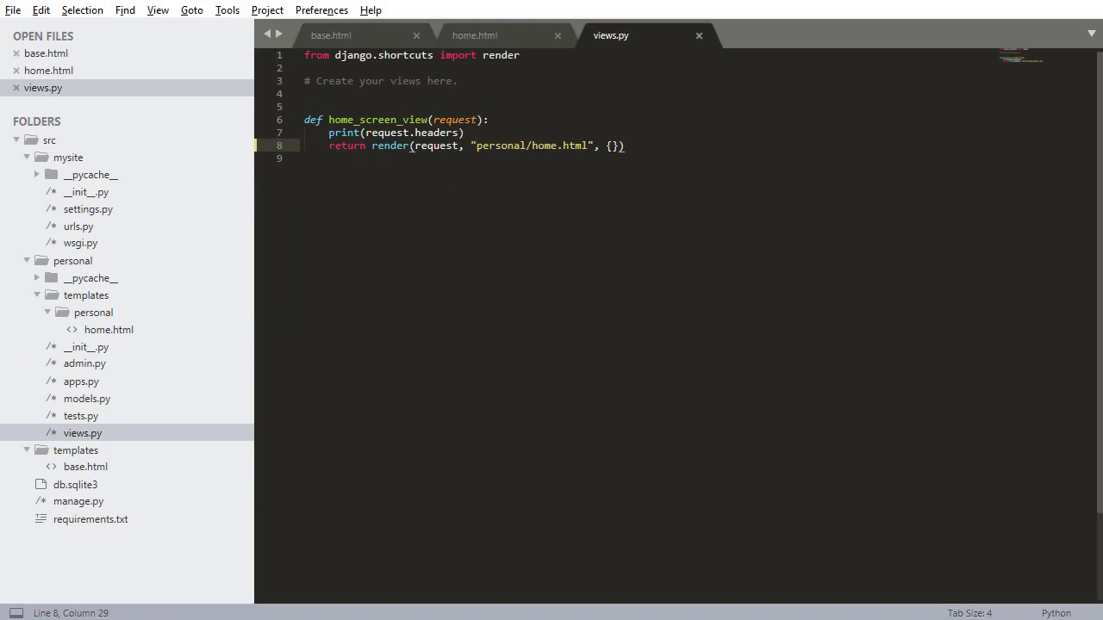
left_click(330, 35)
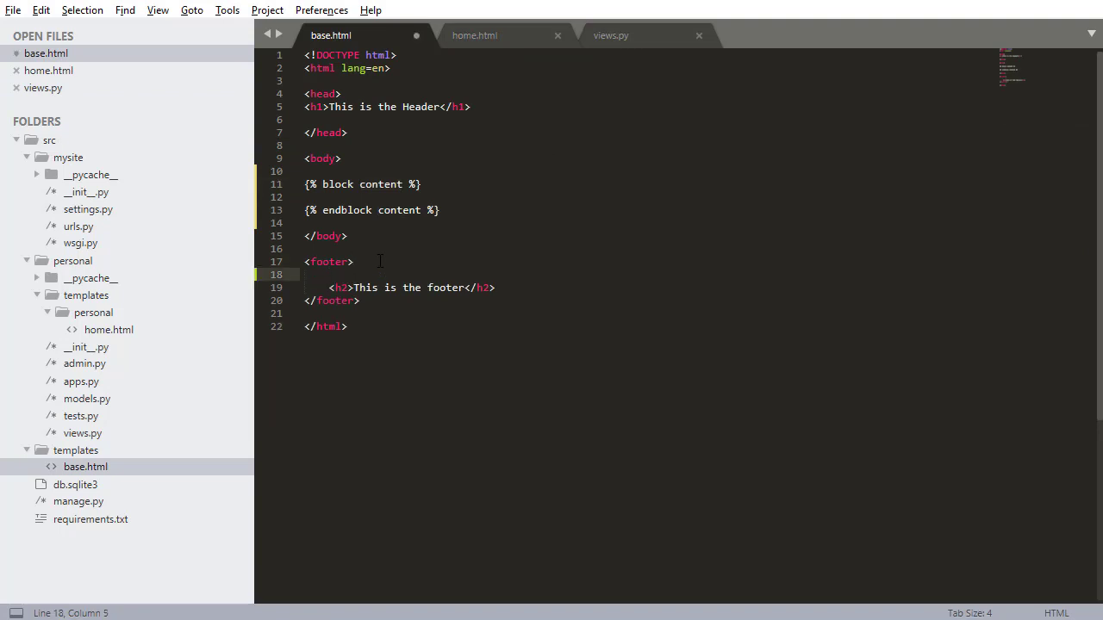
Step: Add a div with style="border: 2px solid #000;" at the top of base.html's footer
type(">div")
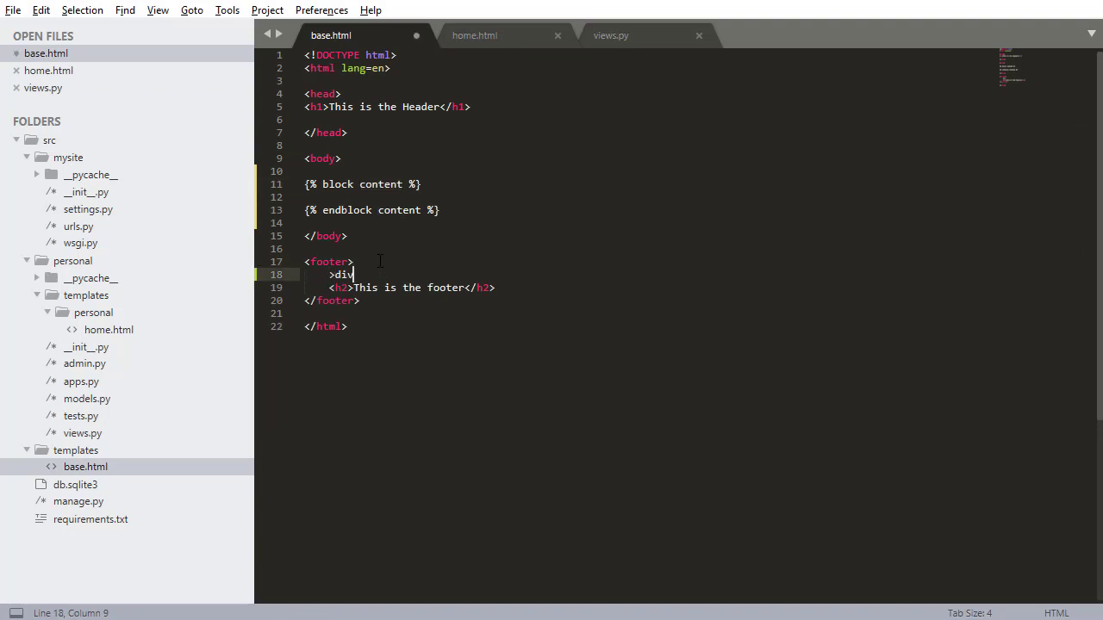
key("ctrl+z")
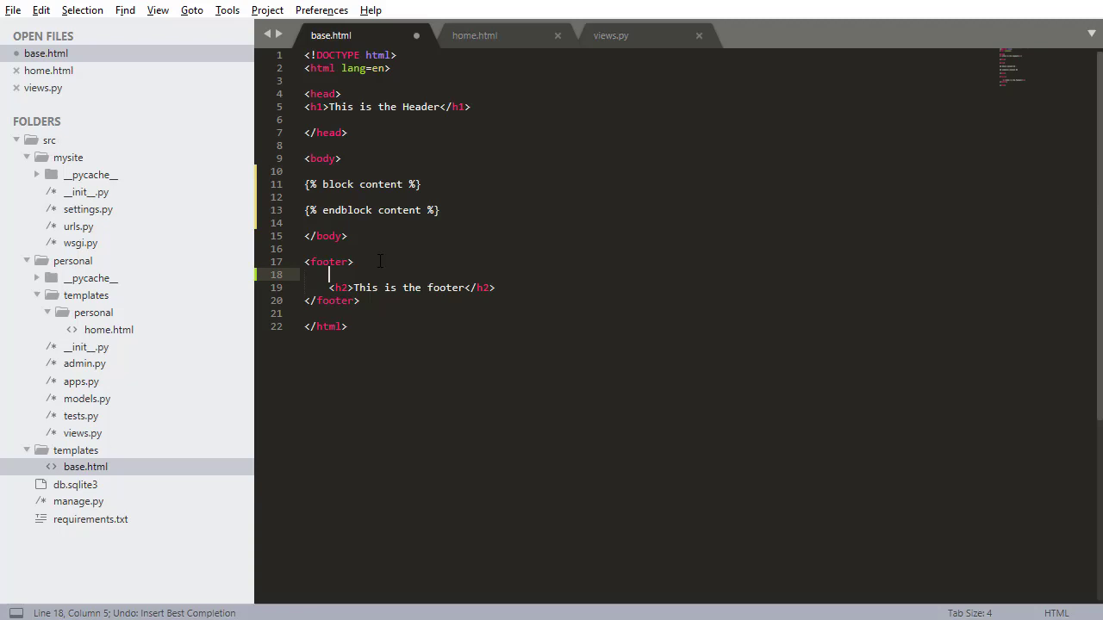
type("<div>")
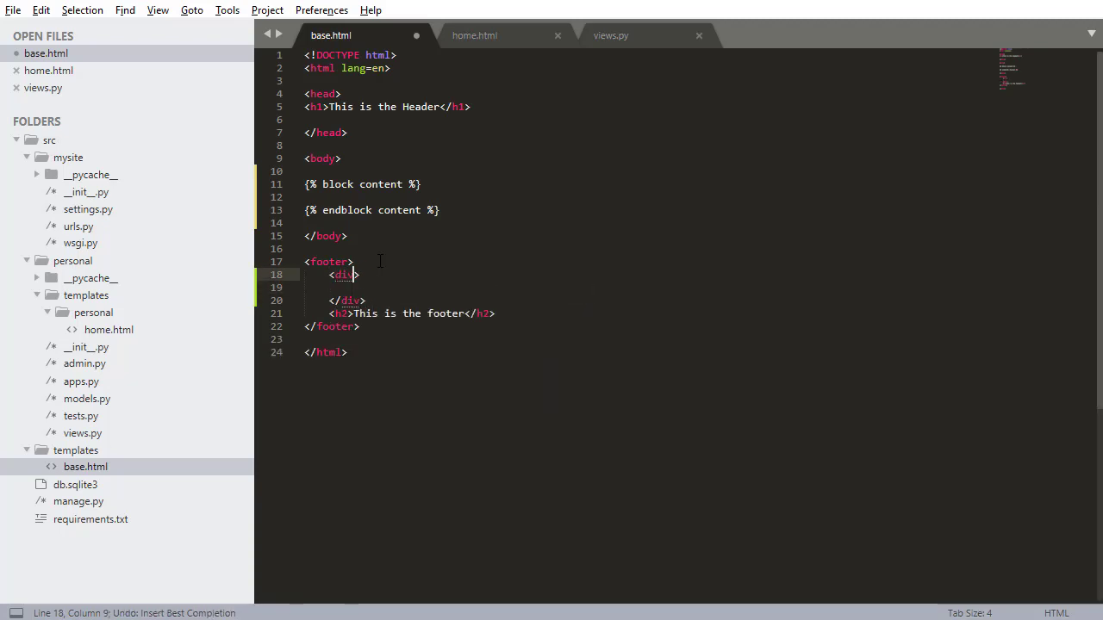
type("style=\"\"")
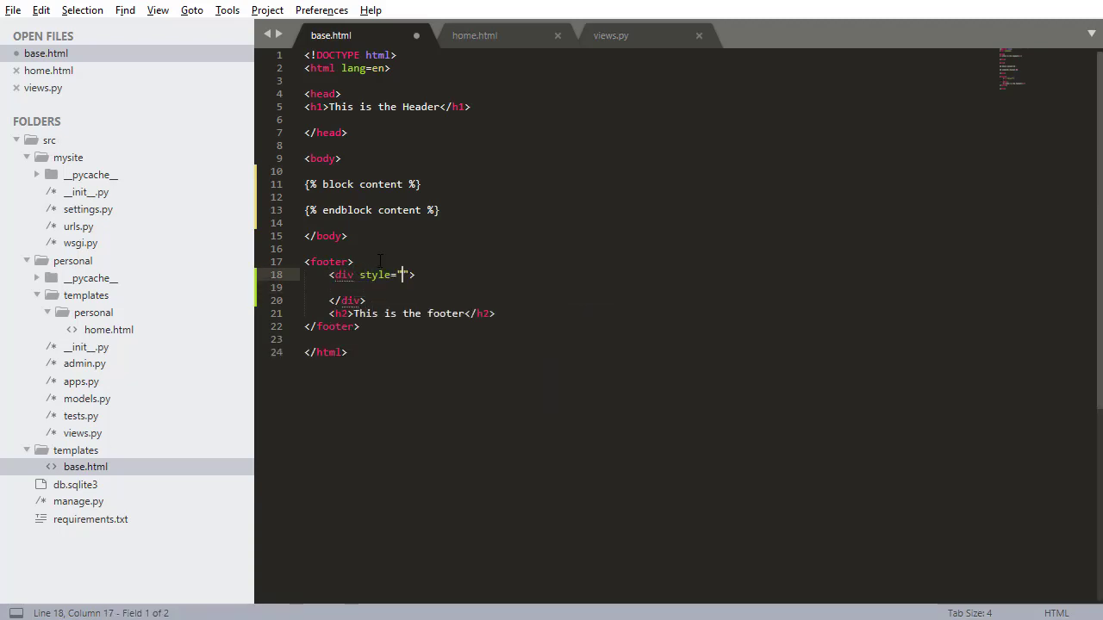
type("border: 2px solid")
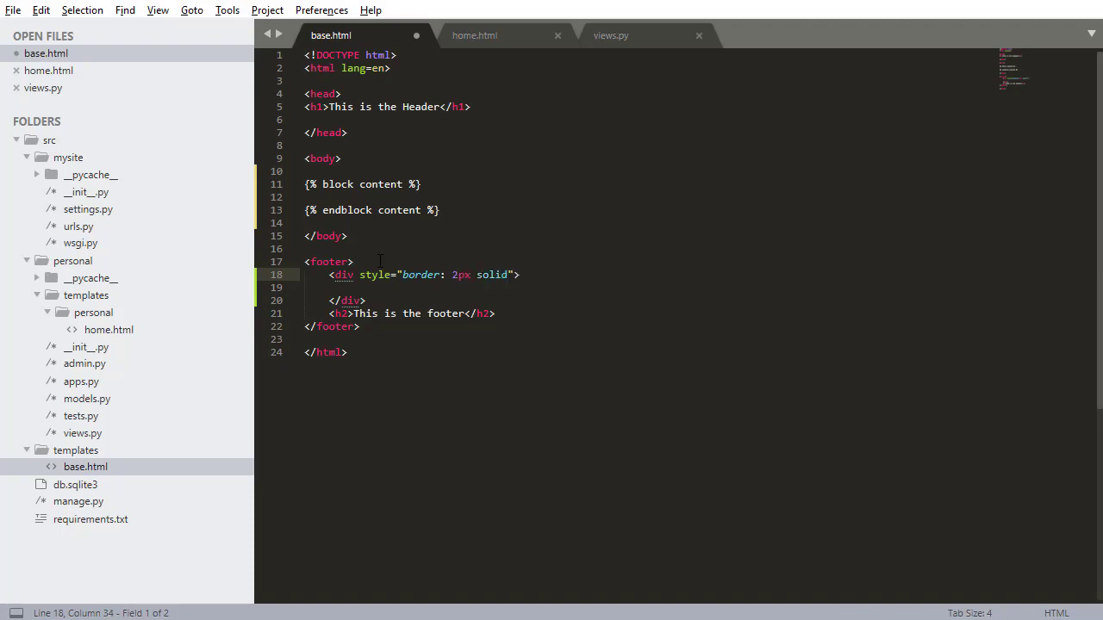
type("#000;")
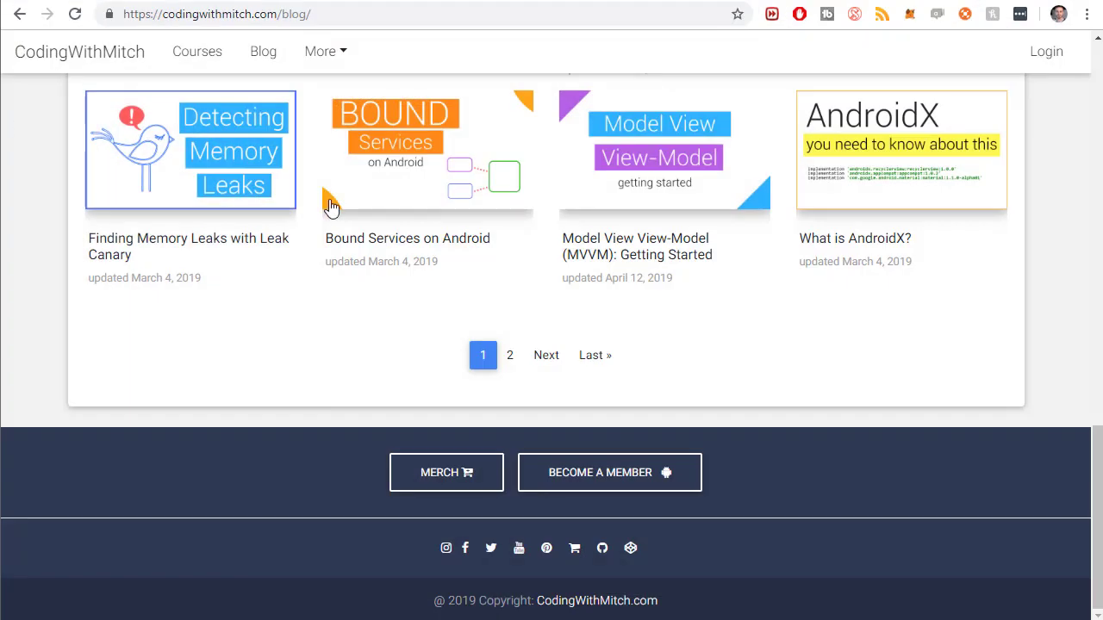
Step: Switch to the 127.0.0.1:8000 tab to view the black-bordered header, body and footer
left_click(79, 51)
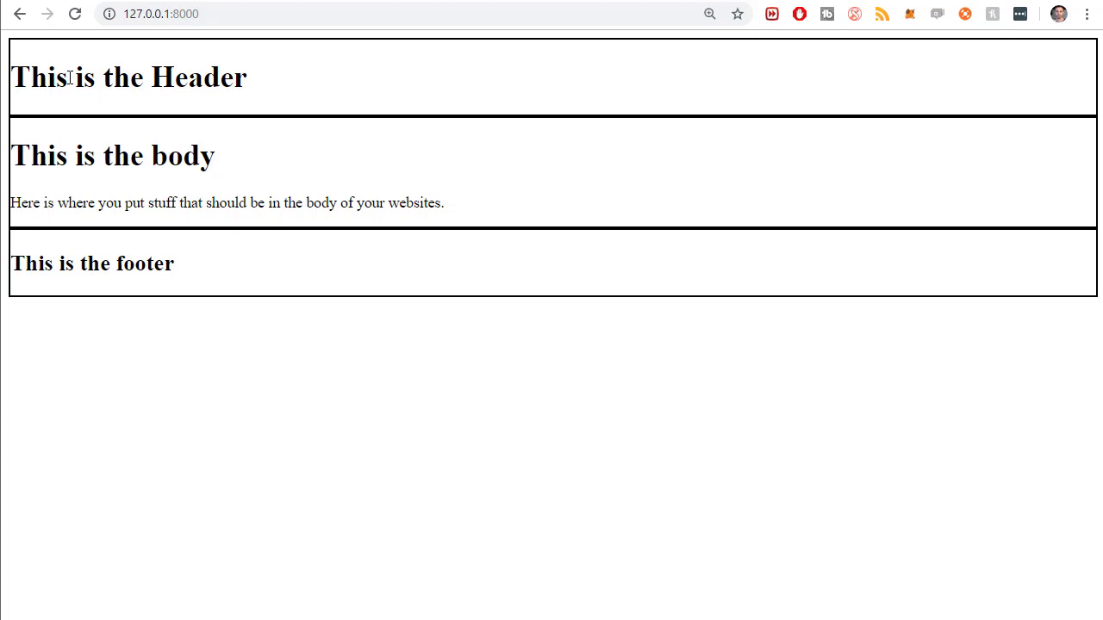
mouse_move(385, 268)
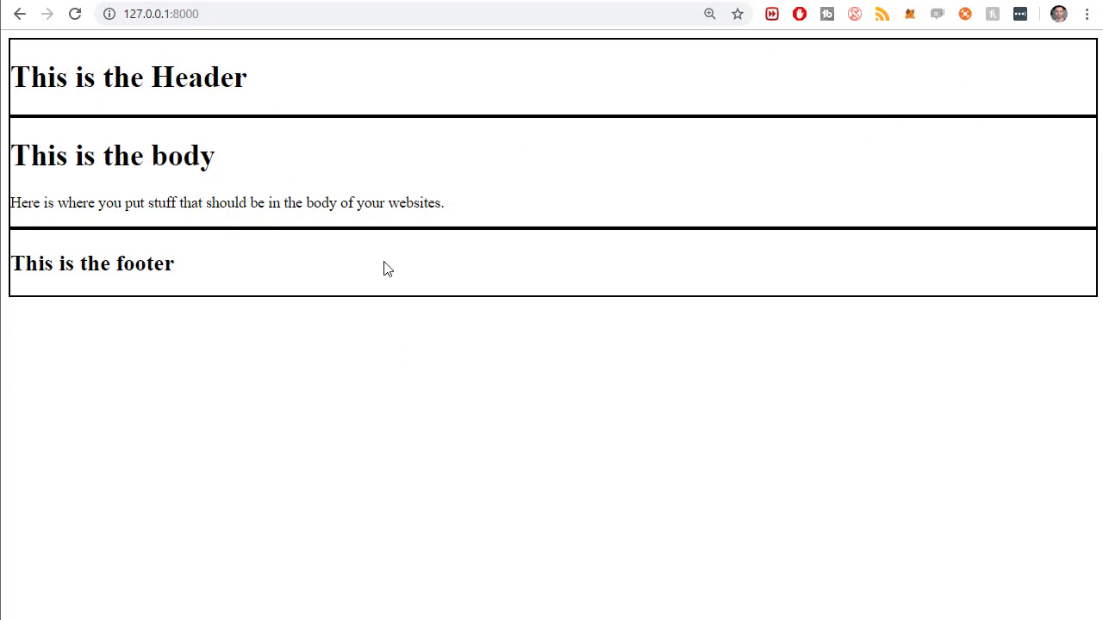
mouse_move(941, 328)
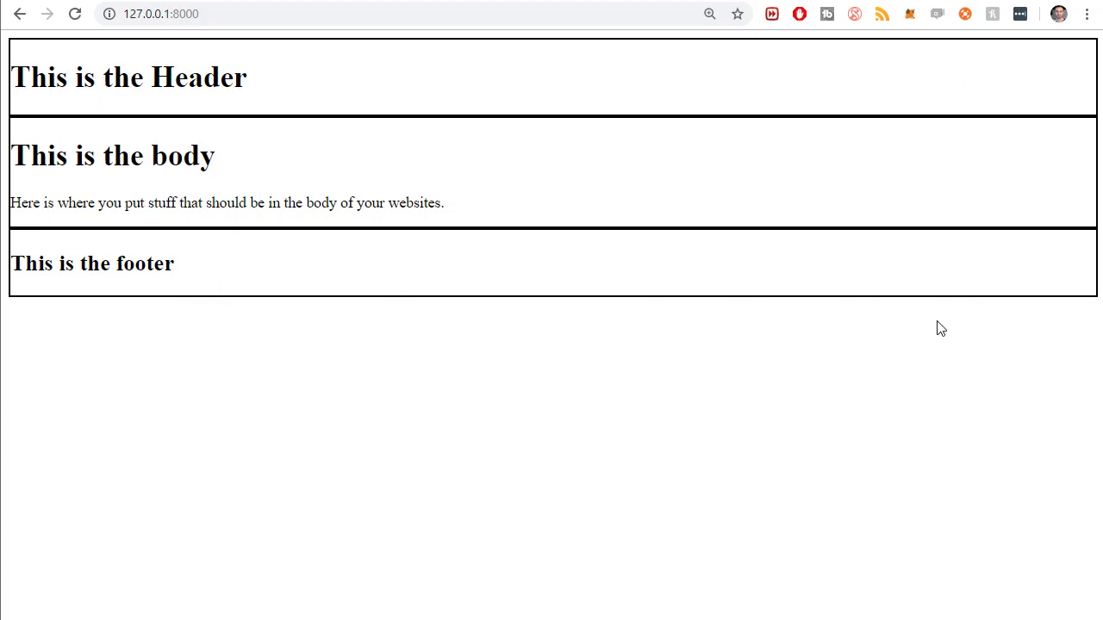
mouse_move(974, 44)
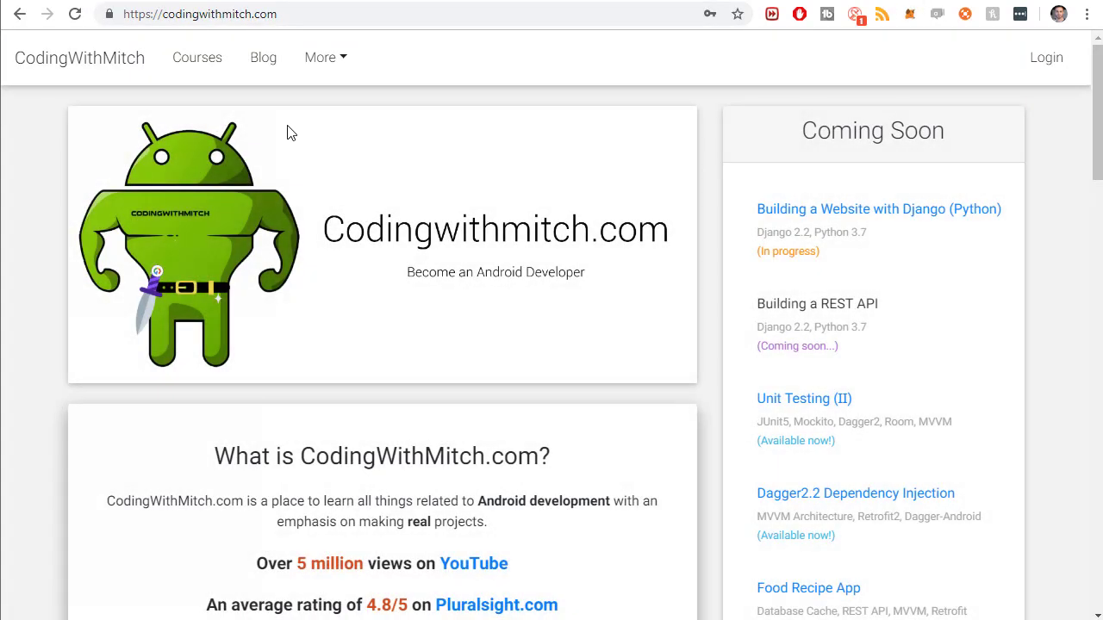
Step: Log in to CodingWithMitch and scroll the Building a Custom Toolbar lecture to Source Code
scroll("down", 3)
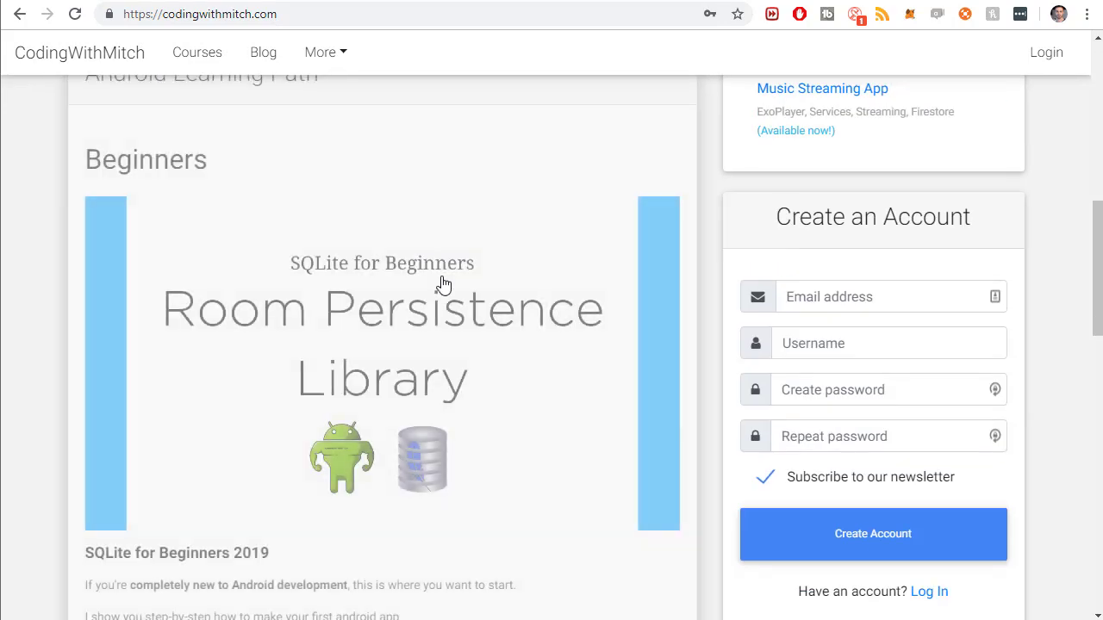
scroll("down", 3)
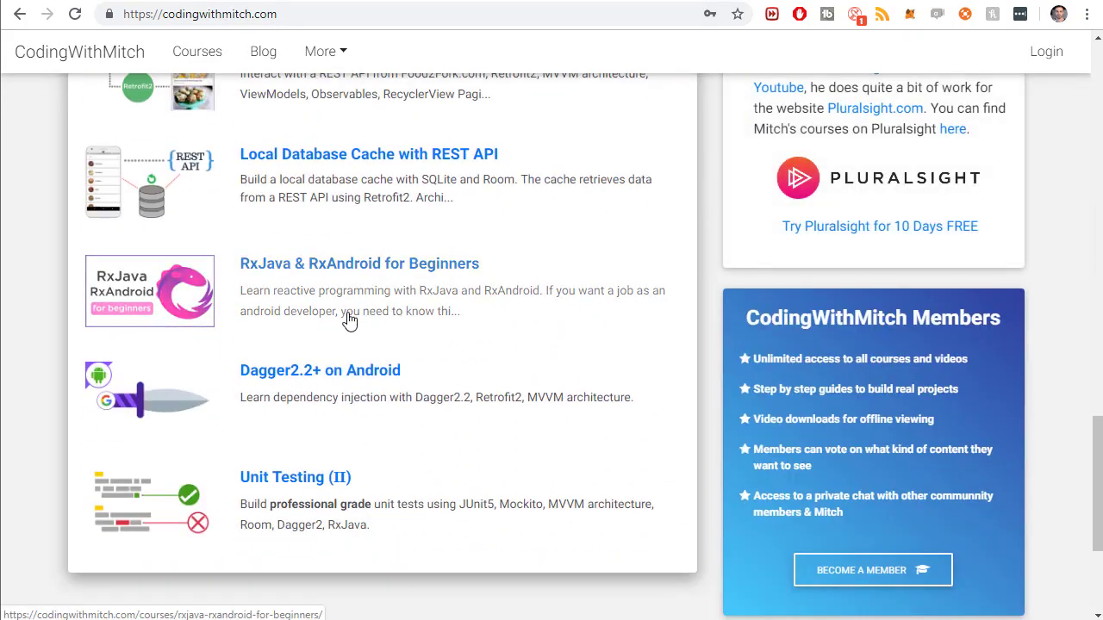
scroll("down", 3)
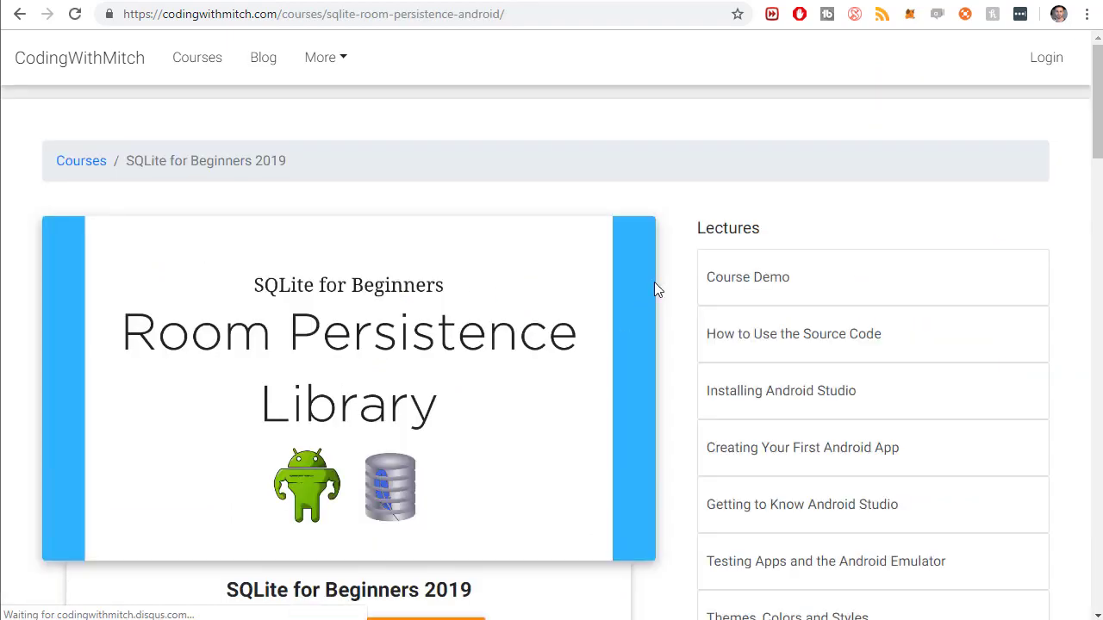
scroll("down", 3)
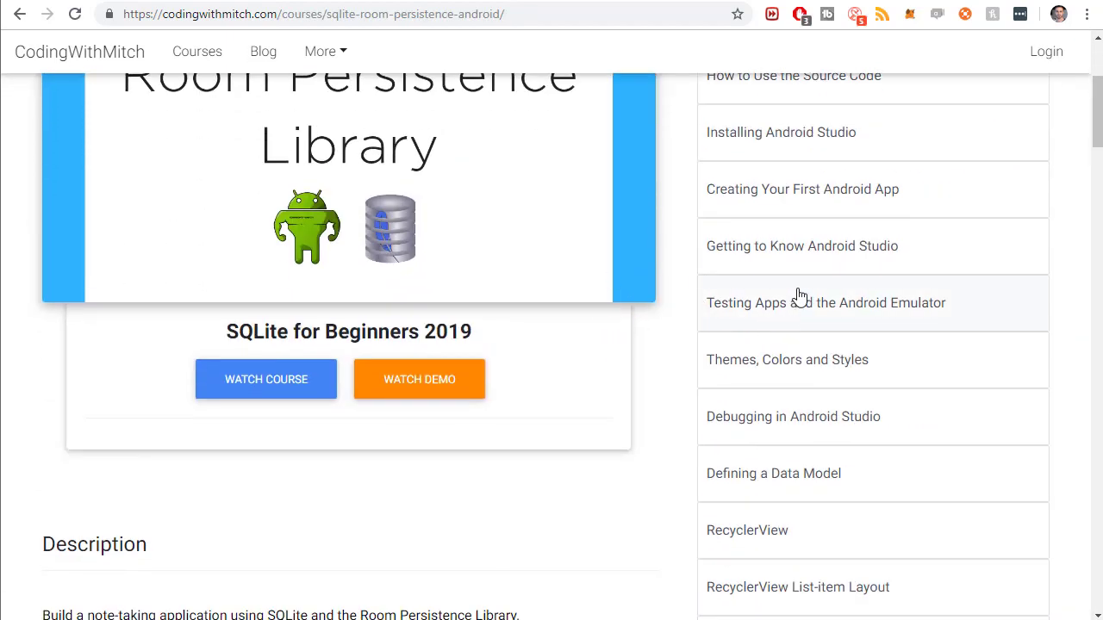
scroll("down", 3)
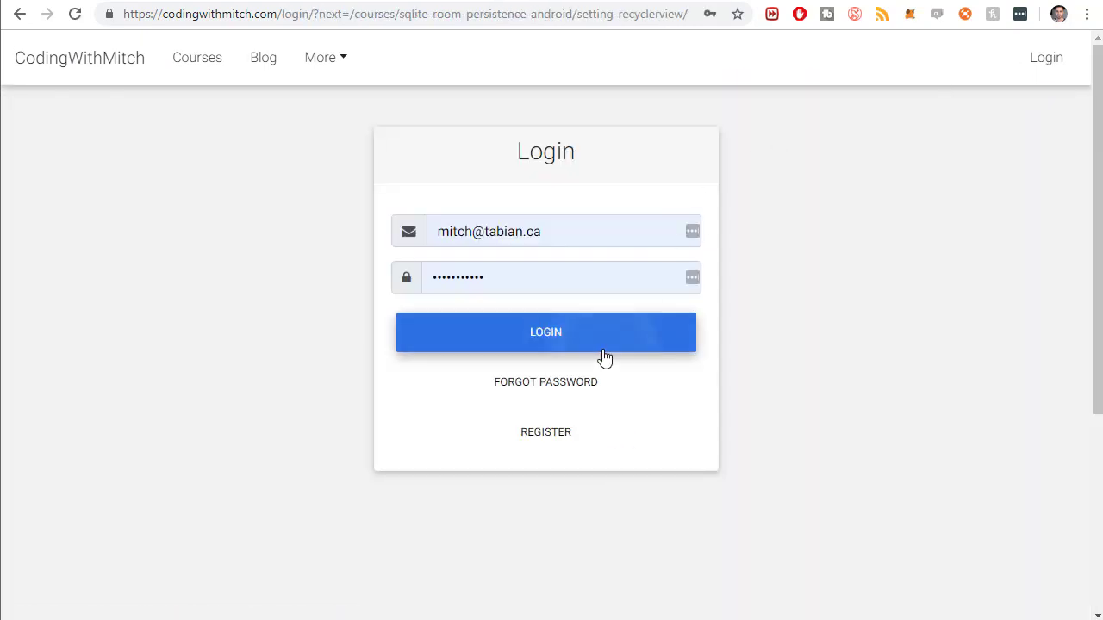
left_click(546, 332)
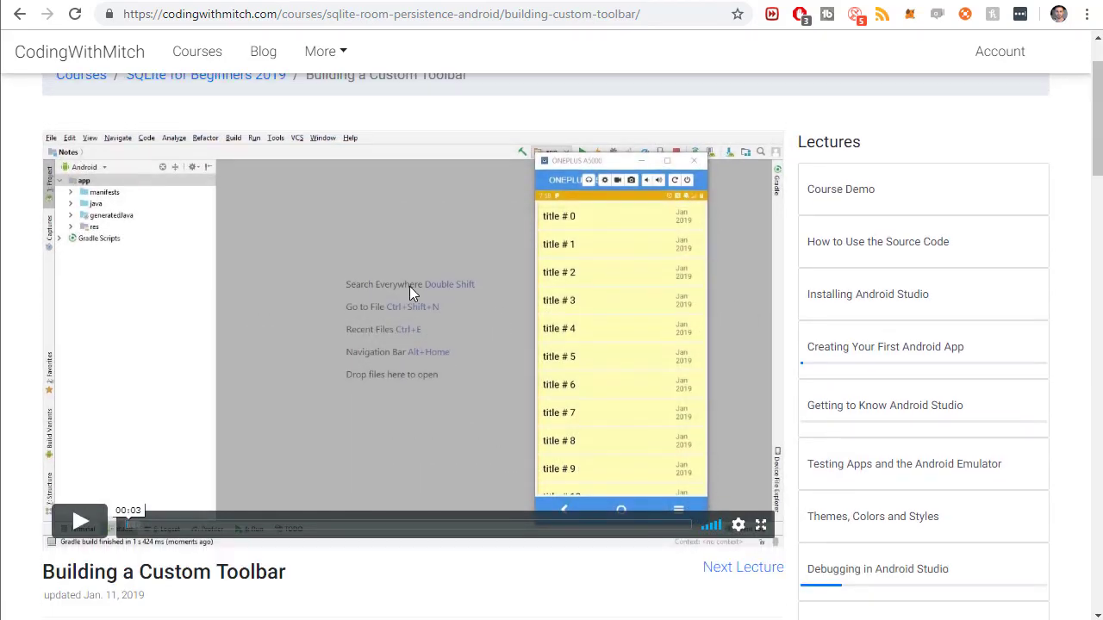
mouse_move(293, 192)
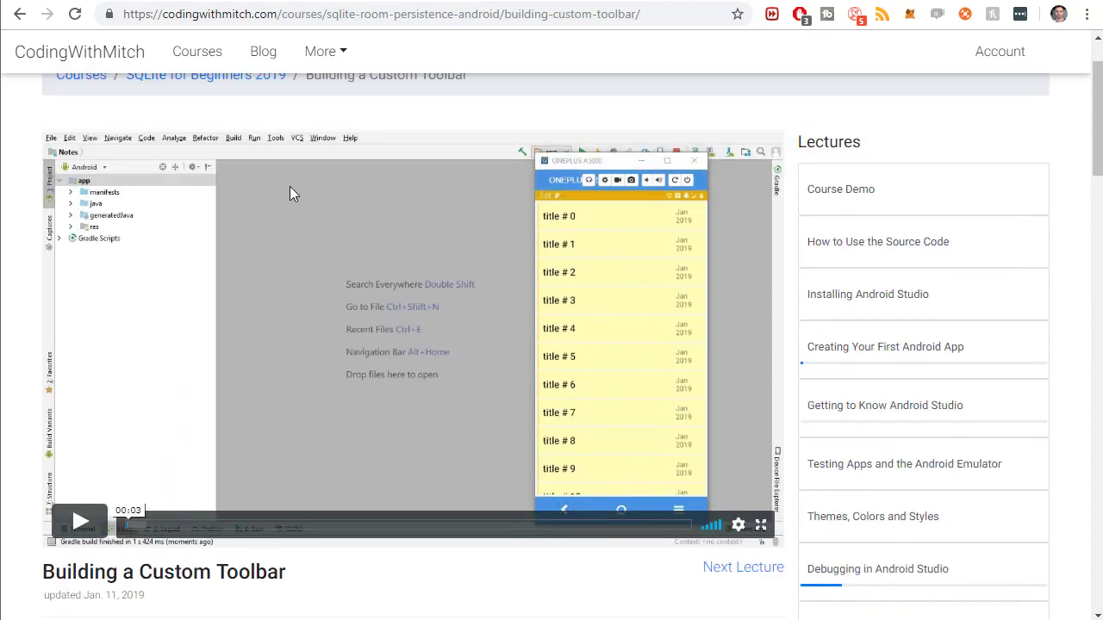
scroll("down", 3)
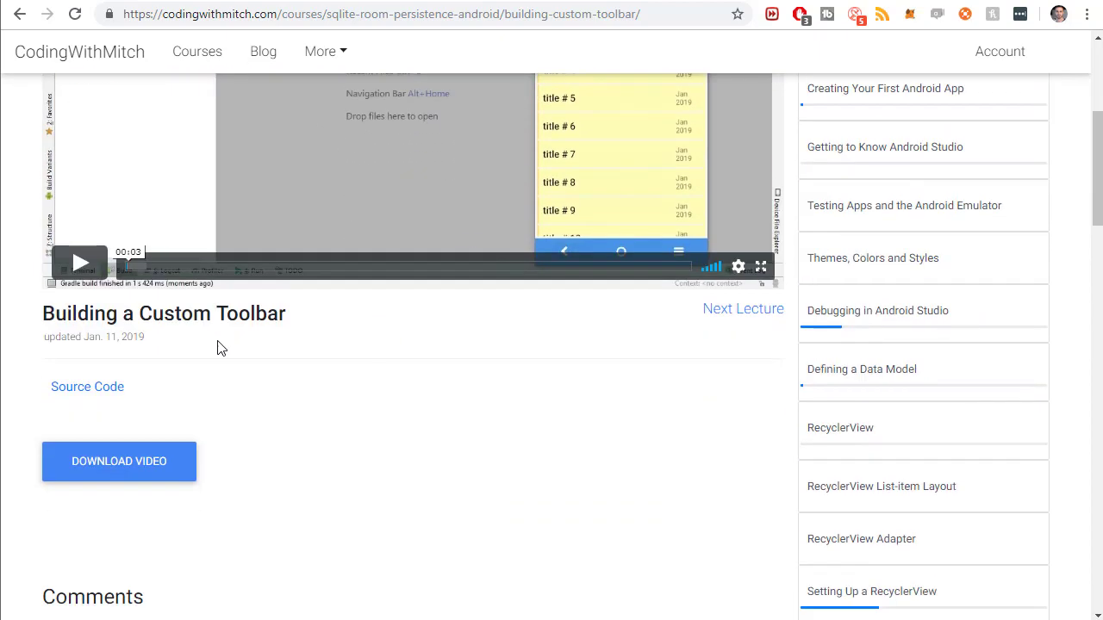
mouse_move(95, 399)
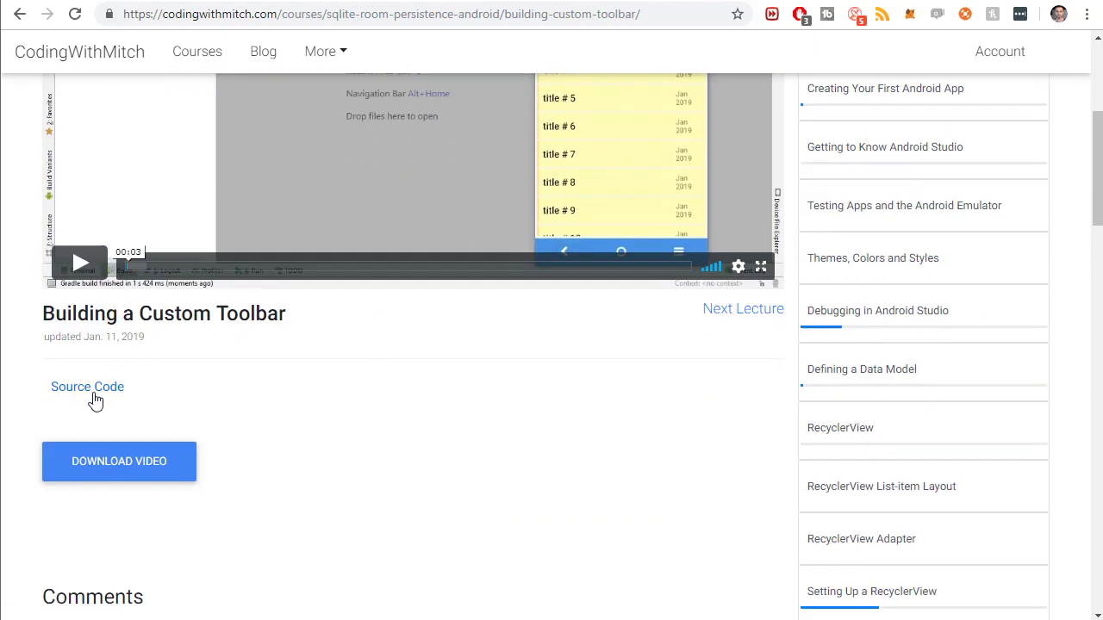
scroll("down", 3)
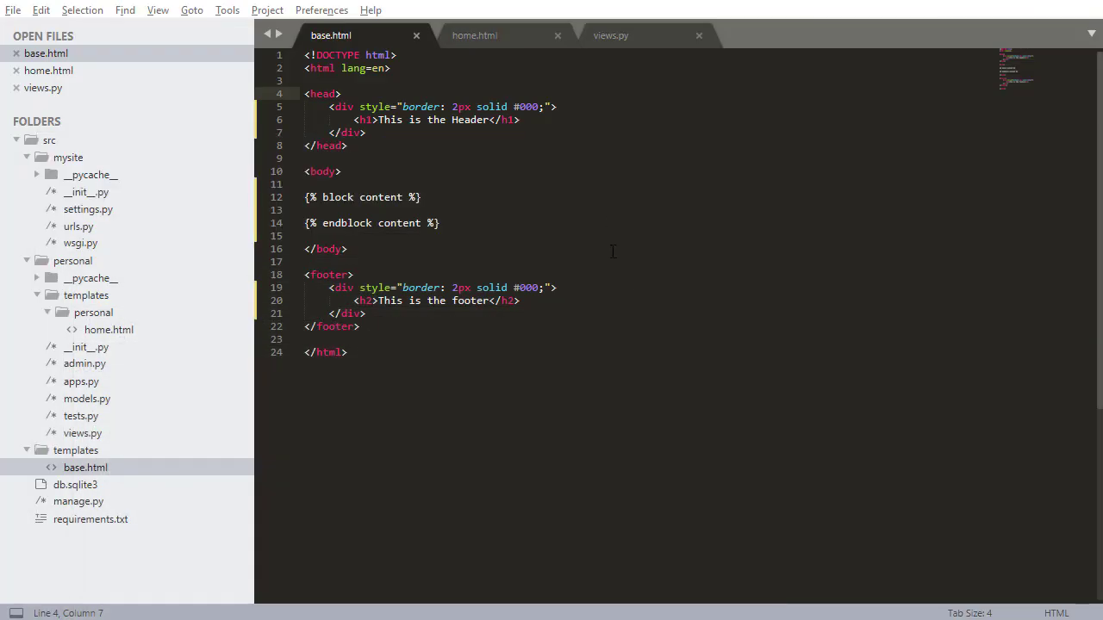
mouse_move(649, 286)
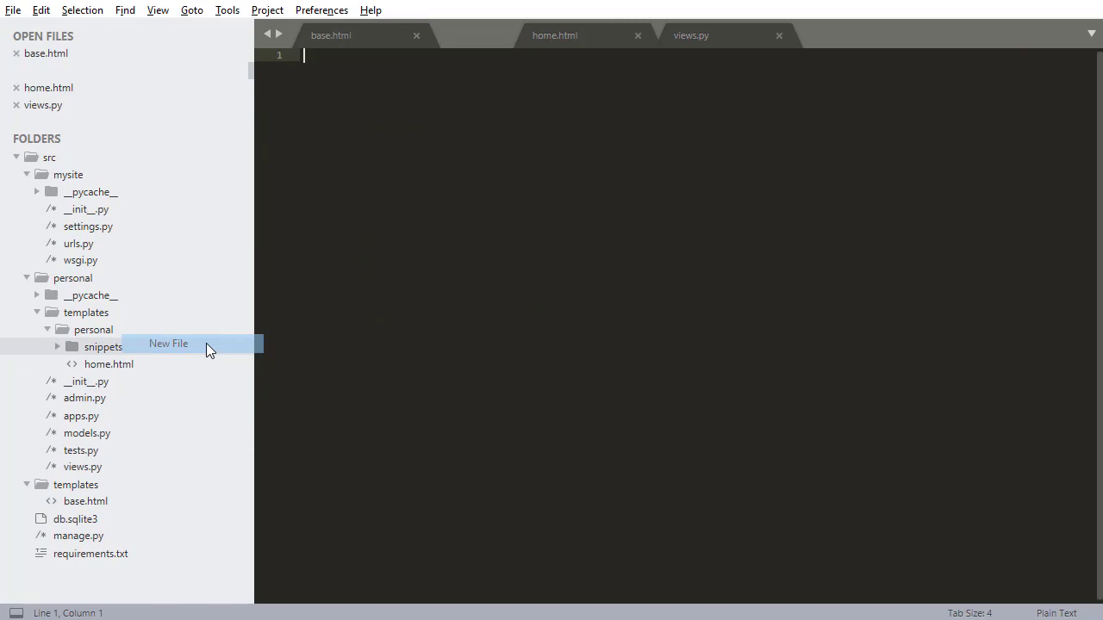
Step: Create a new file in the snippets folder and save it as body_snippet.html
left_click(168, 343)
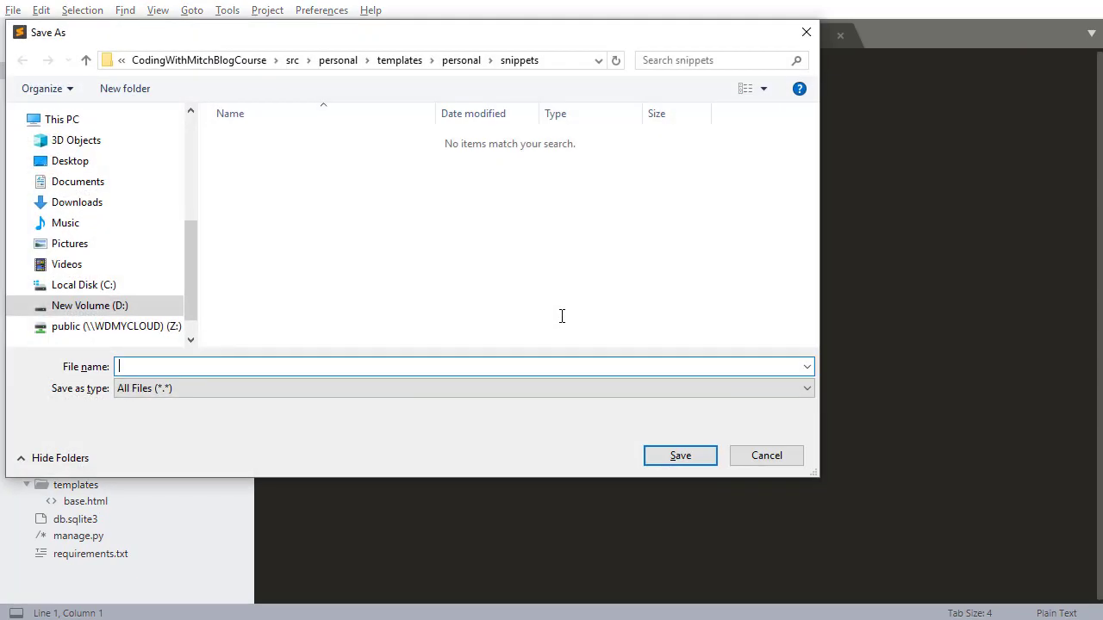
type("body_snippet.html")
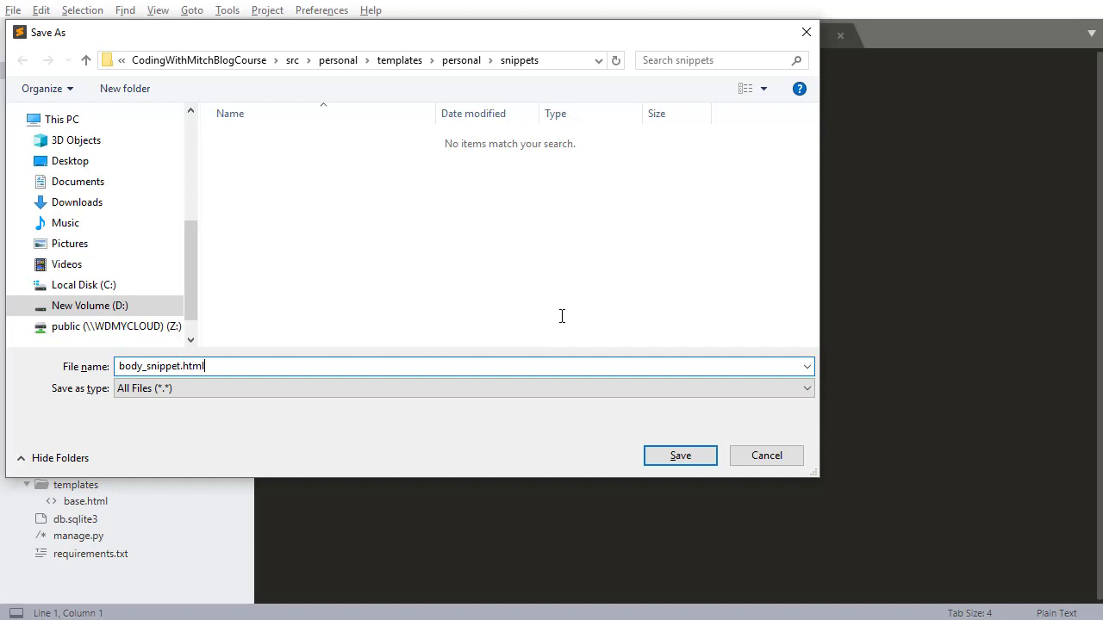
left_click(680, 455)
type("<p></p>")
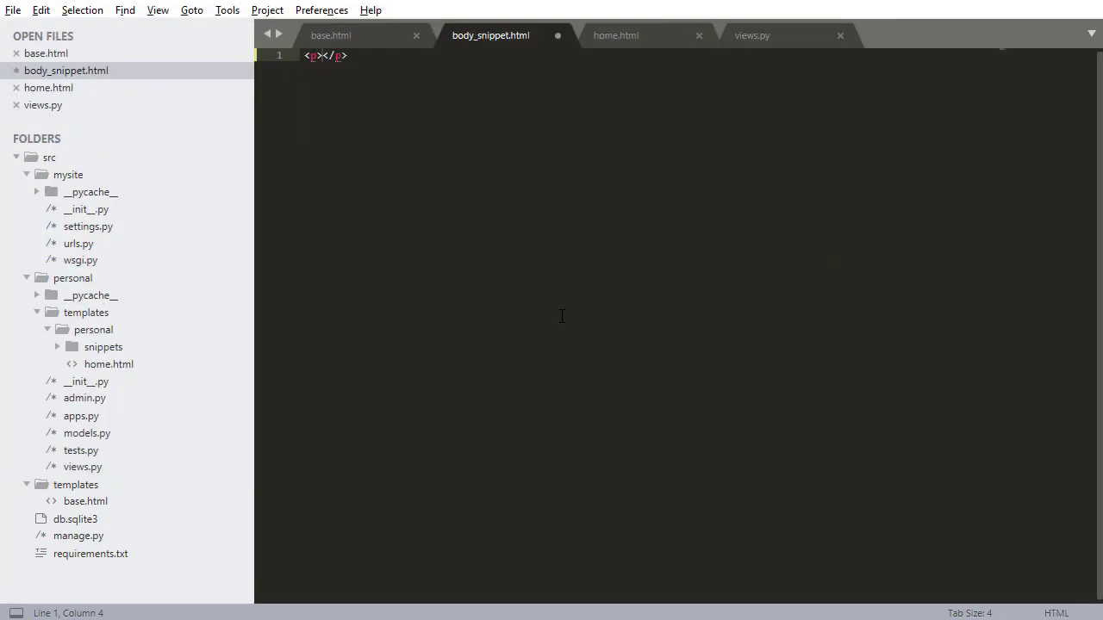
Step: Write the <p> paragraph about inserting this code snippet into a template, and save
type("This is a code snik")
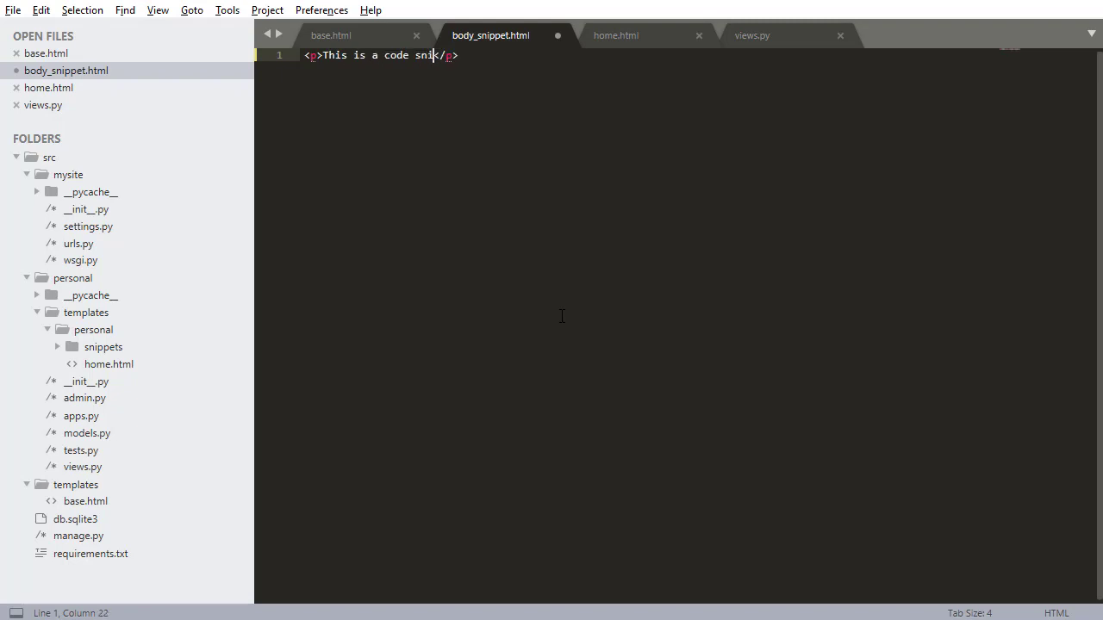
type("ppet. I'm inserting this into")
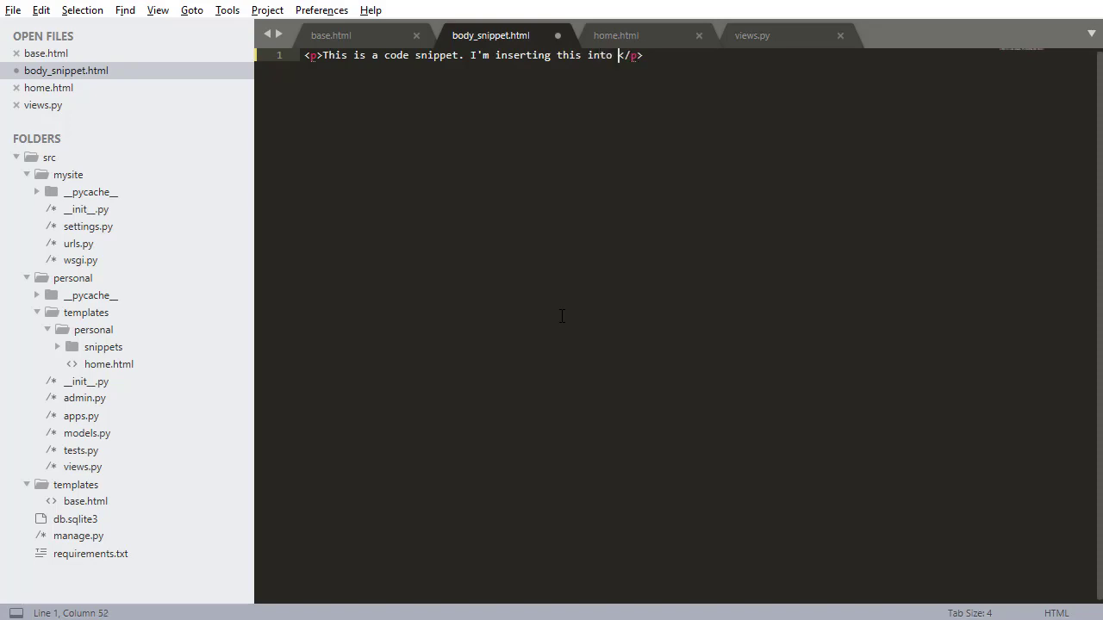
type("a template.")
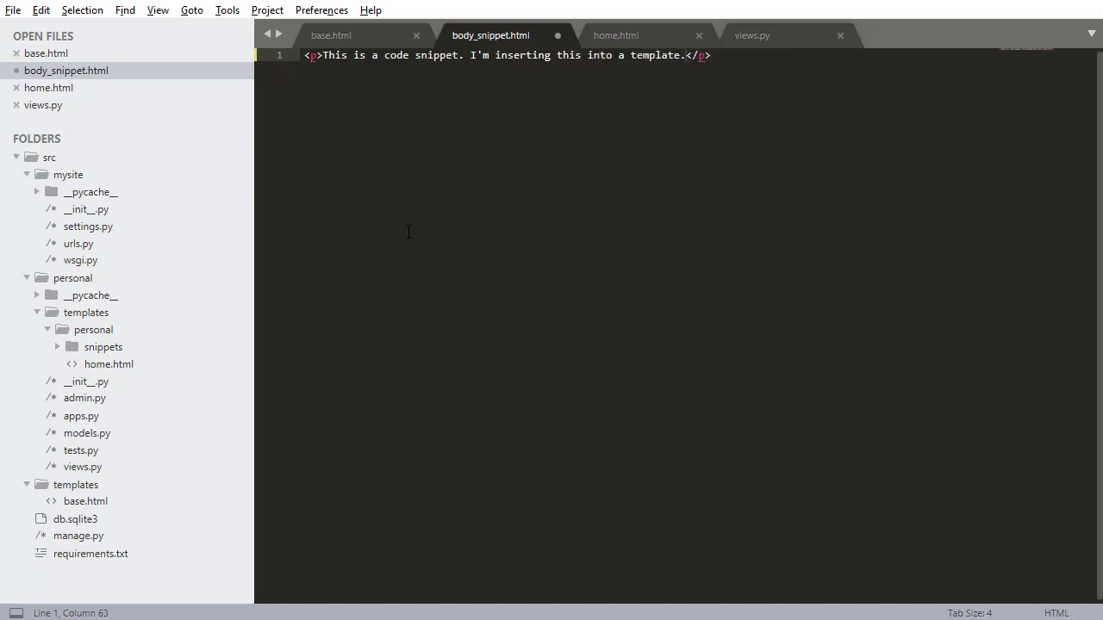
key("ctrl+s")
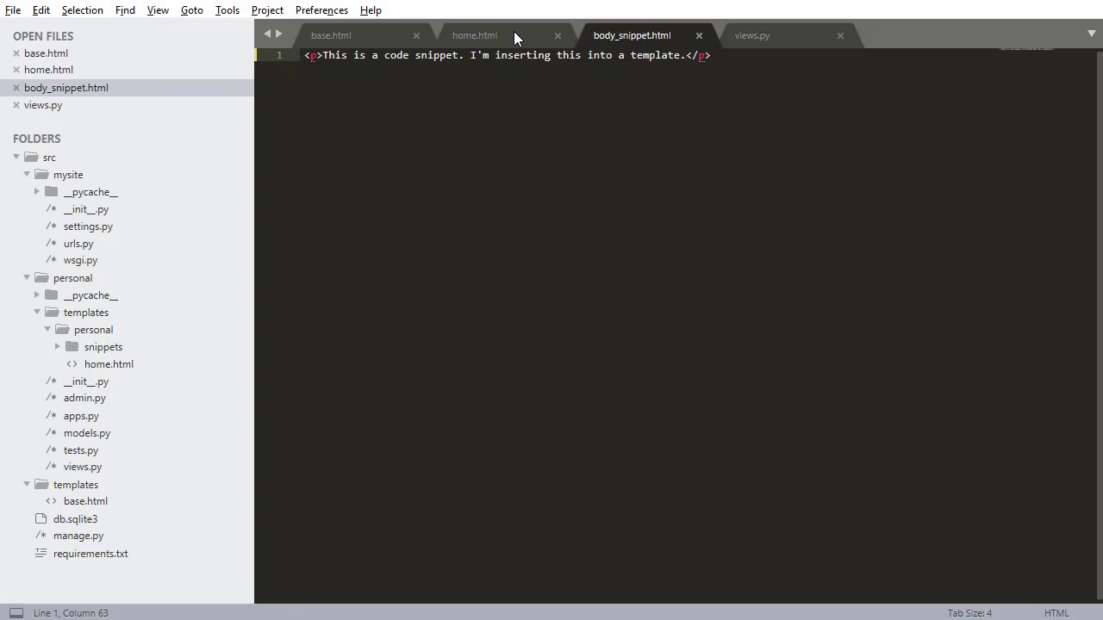
Step: In home.html, type {% include 'personal/snippets/body_snippet.html' %} inside the bordered body div
left_click(474, 35)
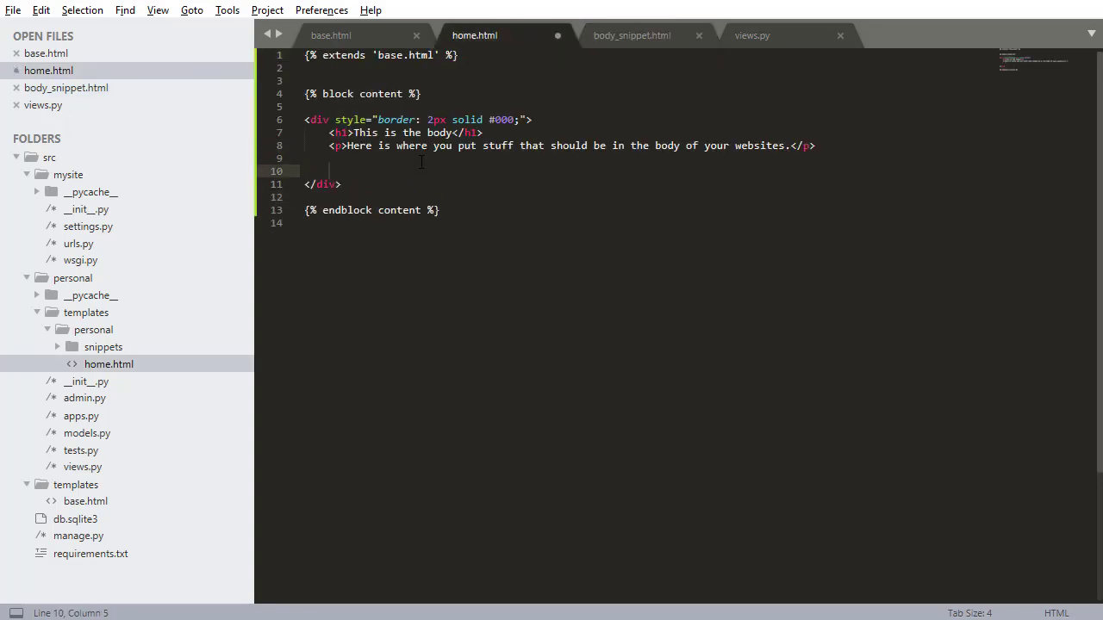
type("{%")
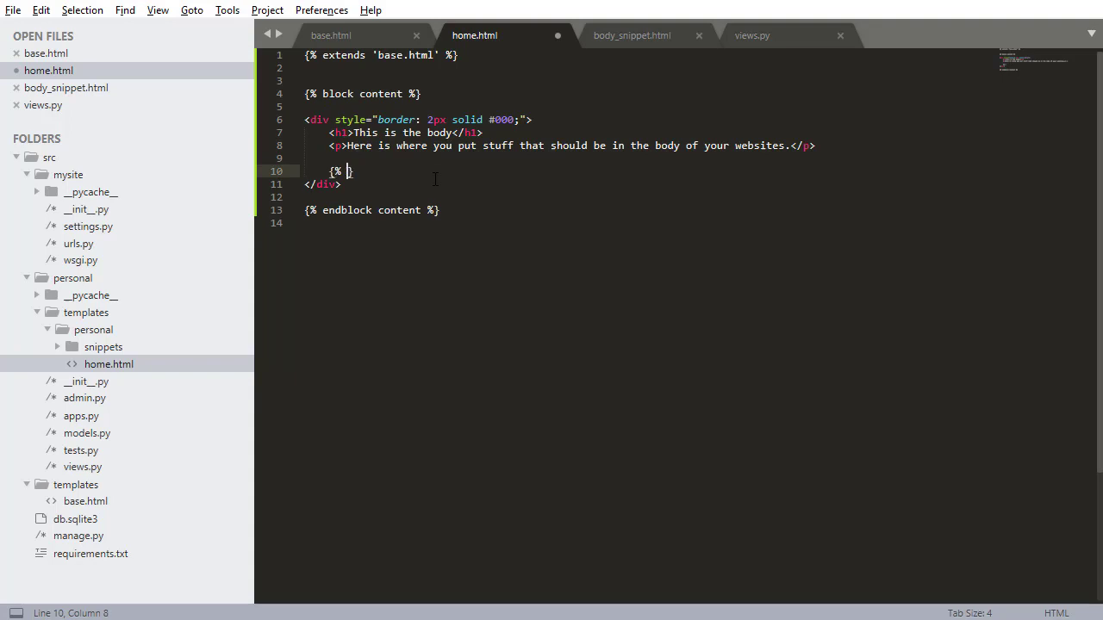
type("include '%")
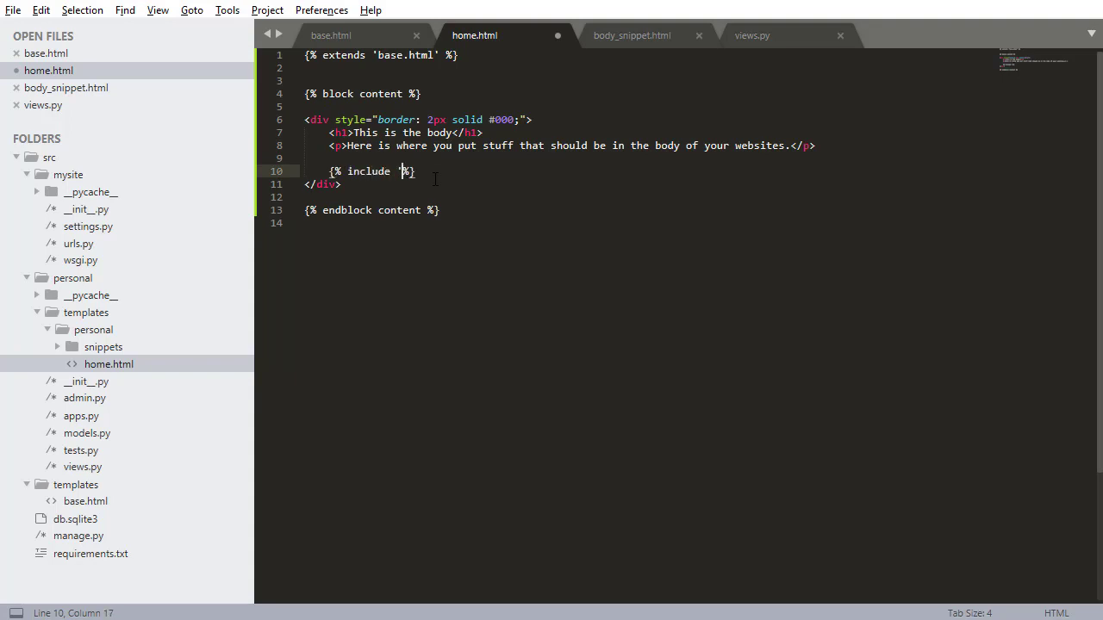
type("personal")
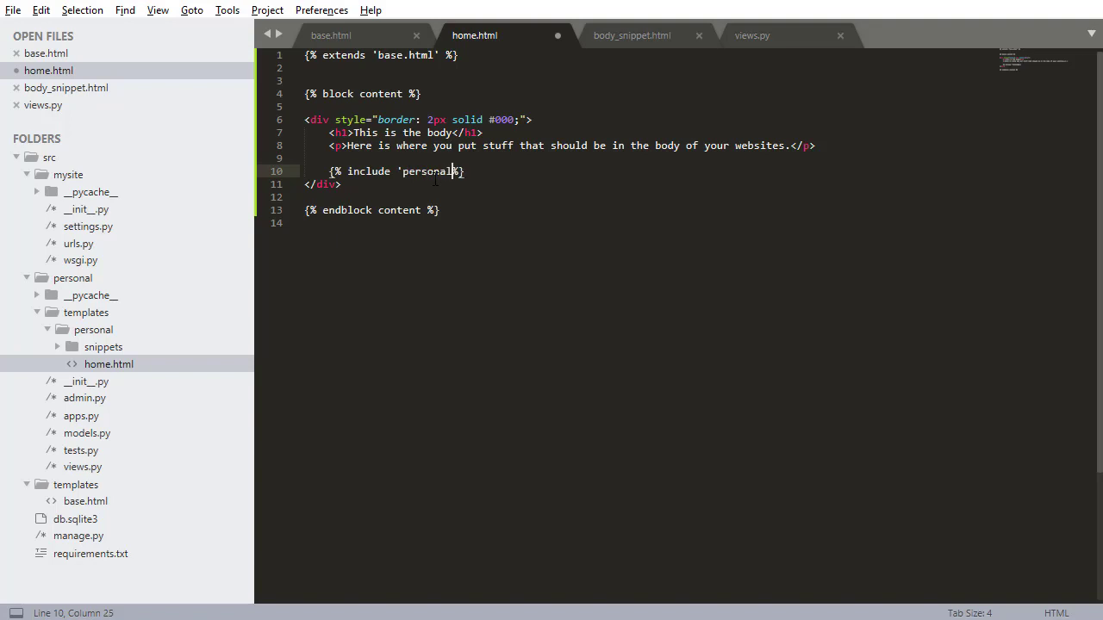
type("/")
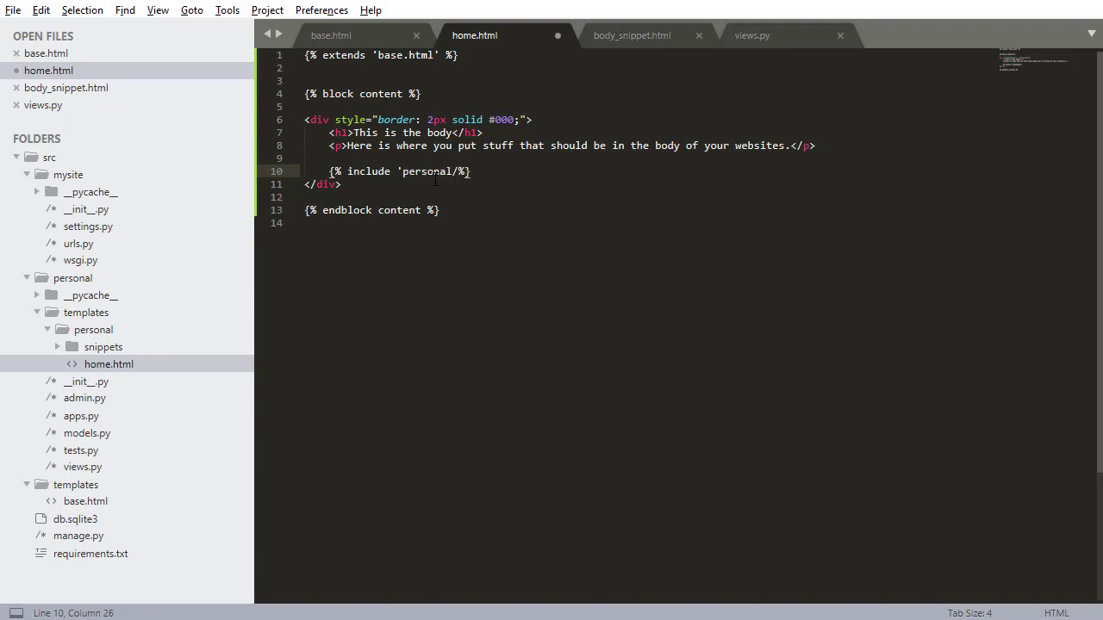
type("snippets/")
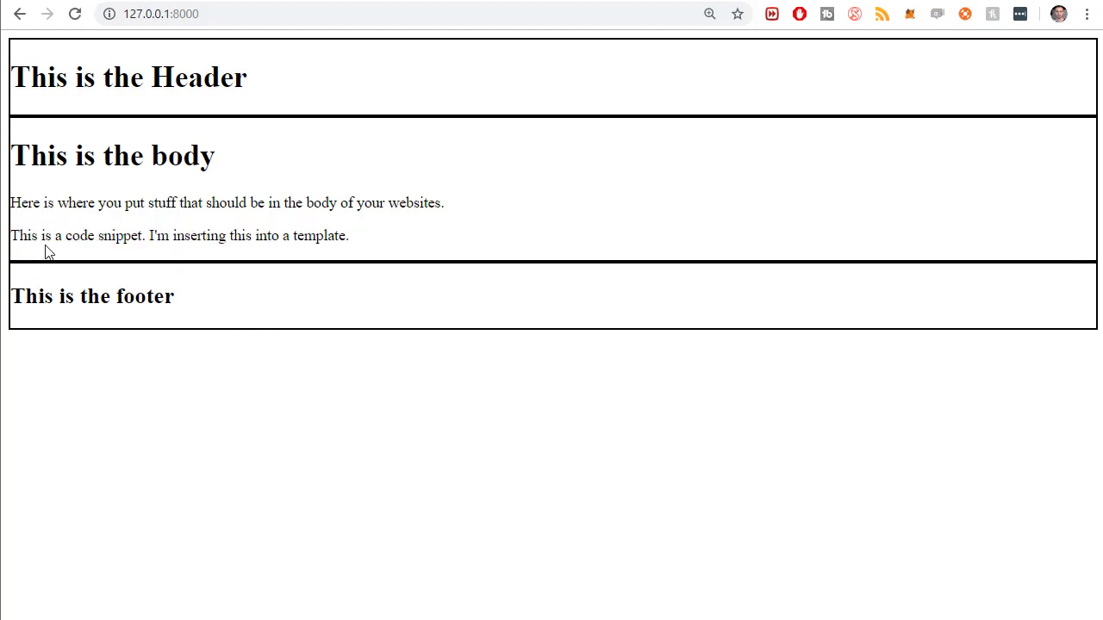
Step: Select the rendered snippet sentence on the local home page to confirm it appears
triple_click(178, 235)
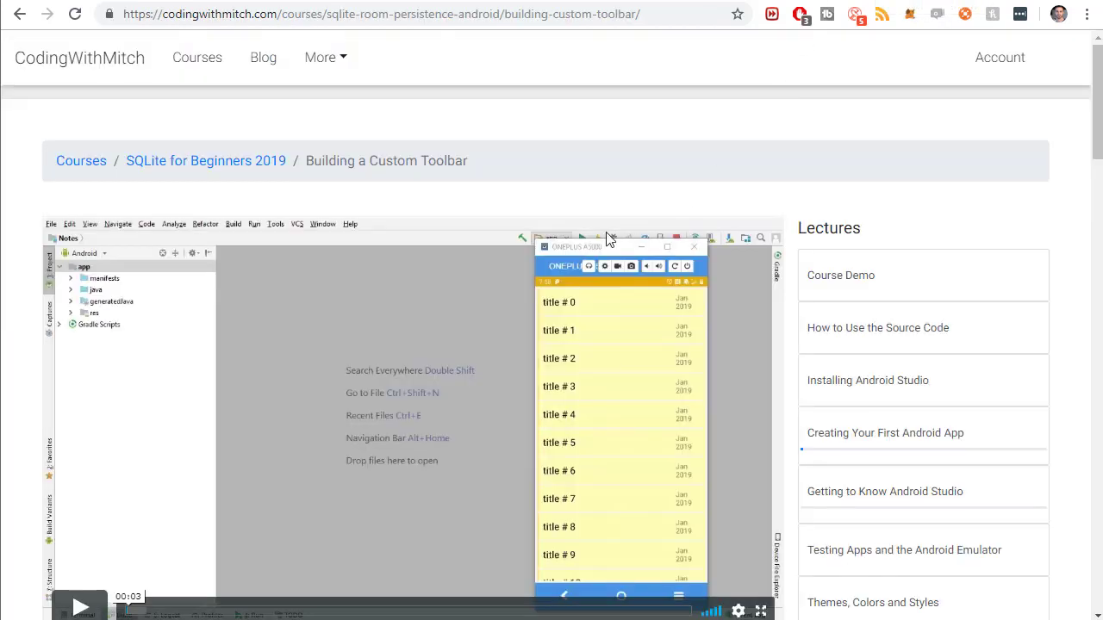
scroll("down", 3)
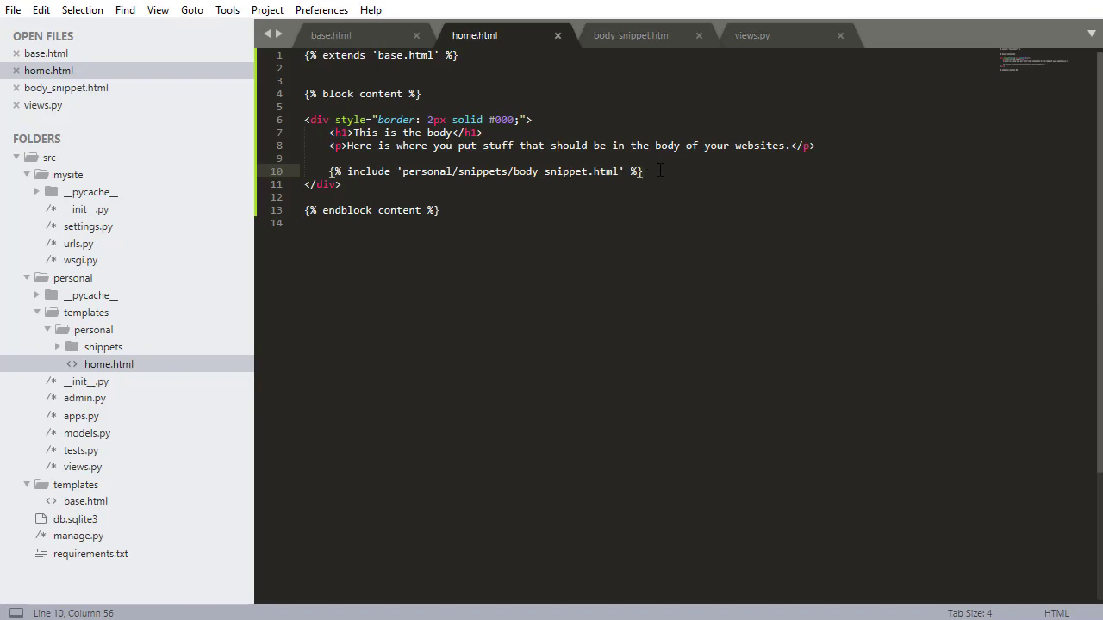
Step: Select home.html's include line, add blank lines in body_snippet.html, then return to home.html
triple_click(482, 170)
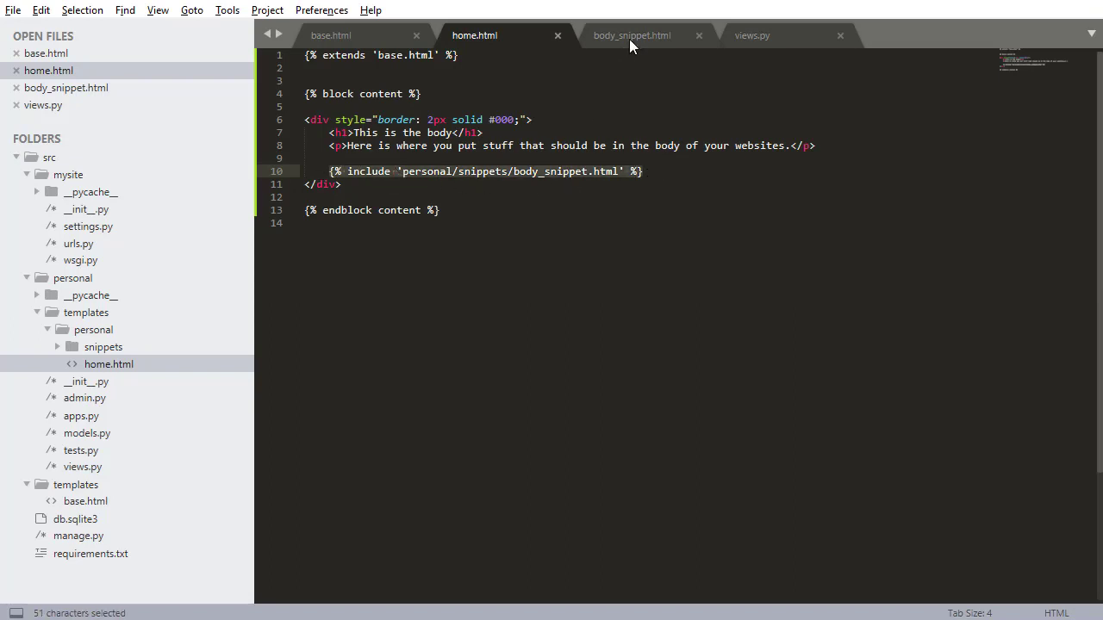
left_click(632, 35)
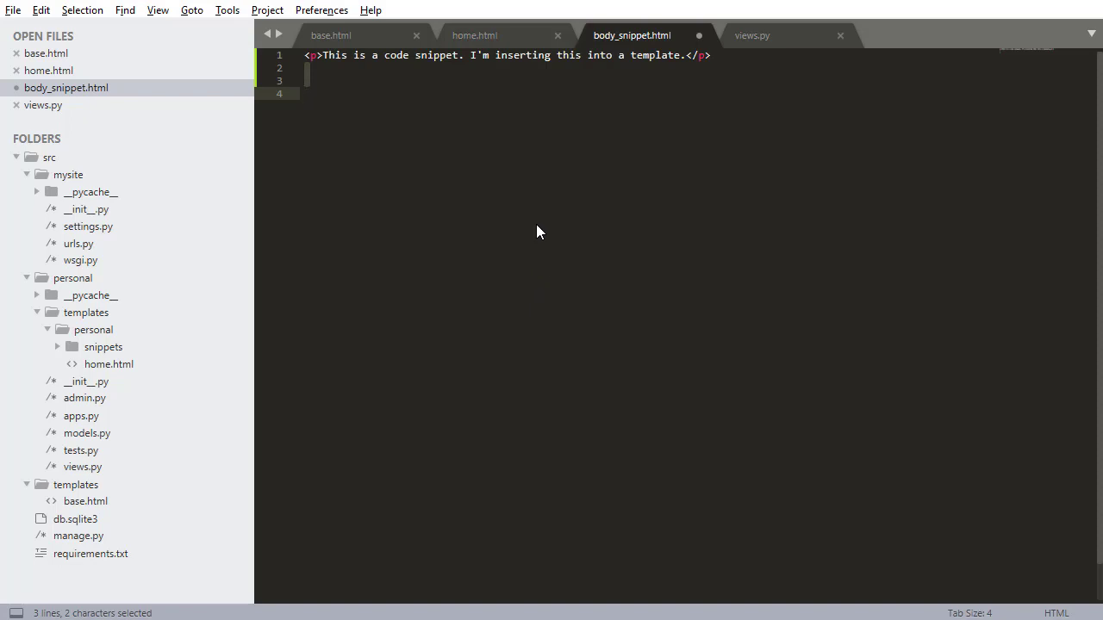
left_click(474, 35)
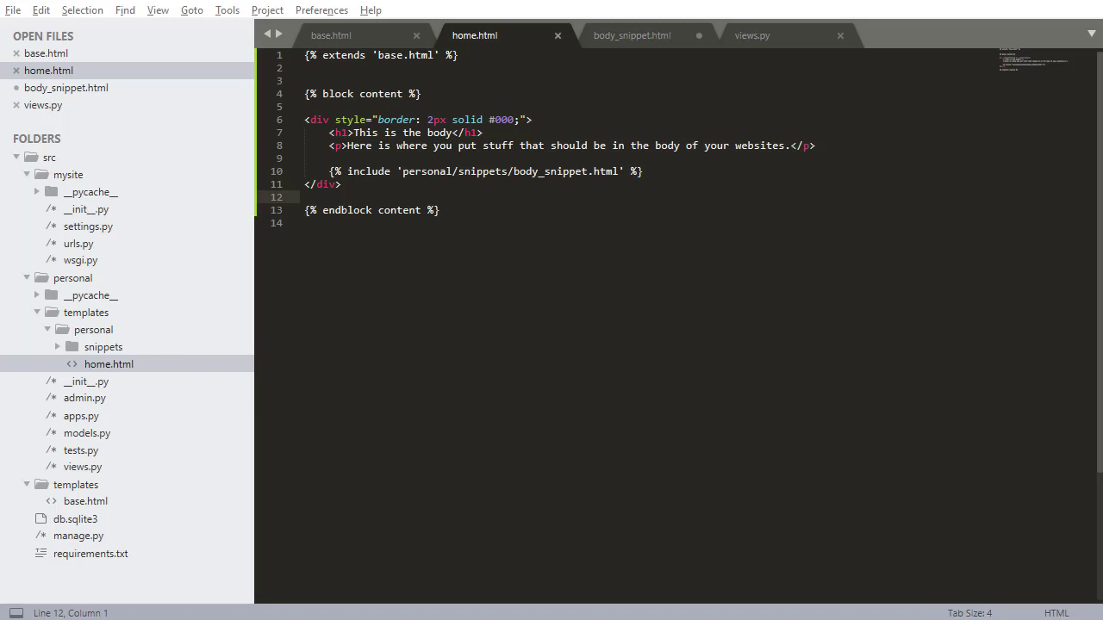
Step: Switch to views.py and select the empty {} context in home_screen_view's render call
left_click(751, 35)
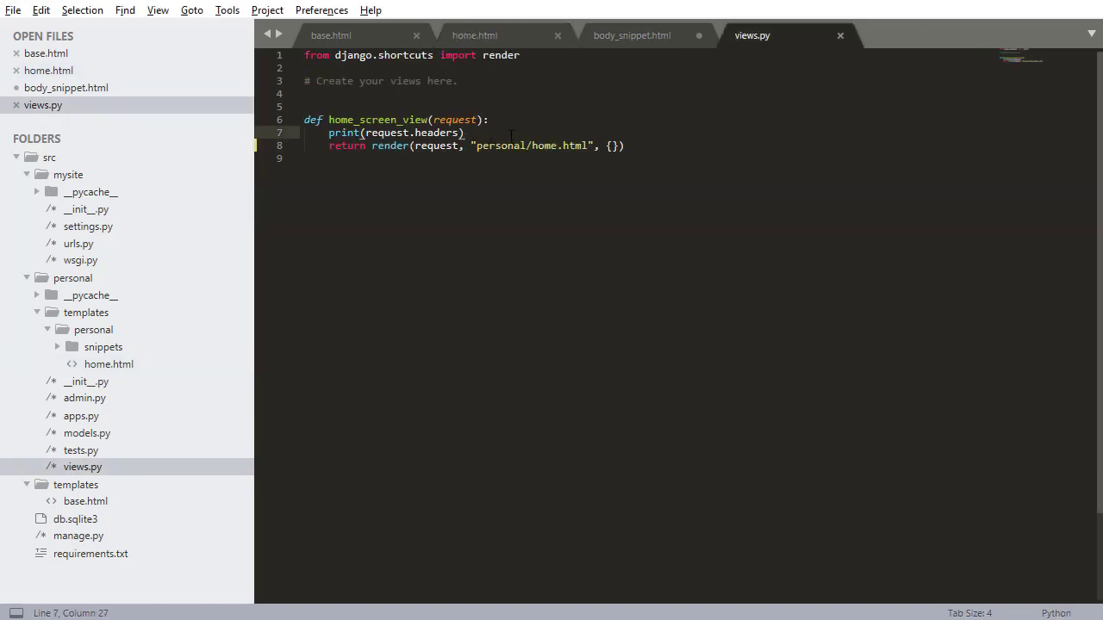
double_click(611, 145)
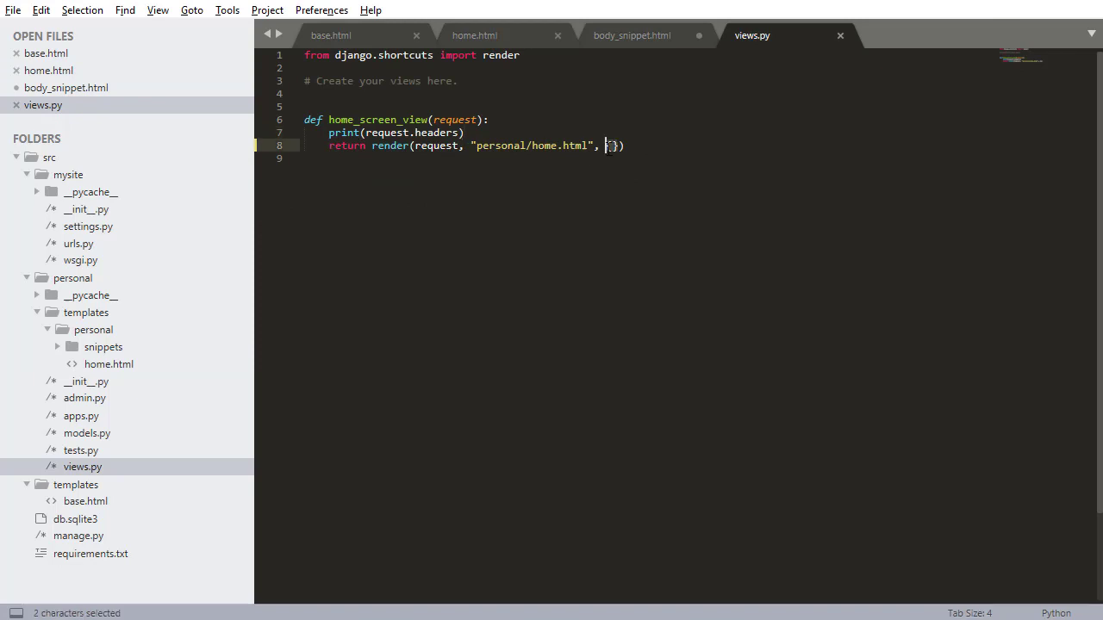